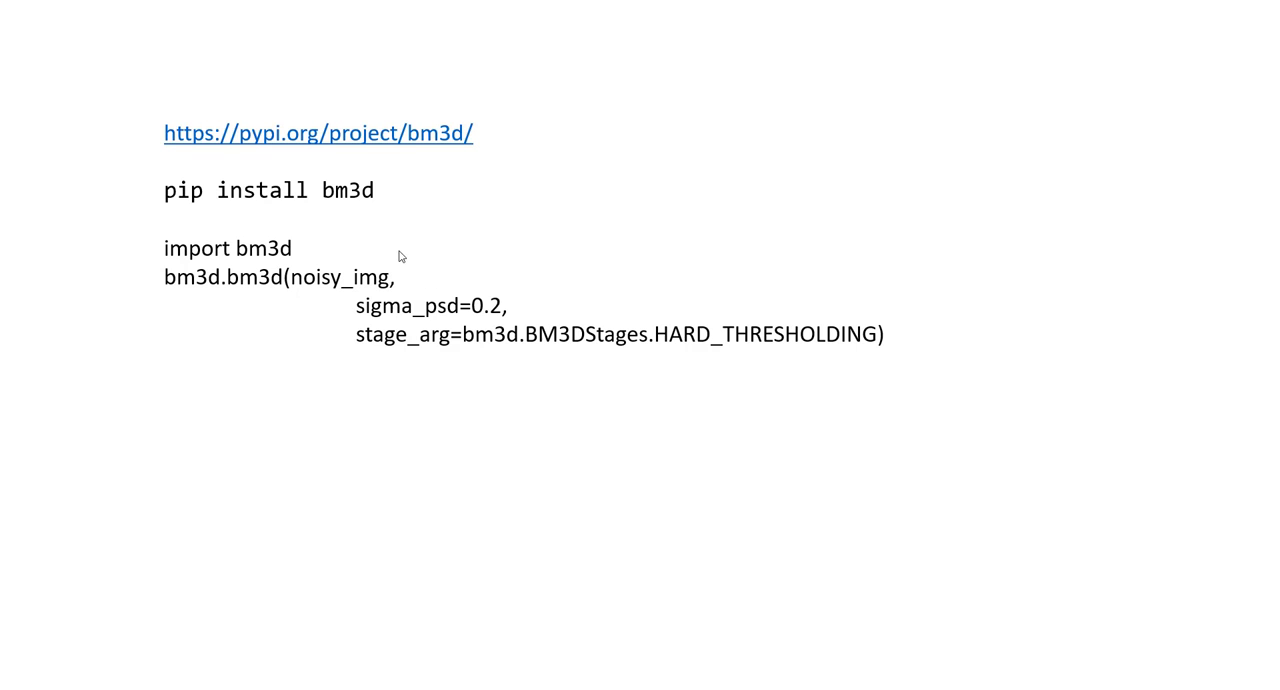
pyautogui.moveTo(367, 241)
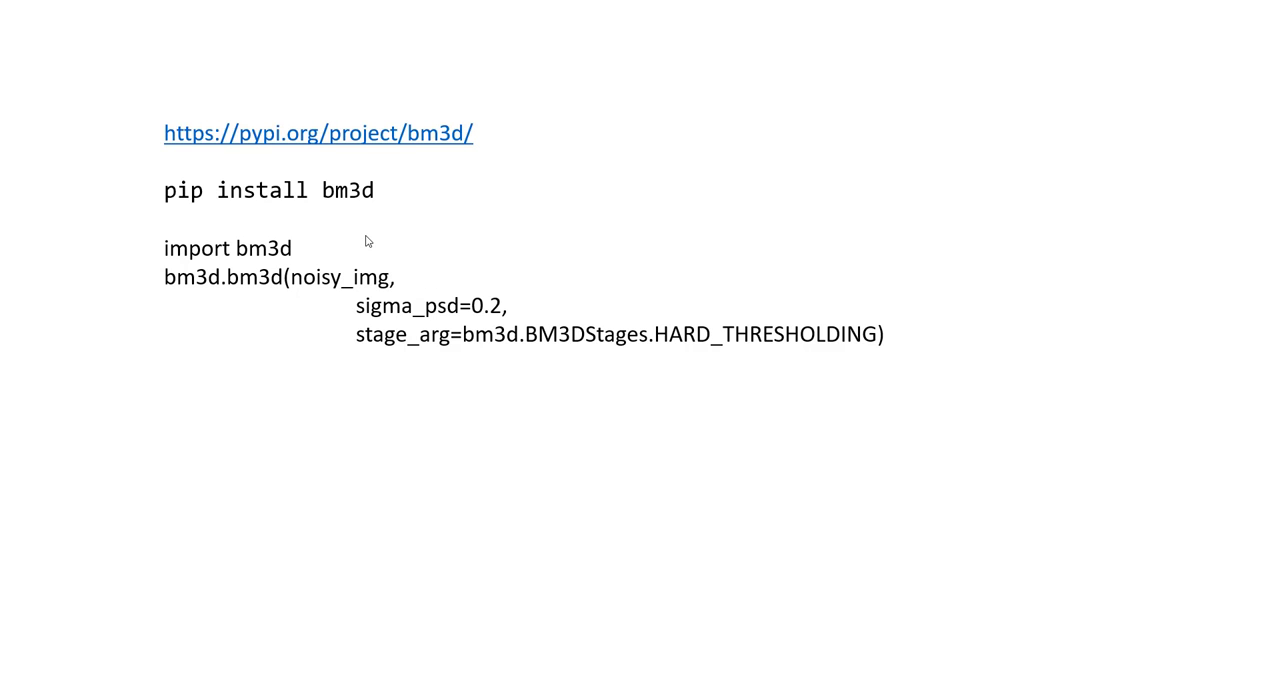
pyautogui.moveTo(177, 206)
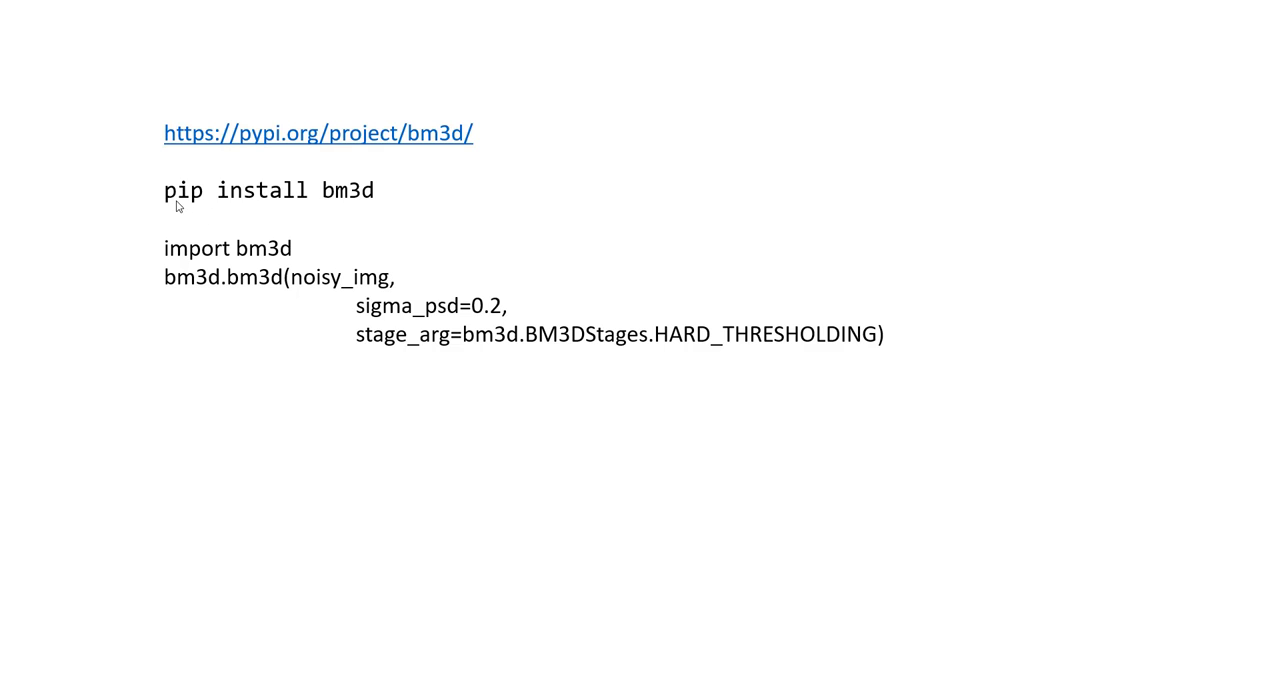
pyautogui.moveTo(360, 198)
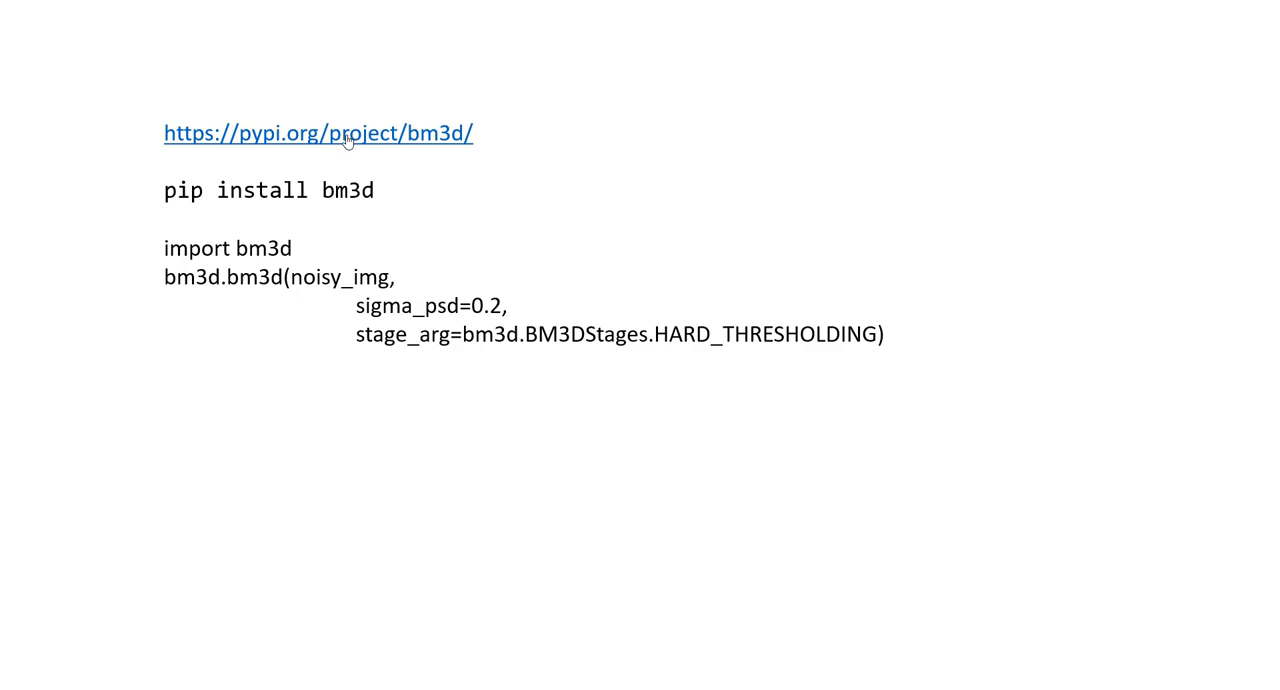
pyautogui.moveTo(293, 145)
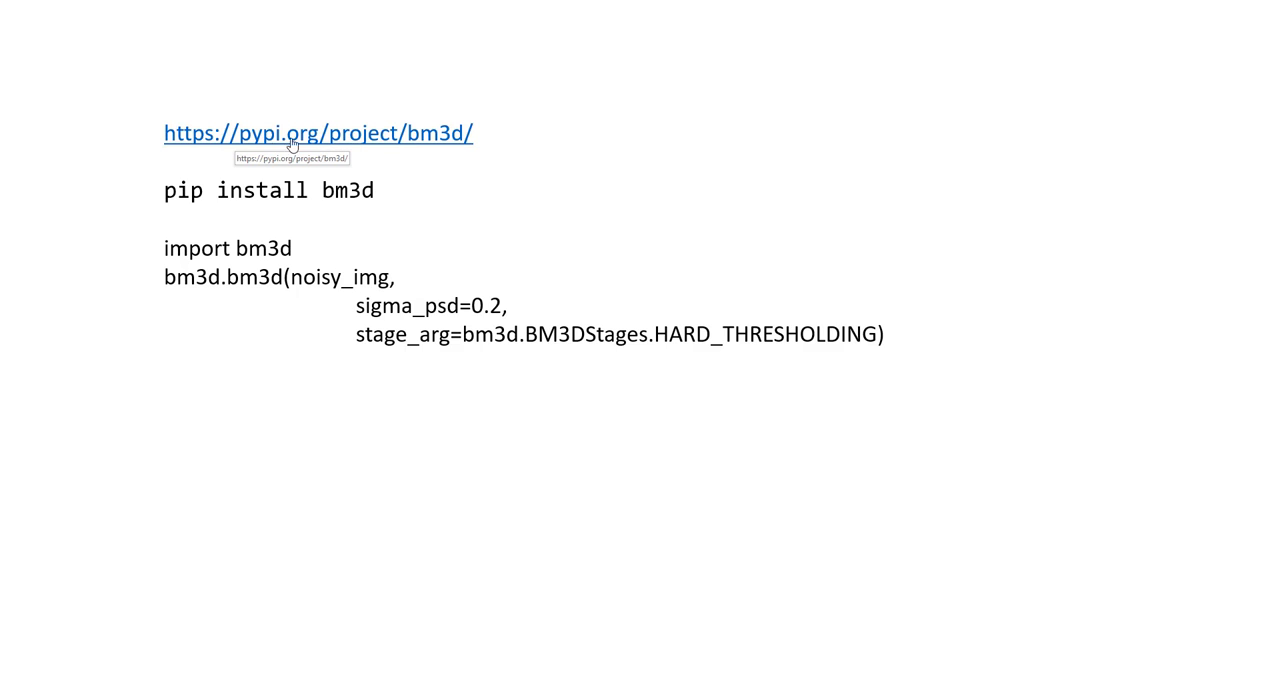
pyautogui.moveTo(438, 147)
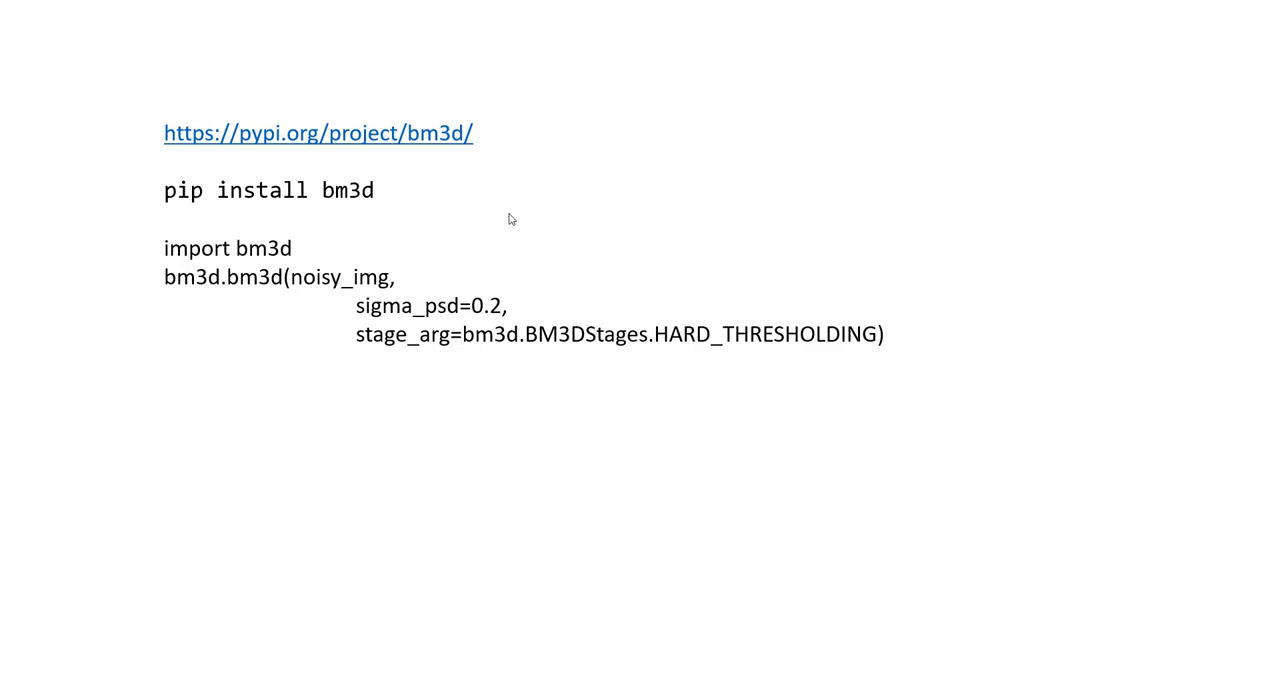
pyautogui.moveTo(361, 200)
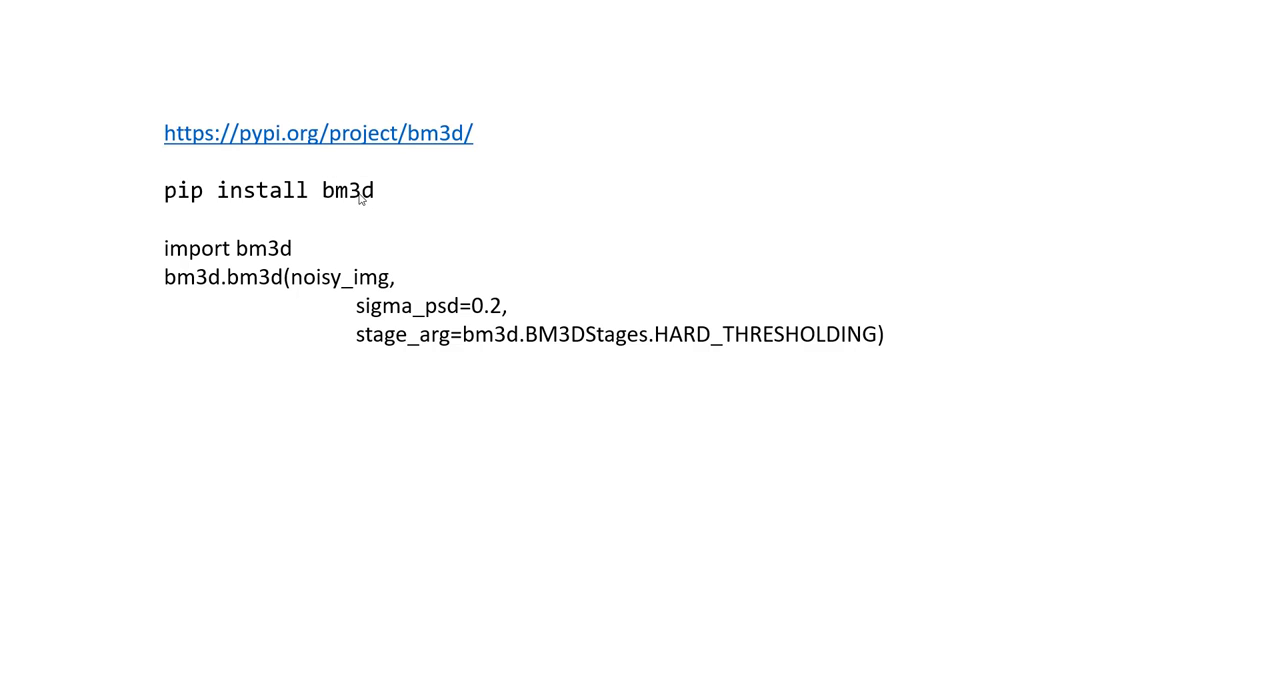
pyautogui.moveTo(346, 219)
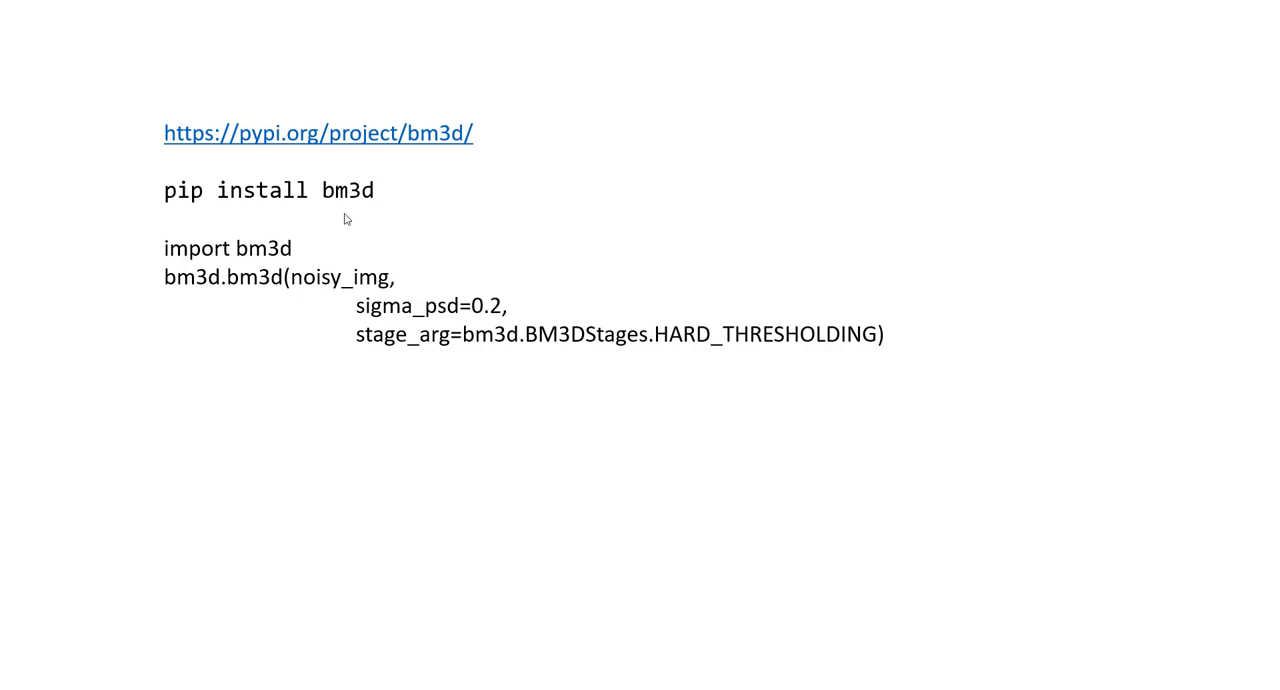
pyautogui.moveTo(220, 305)
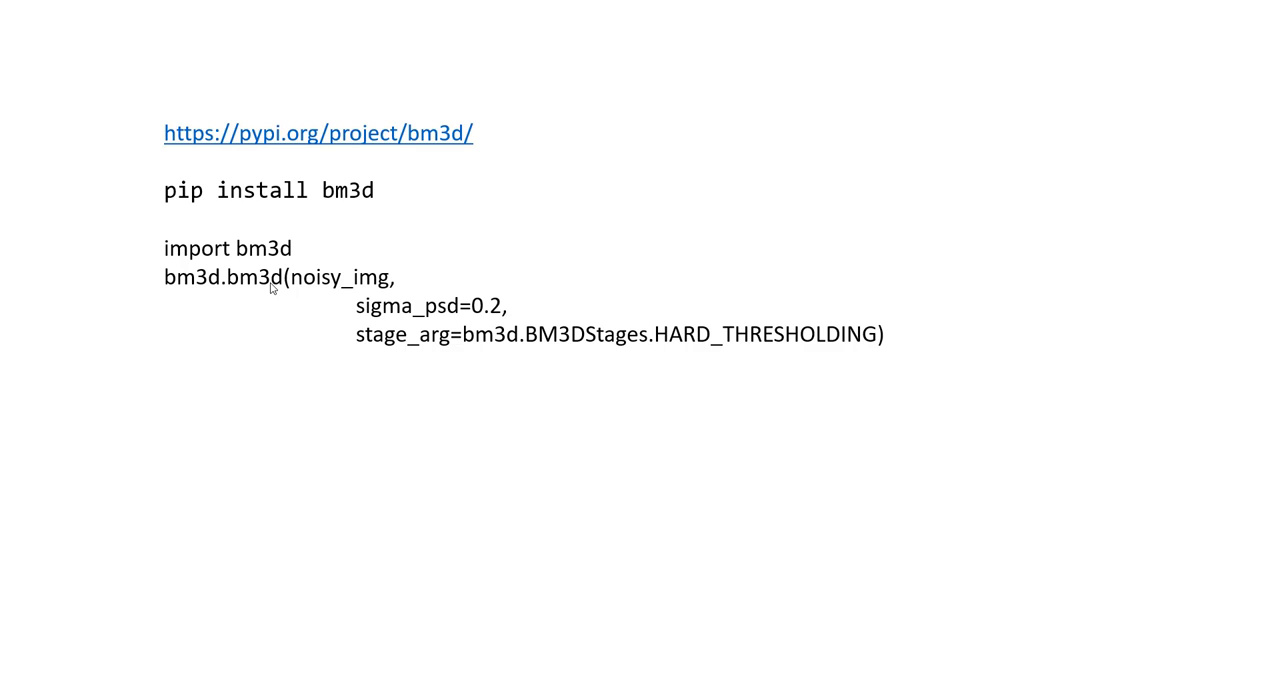
pyautogui.moveTo(330, 282)
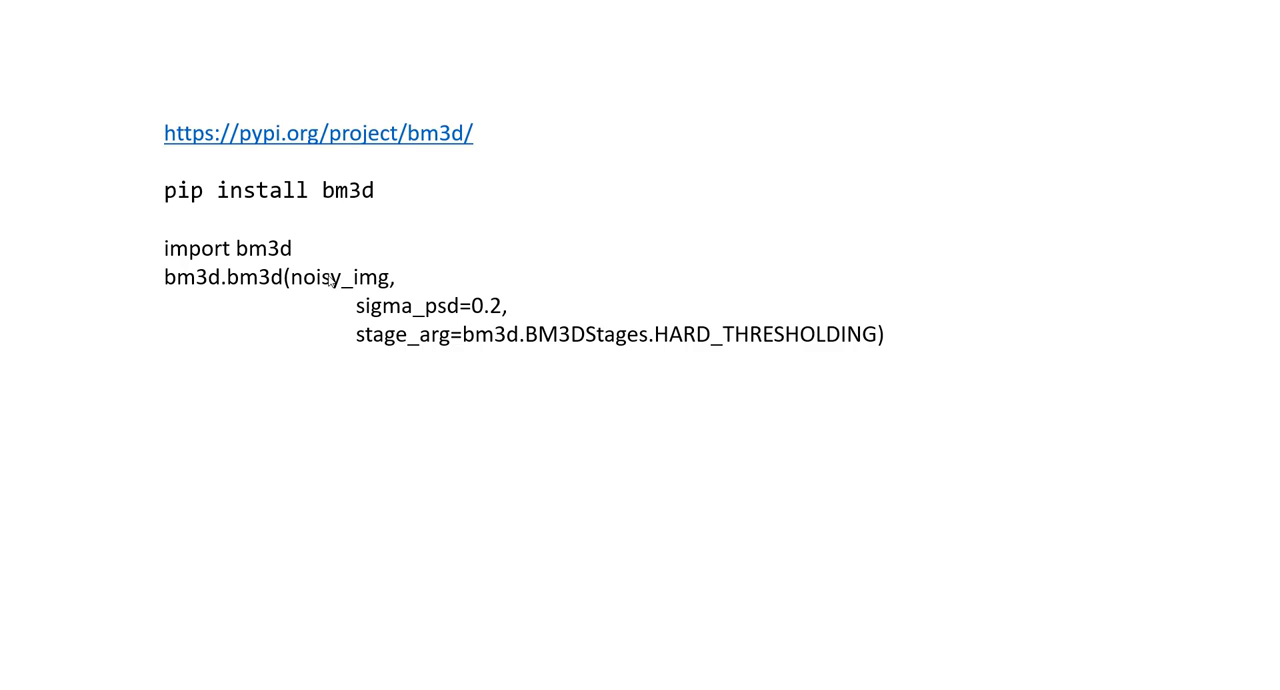
pyautogui.moveTo(378, 318)
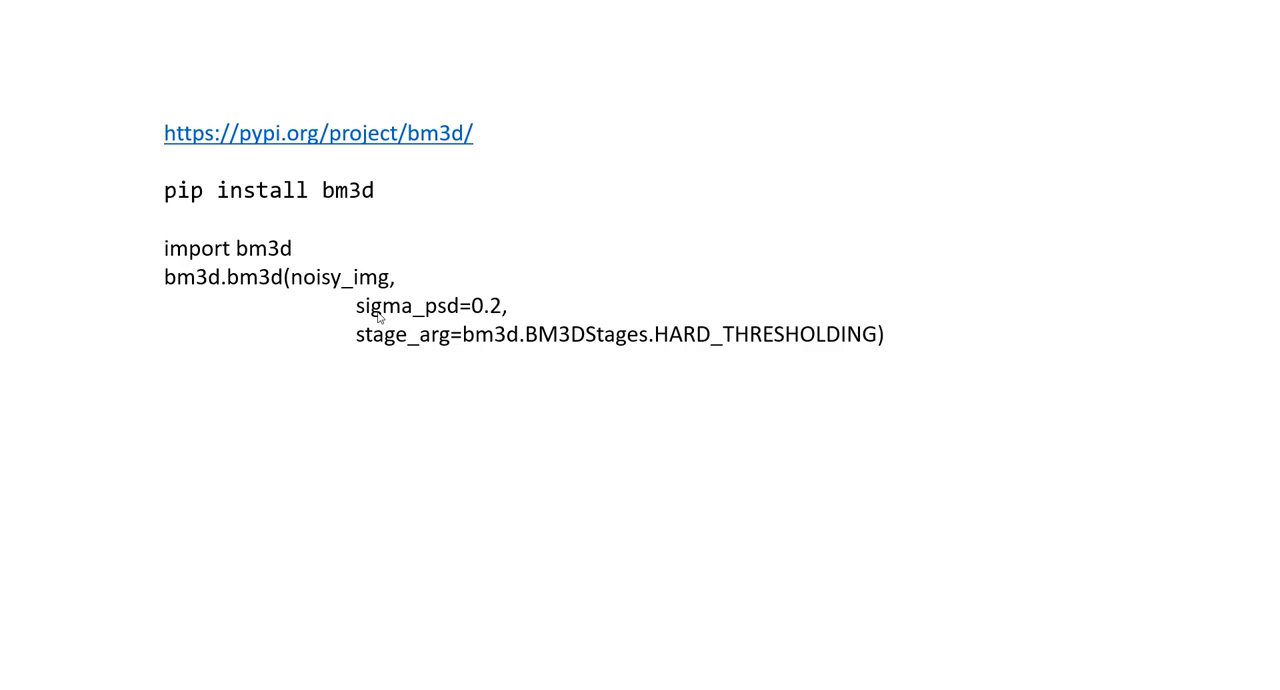
pyautogui.moveTo(438, 324)
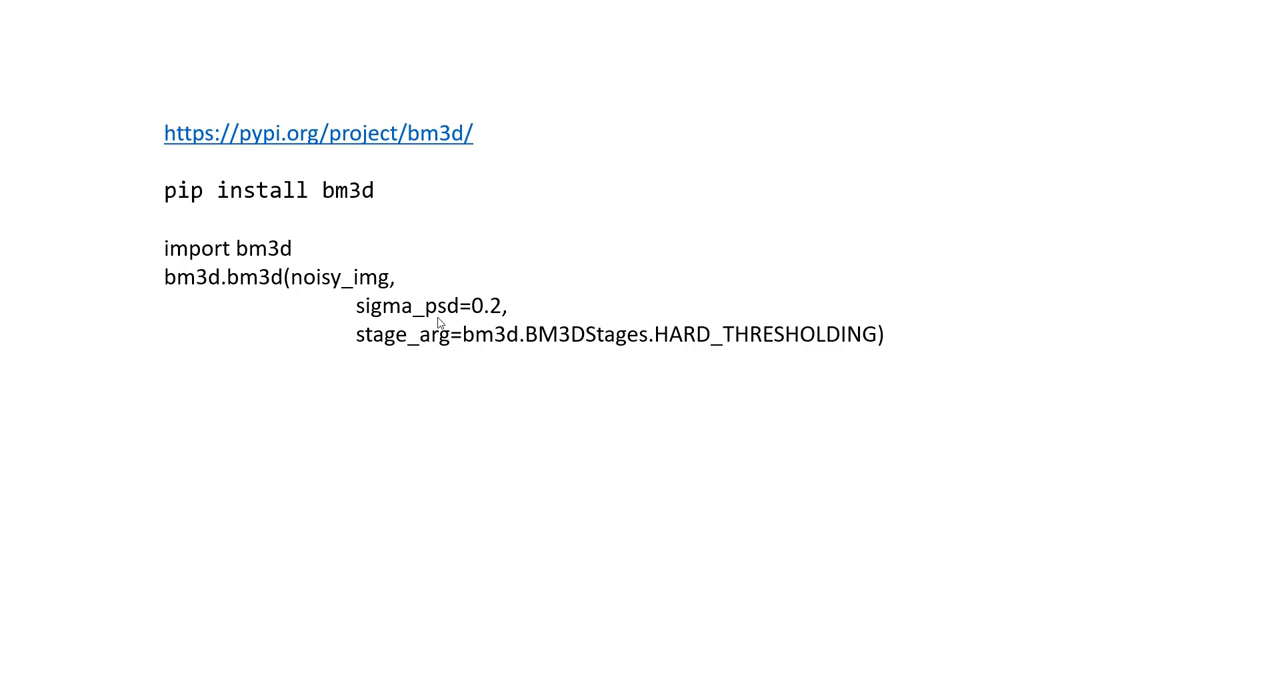
pyautogui.moveTo(427, 336)
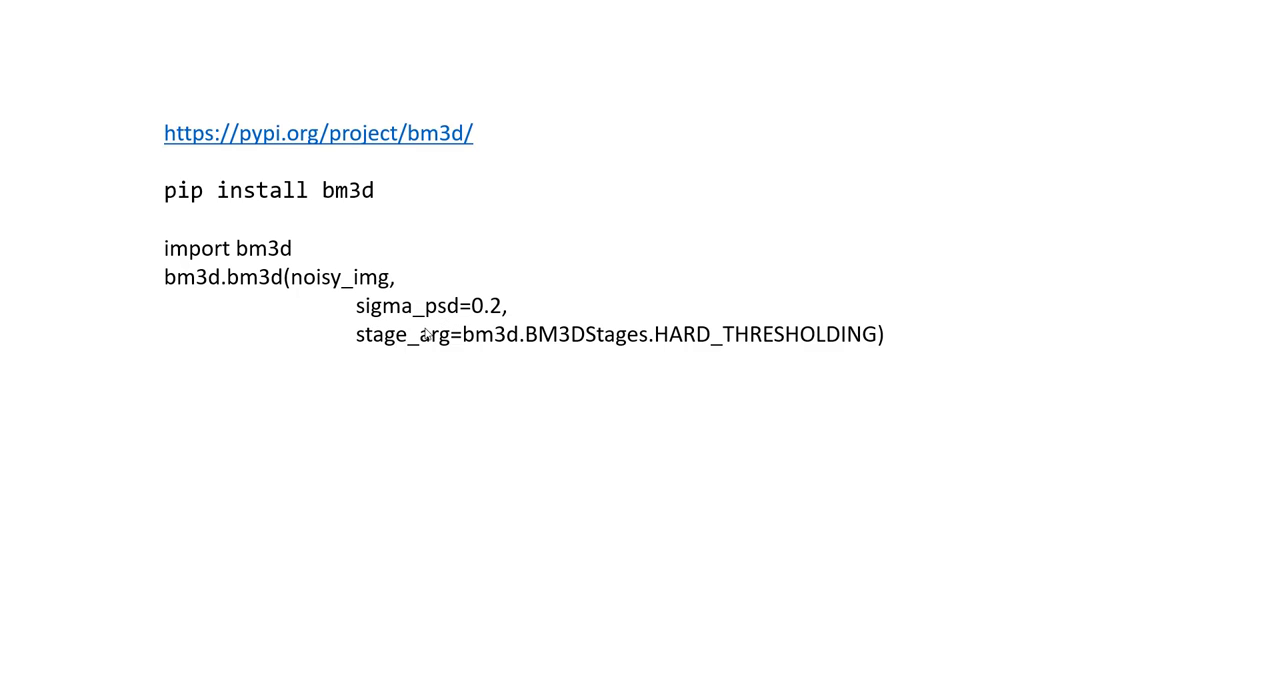
pyautogui.moveTo(442, 348)
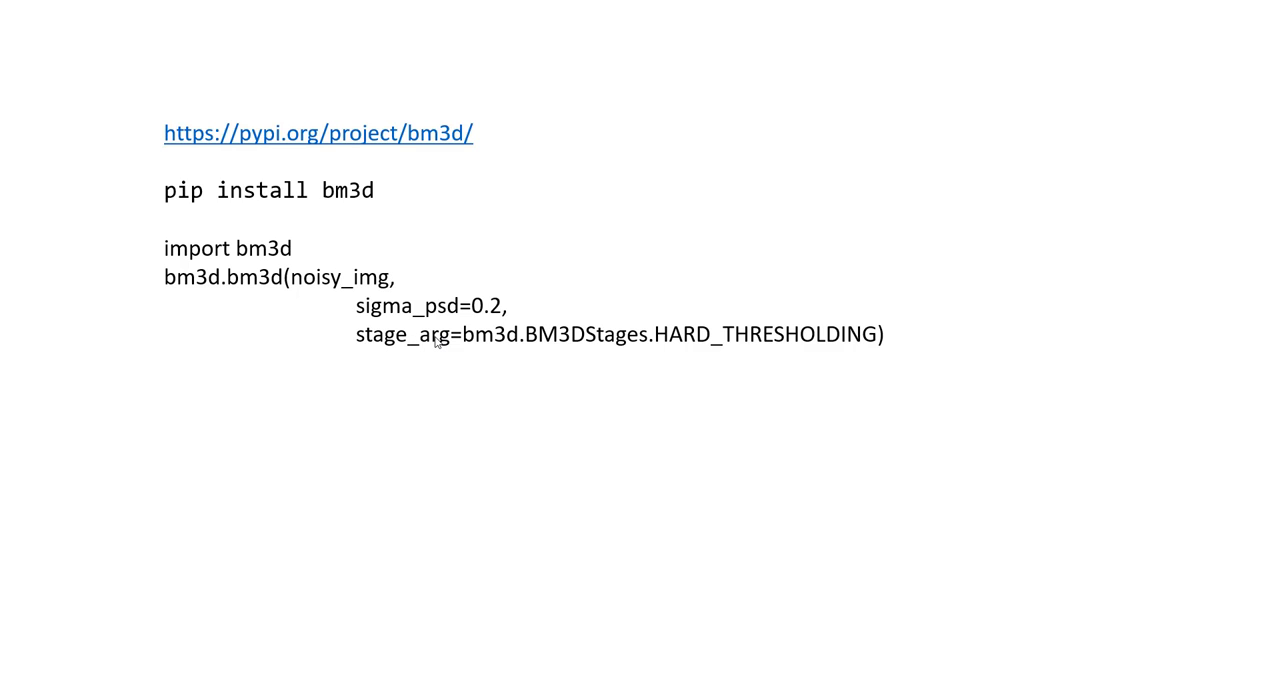
pyautogui.moveTo(458, 336)
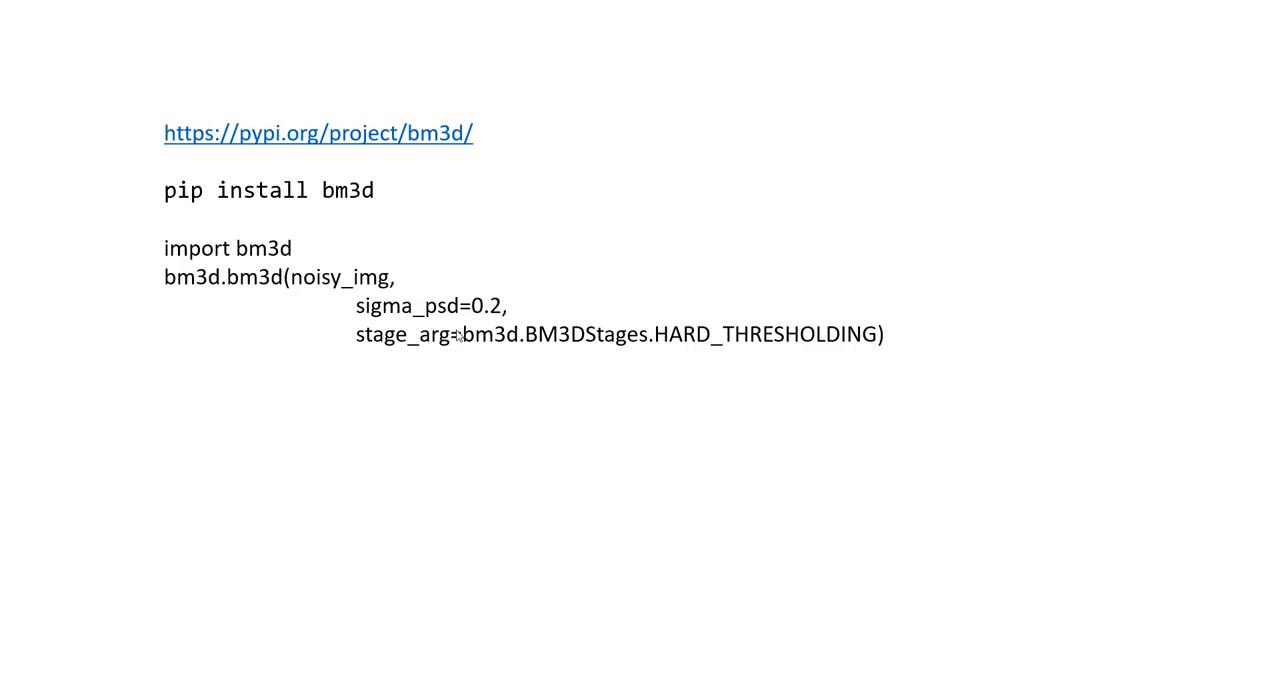
pyautogui.moveTo(578, 348)
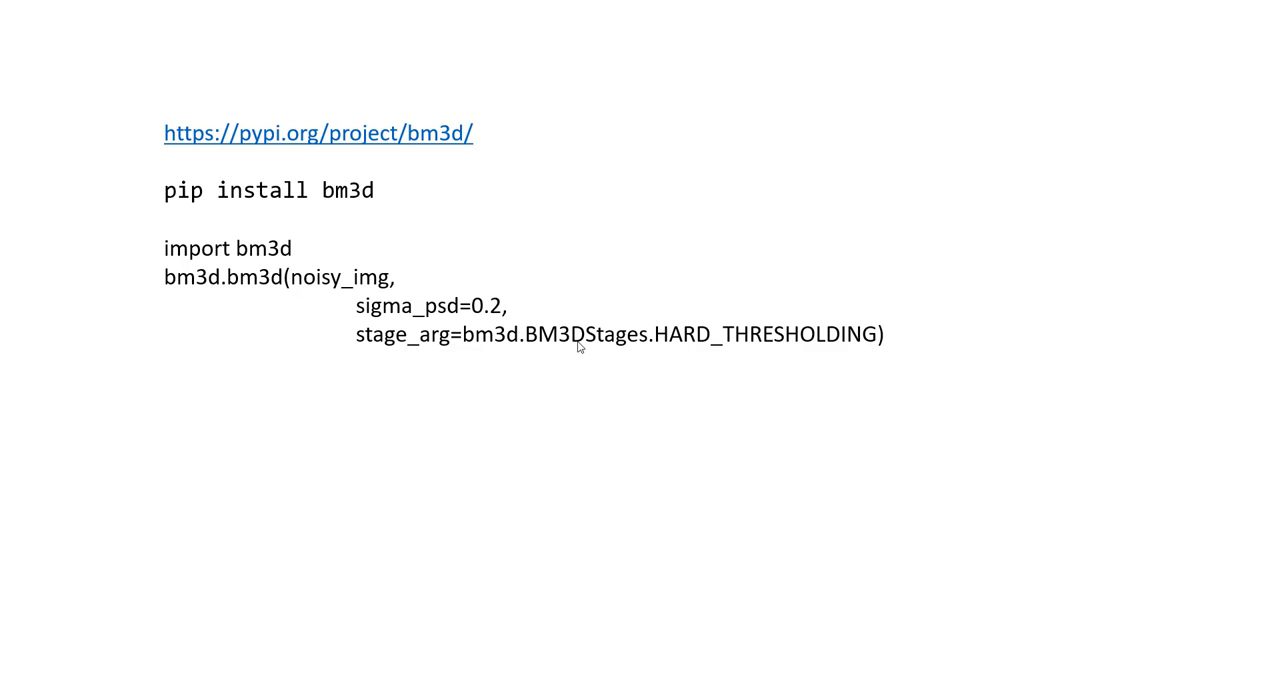
pyautogui.moveTo(735, 335)
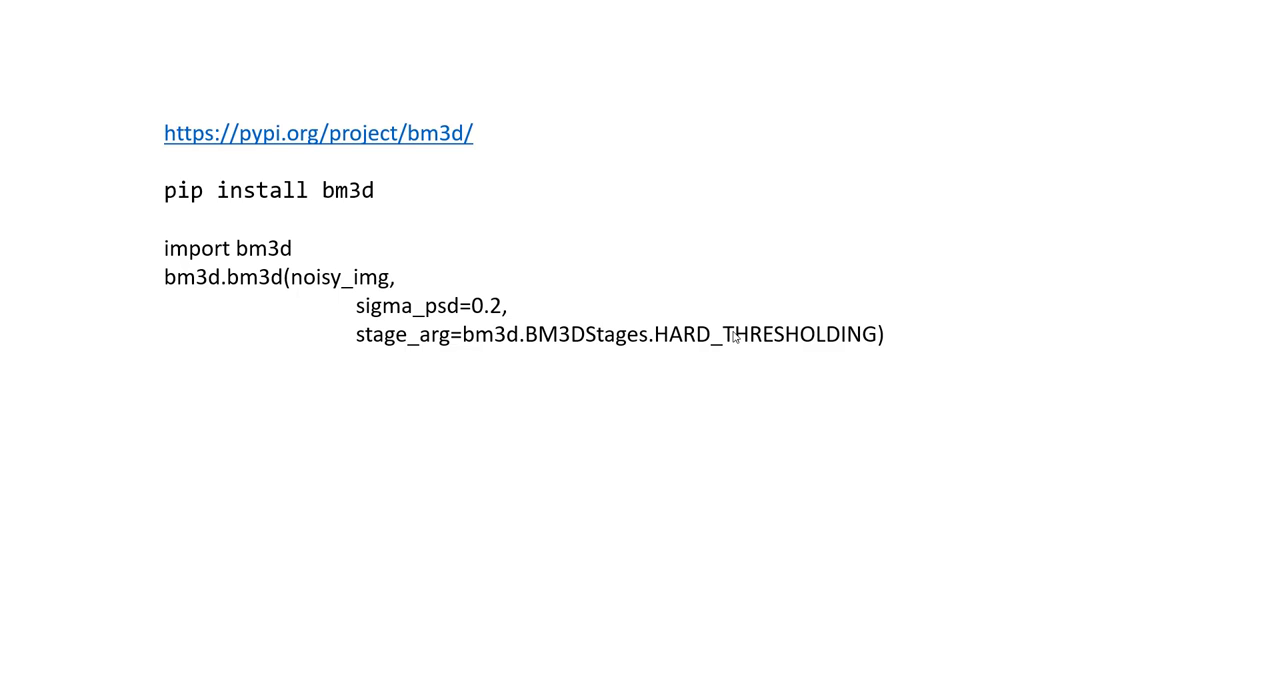
pyautogui.moveTo(755, 338)
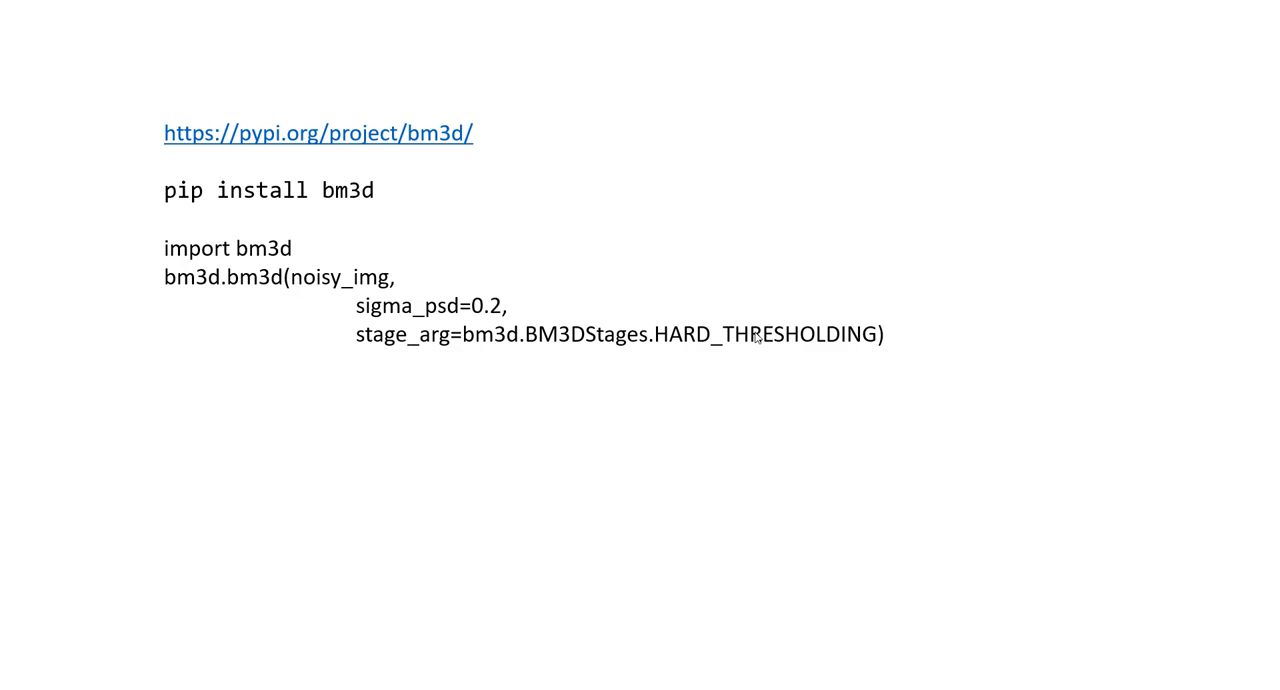
pyautogui.moveTo(752, 339)
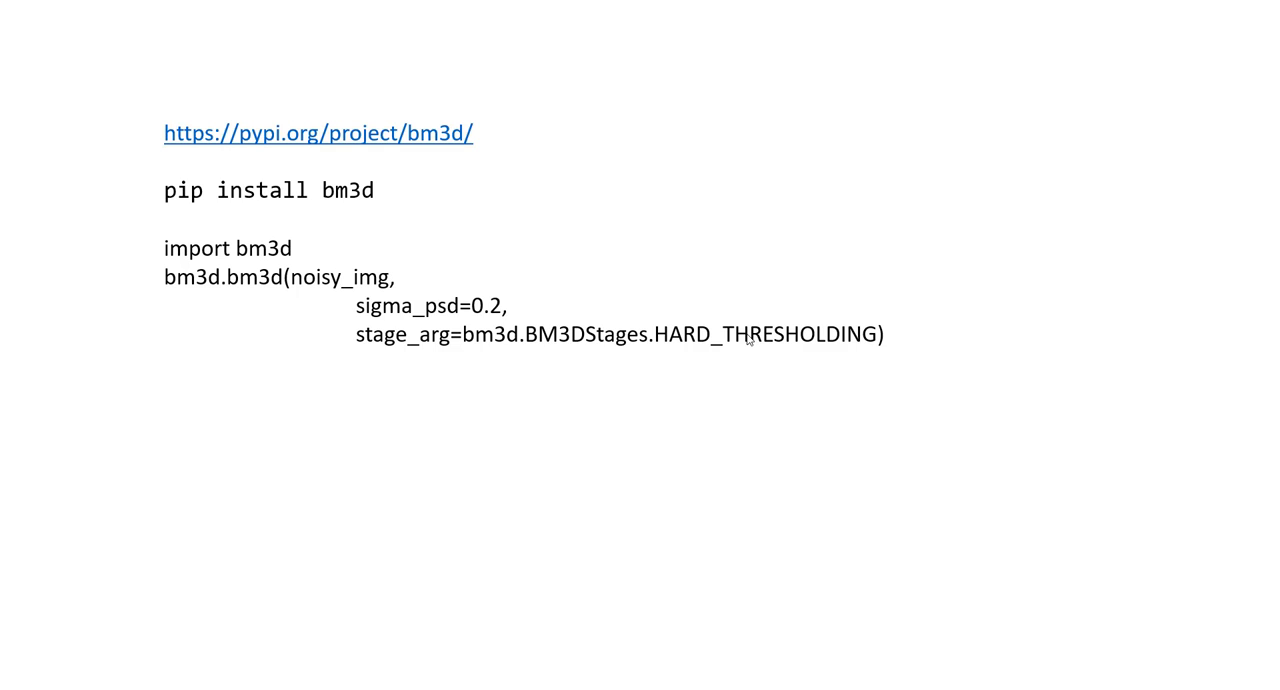
pyautogui.moveTo(679, 350)
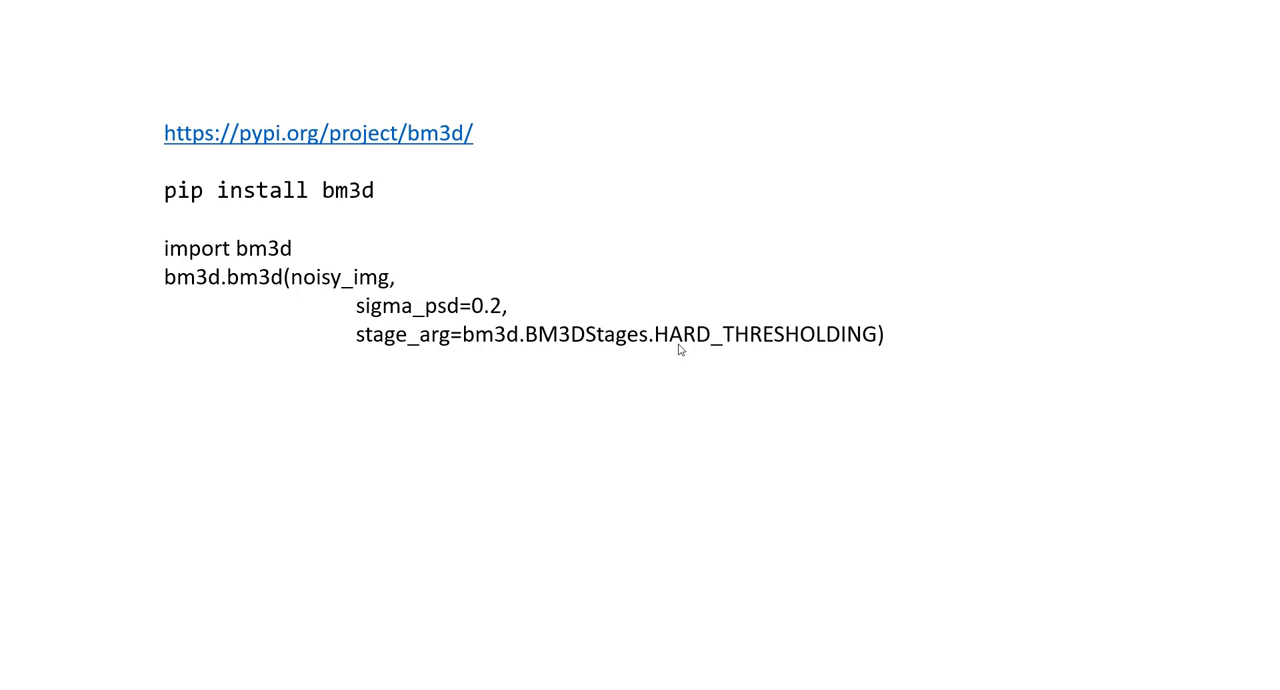
pyautogui.moveTo(716, 332)
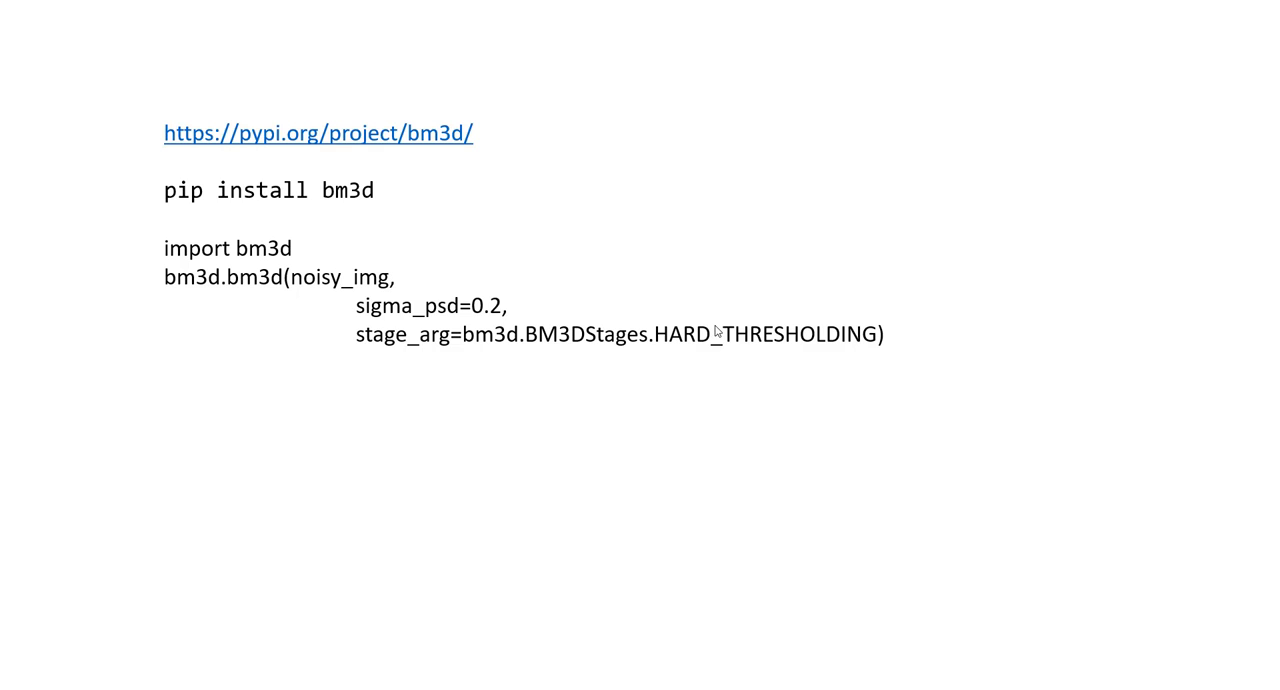
pyautogui.moveTo(741, 357)
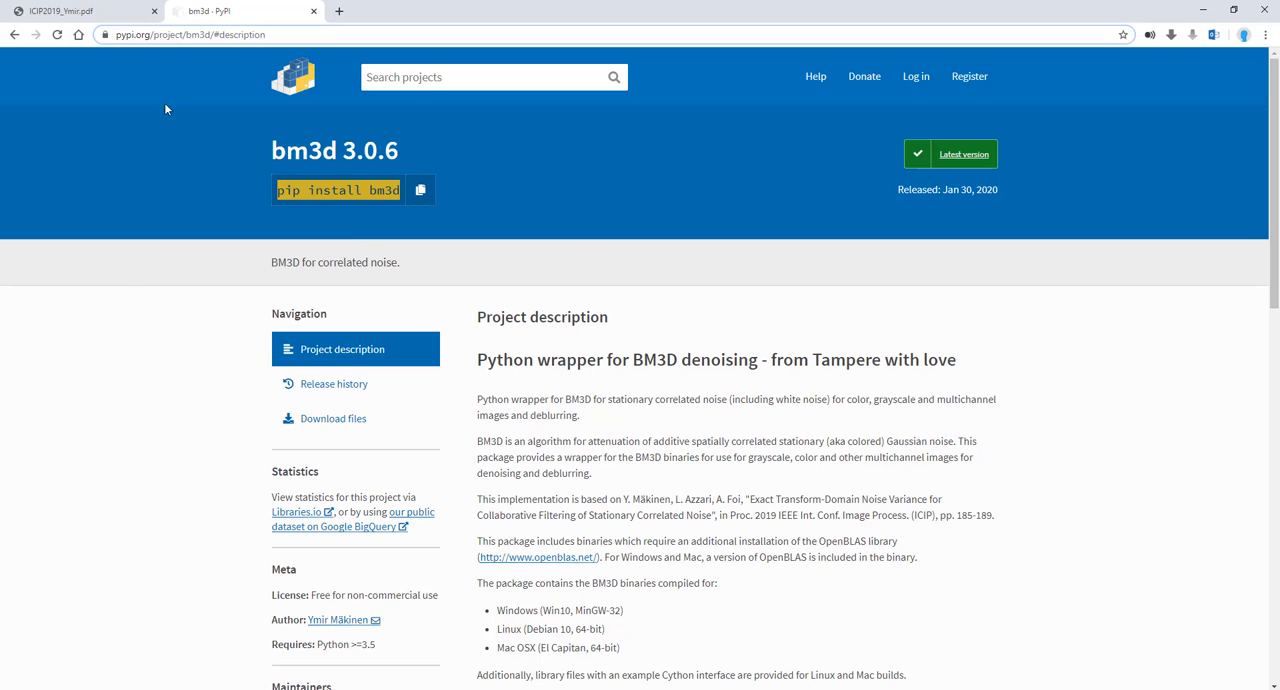
pyautogui.moveTo(672, 413)
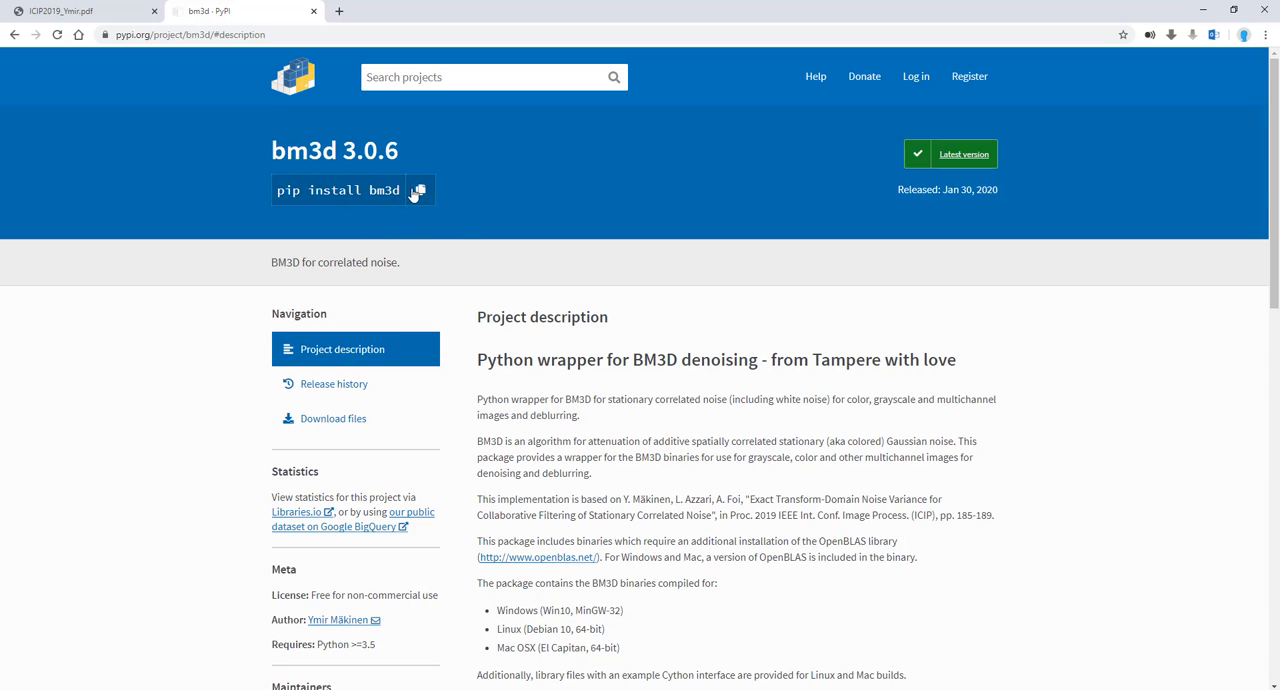
pyautogui.moveTo(969, 189)
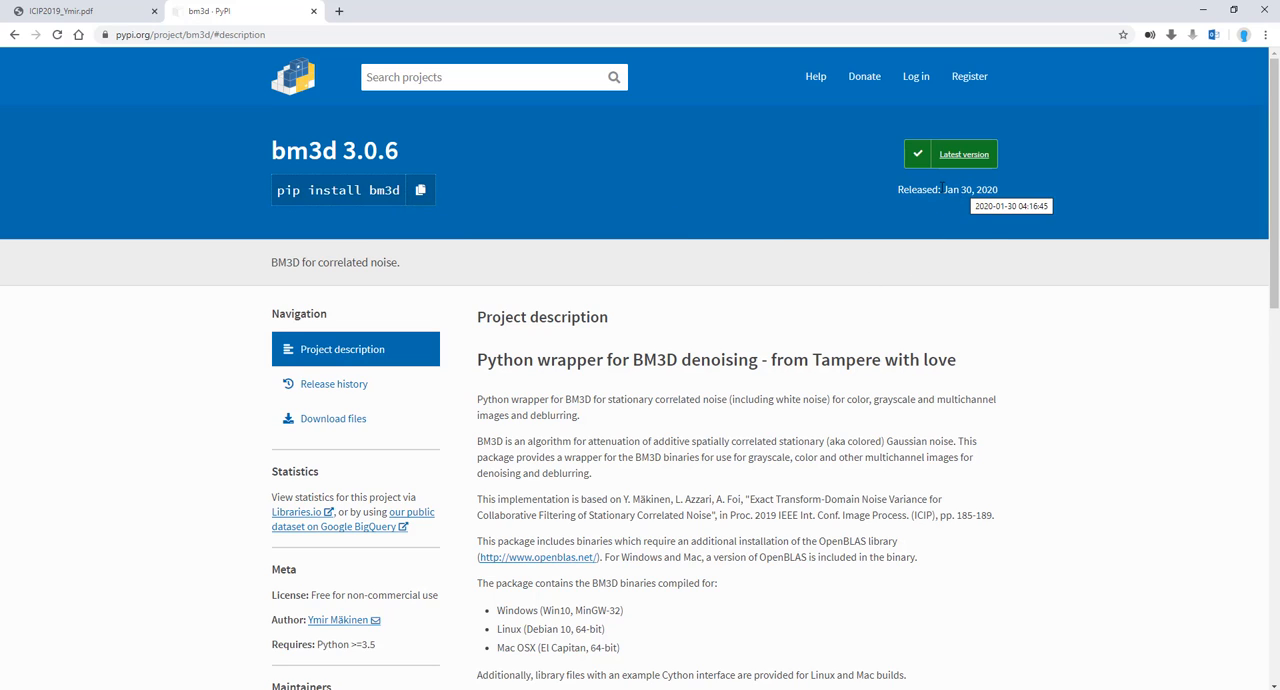
pyautogui.moveTo(995, 221)
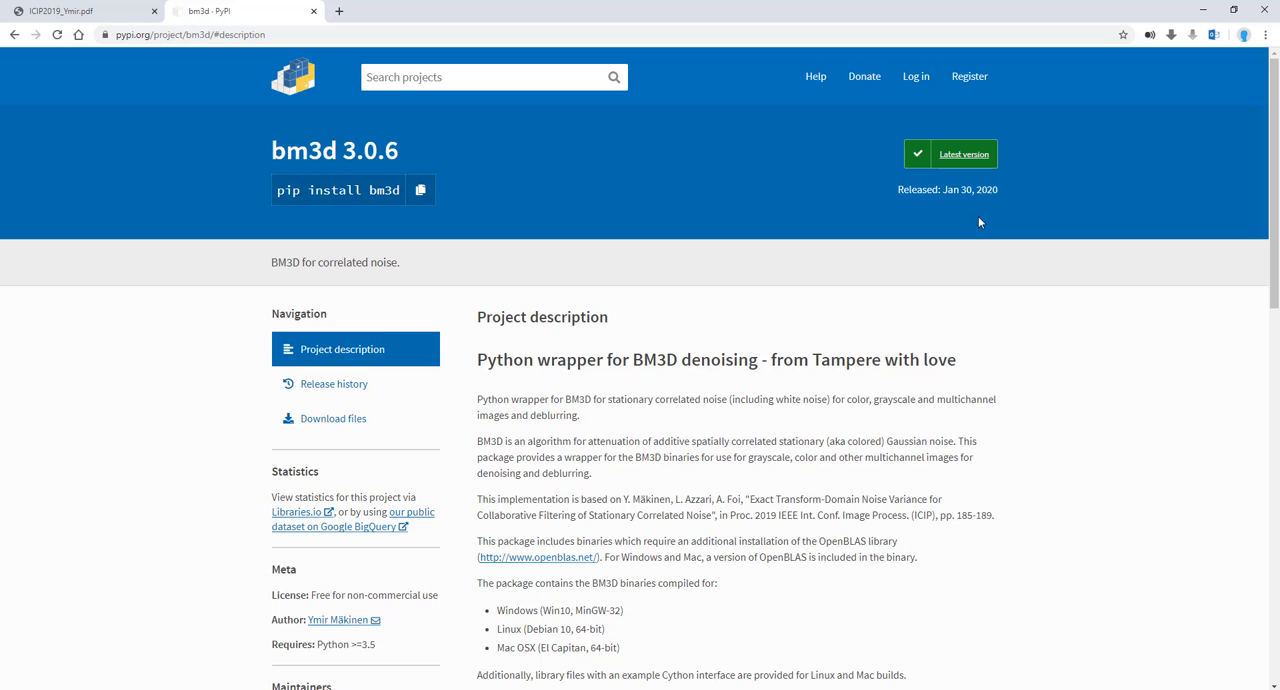
# Step: Scroll the bm3d 3.0.6 description to the OpenBLAS requirement, supported platforms and authors
pyautogui.scroll(-3)
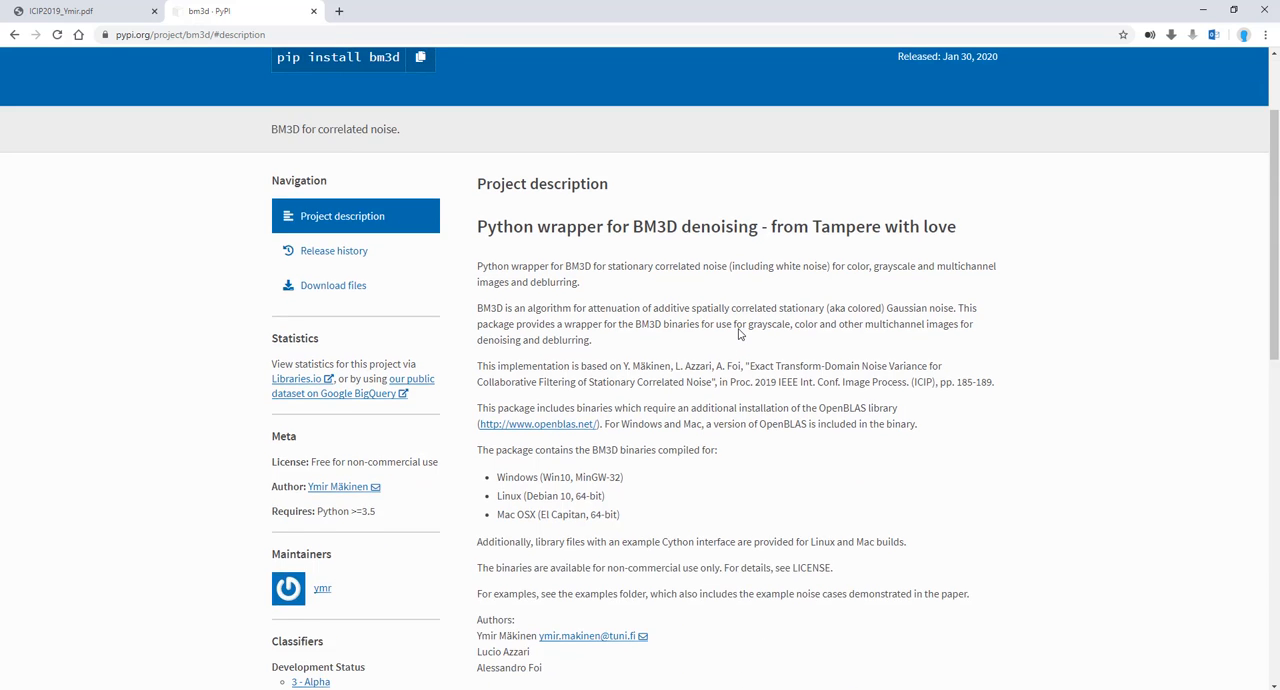
pyautogui.scroll(-3)
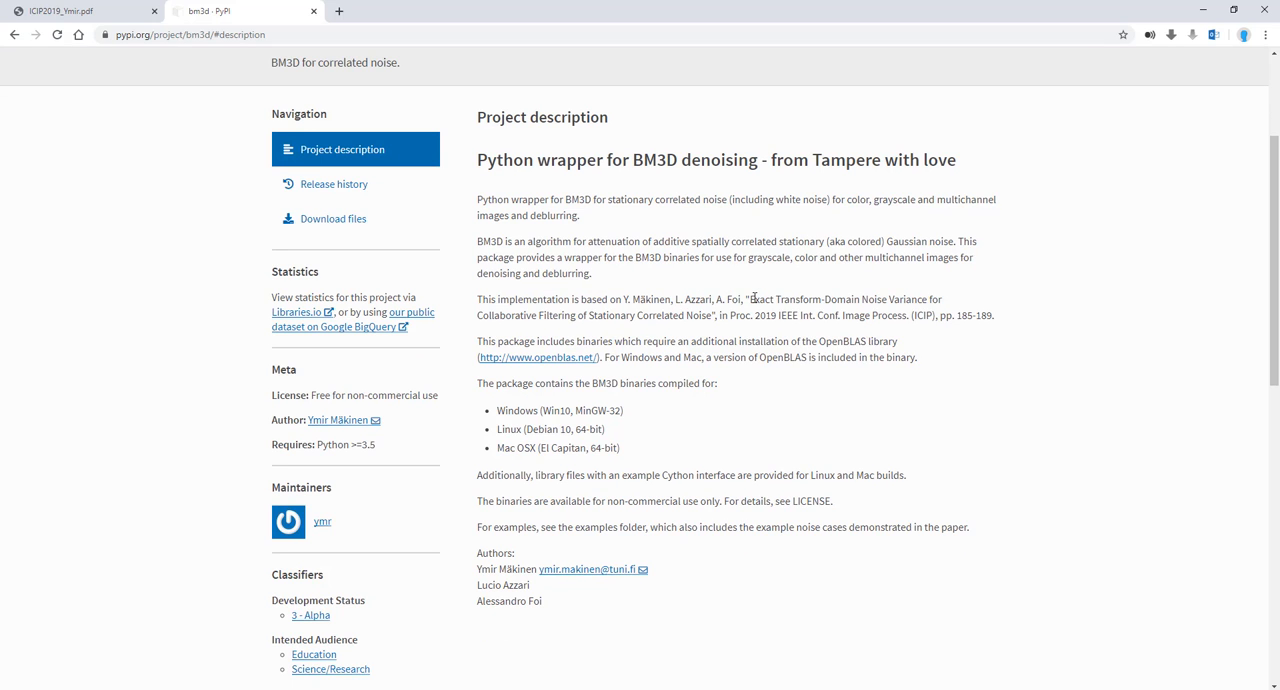
pyautogui.moveTo(622, 298)
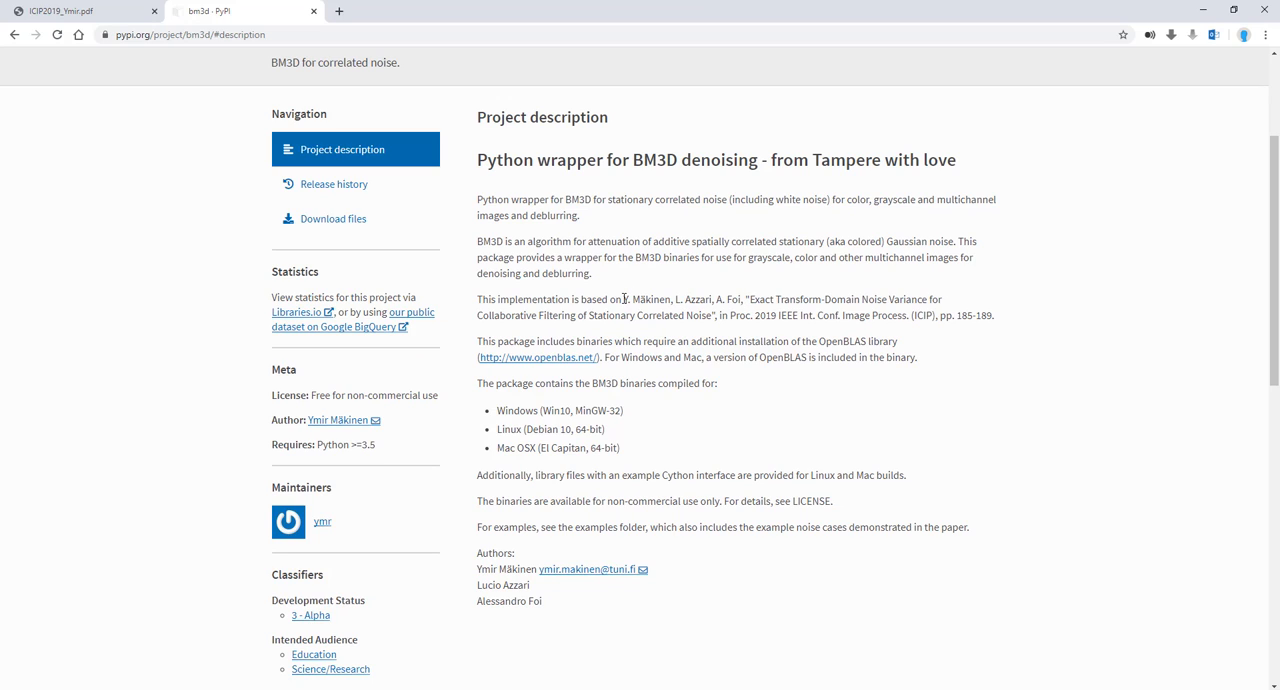
pyautogui.doubleClick(643, 299)
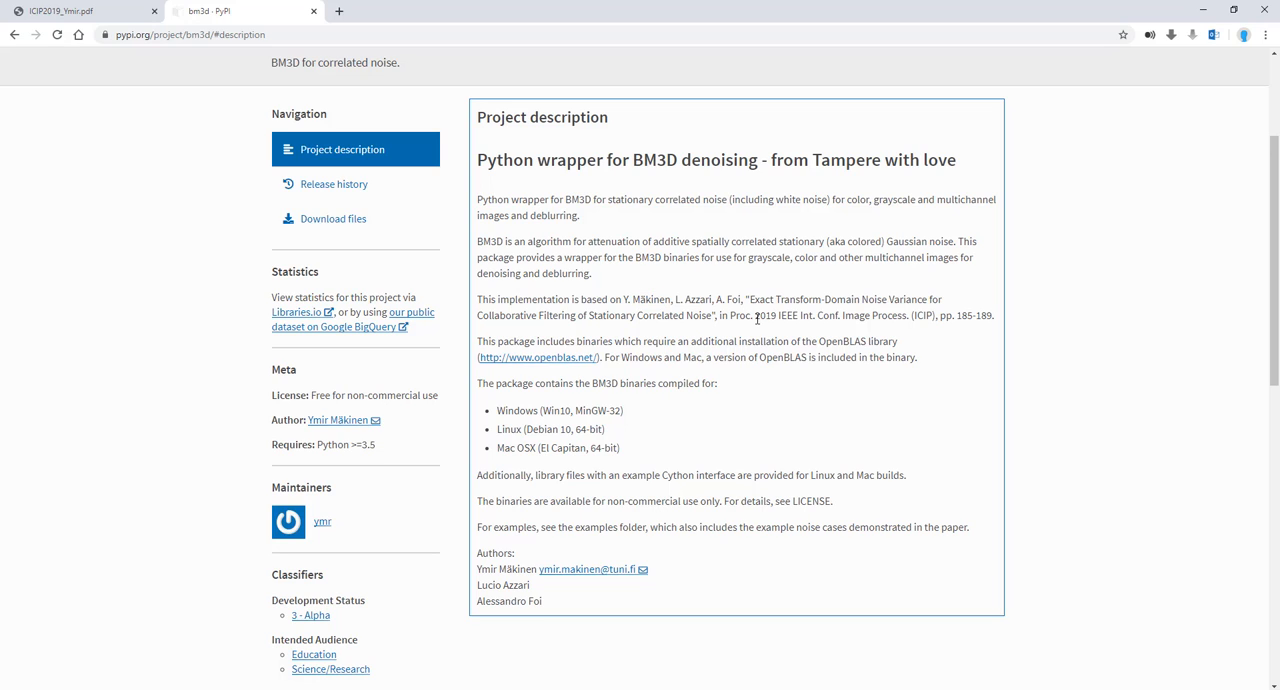
pyautogui.moveTo(609, 311)
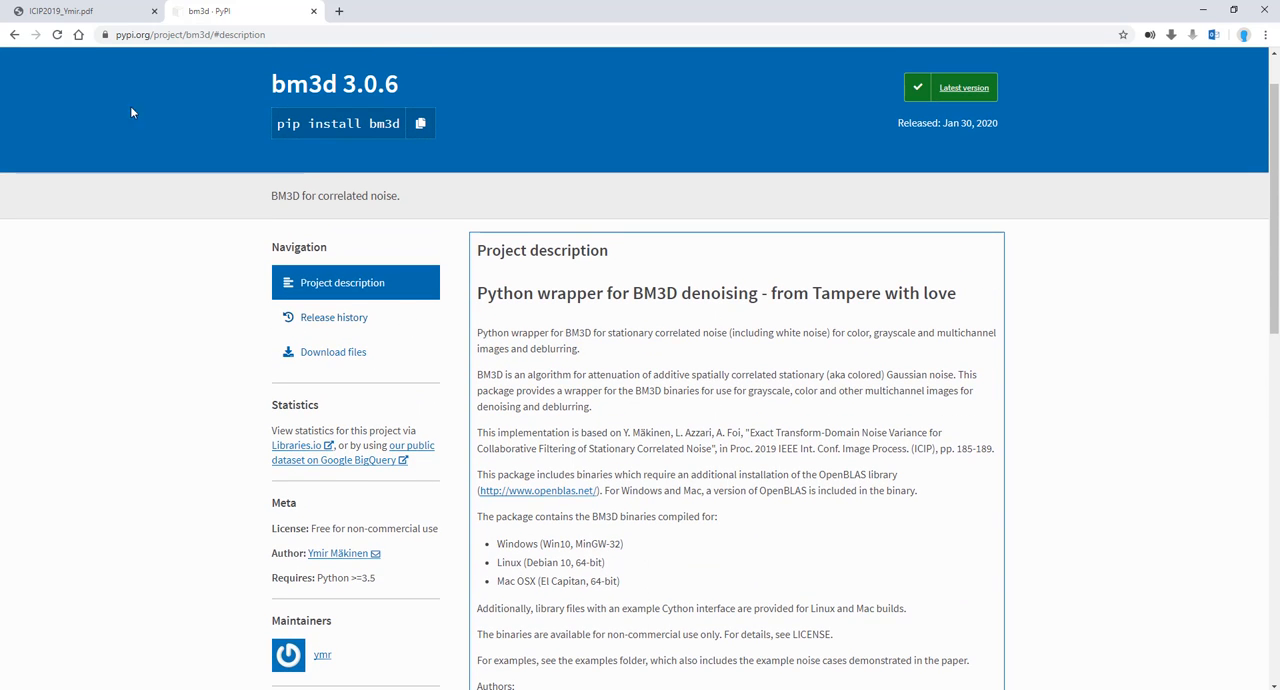
pyautogui.click(80, 11)
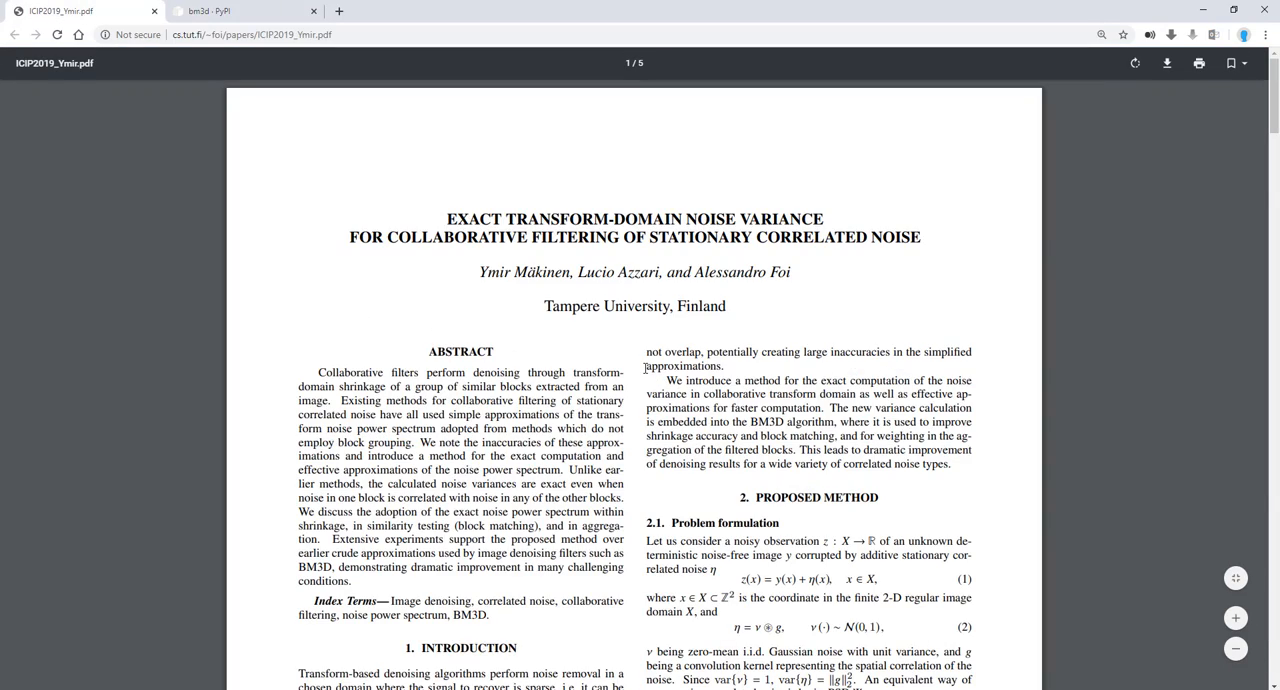
pyautogui.moveTo(658, 424)
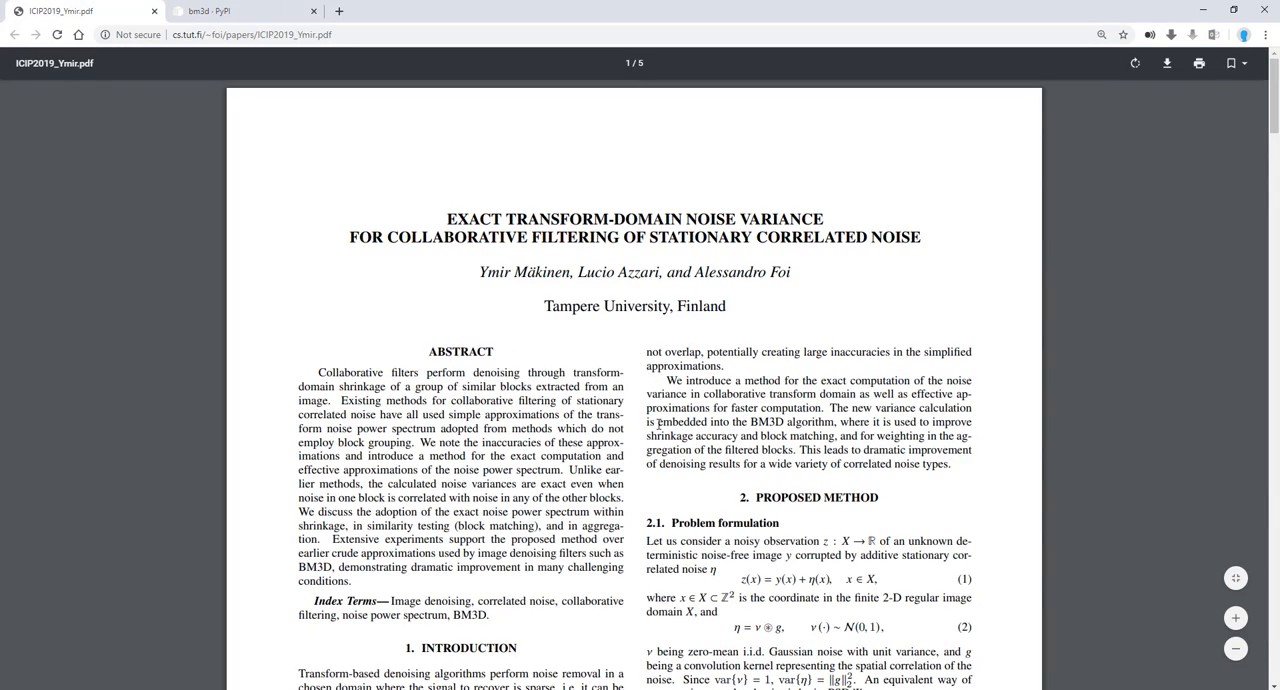
pyautogui.scroll(-3)
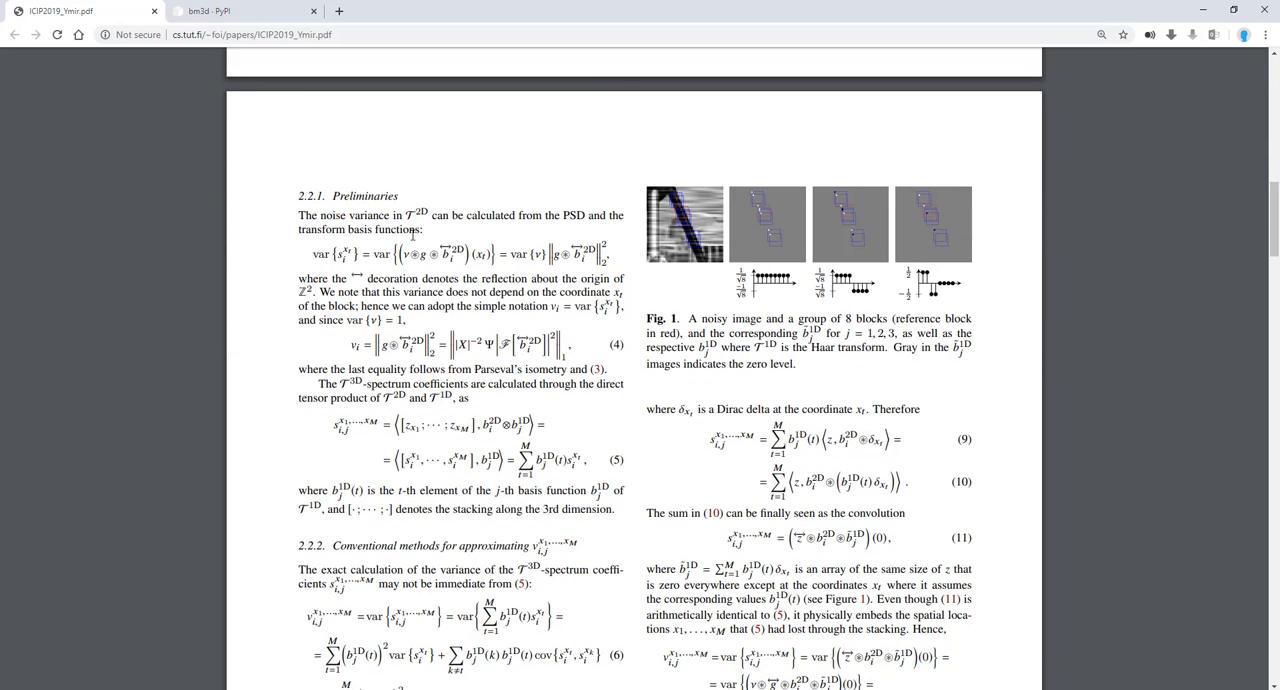
pyautogui.moveTo(775, 219)
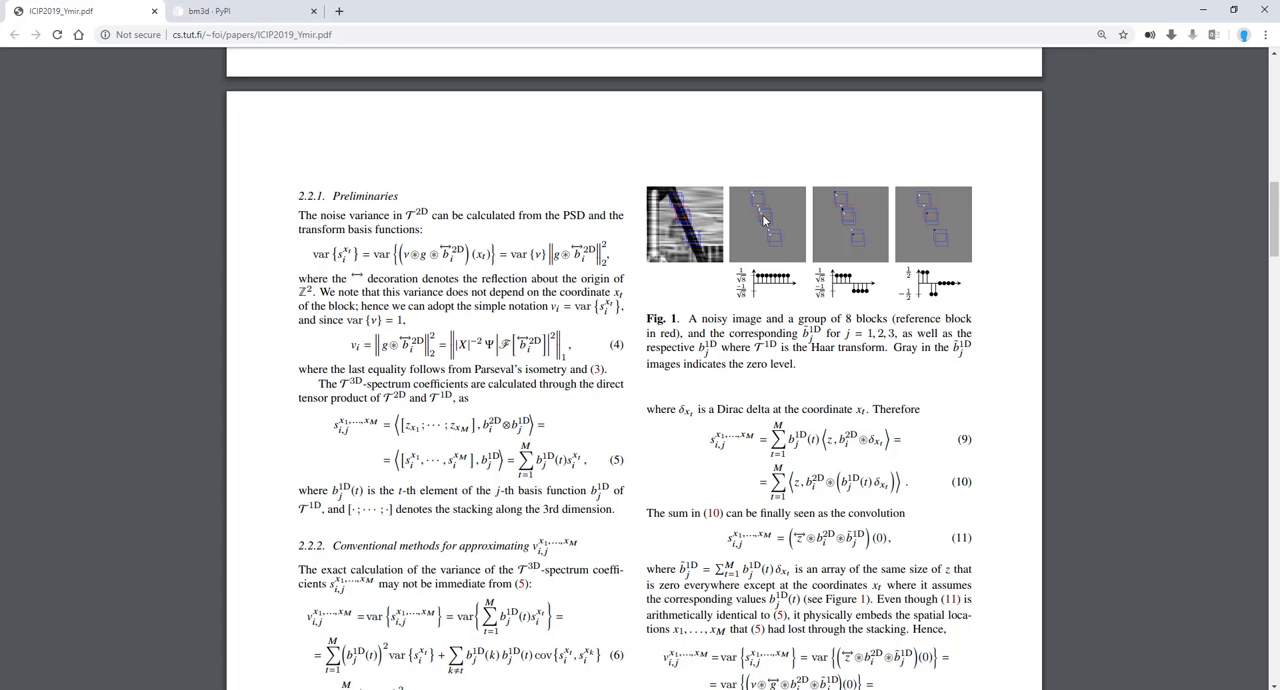
pyautogui.moveTo(765, 222)
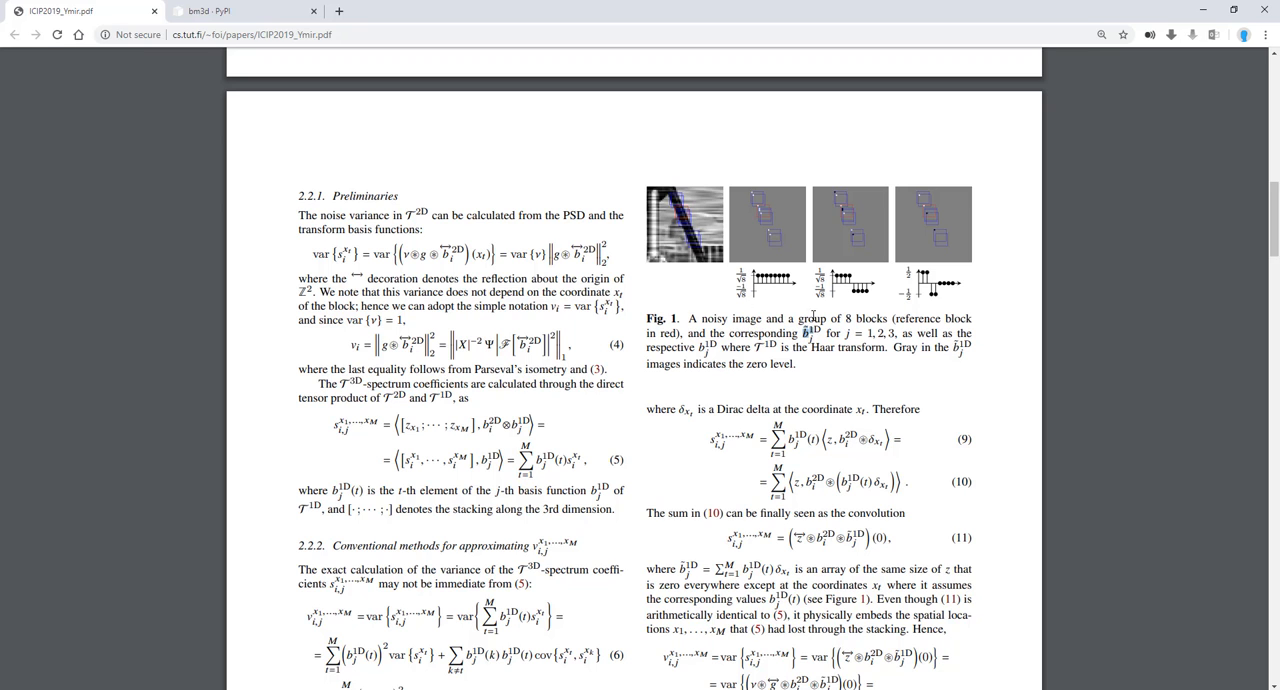
pyautogui.scroll(-3)
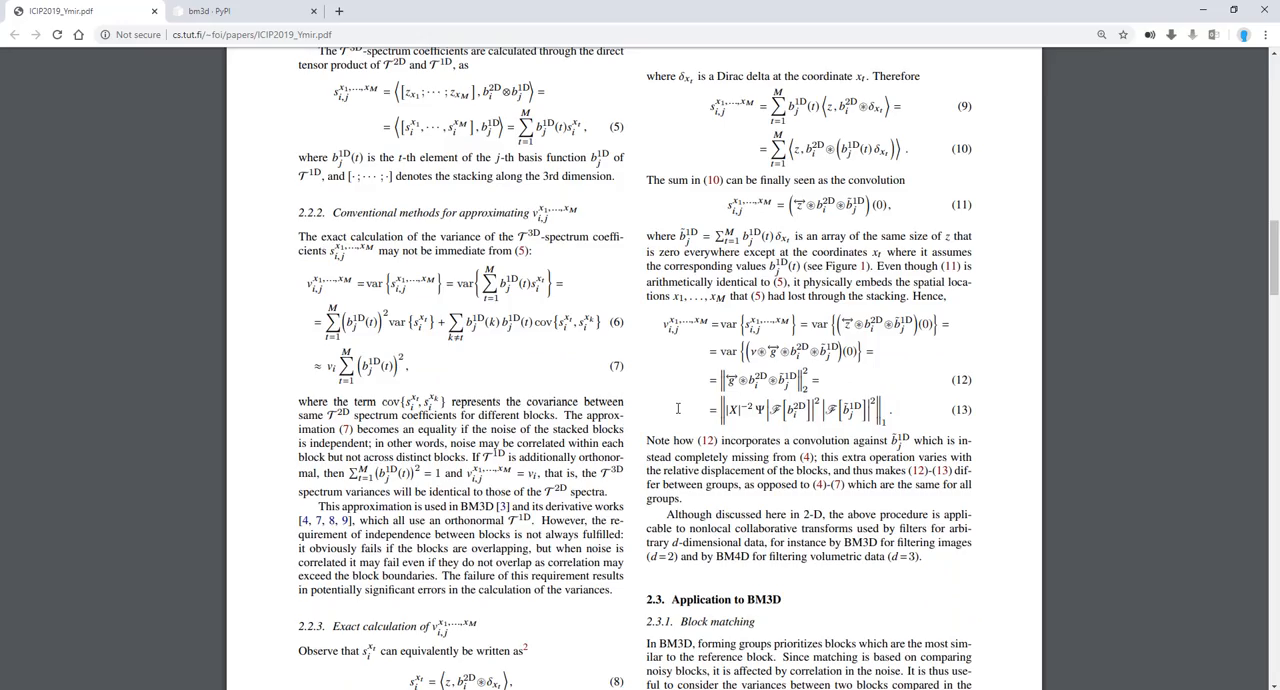
pyautogui.scroll(-3)
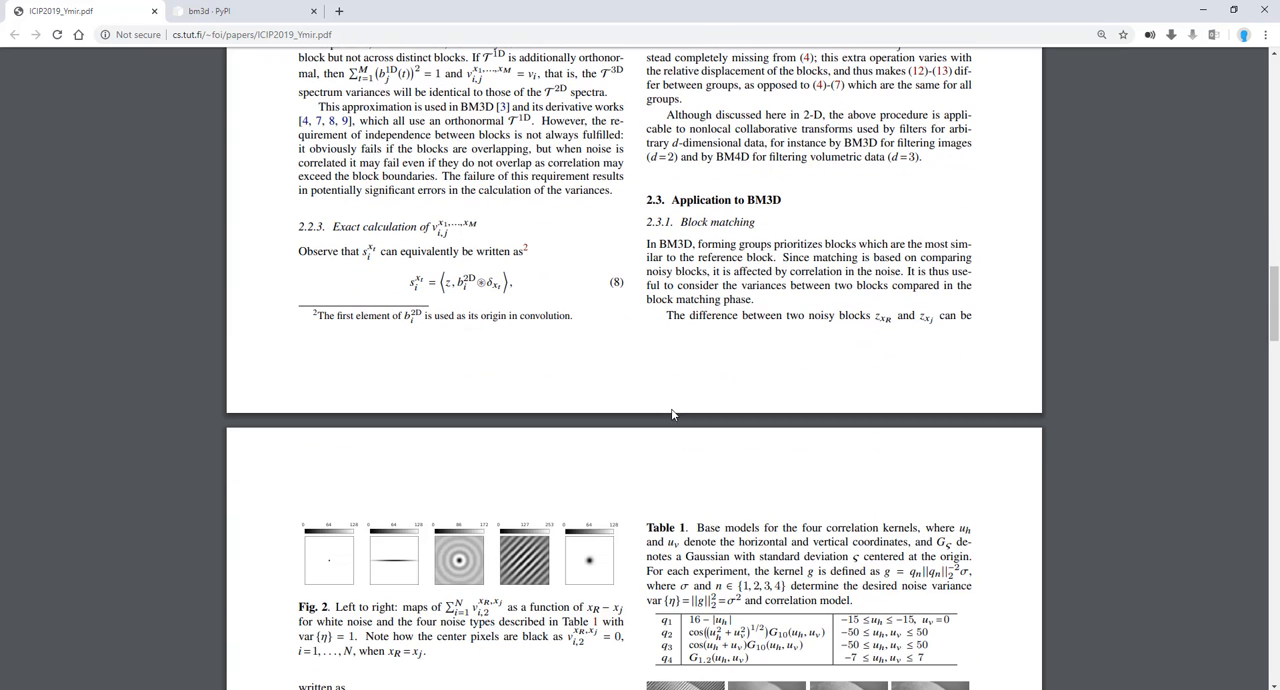
pyautogui.moveTo(815, 384)
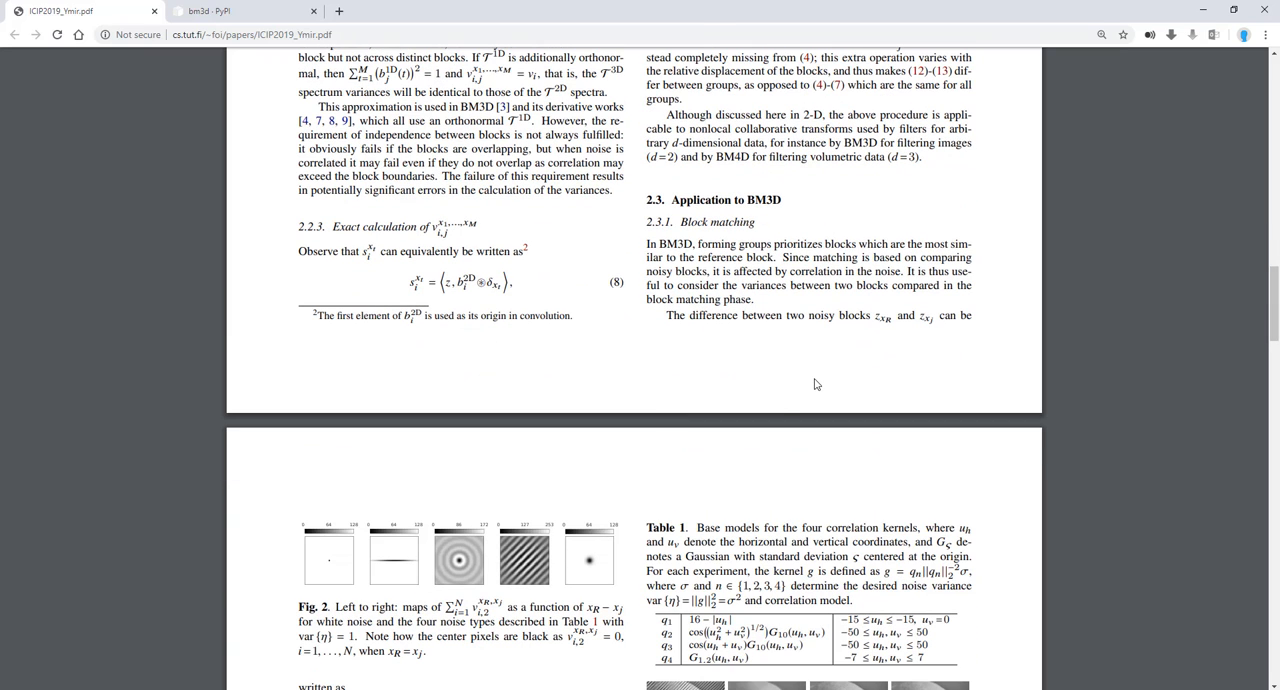
pyautogui.moveTo(785, 304)
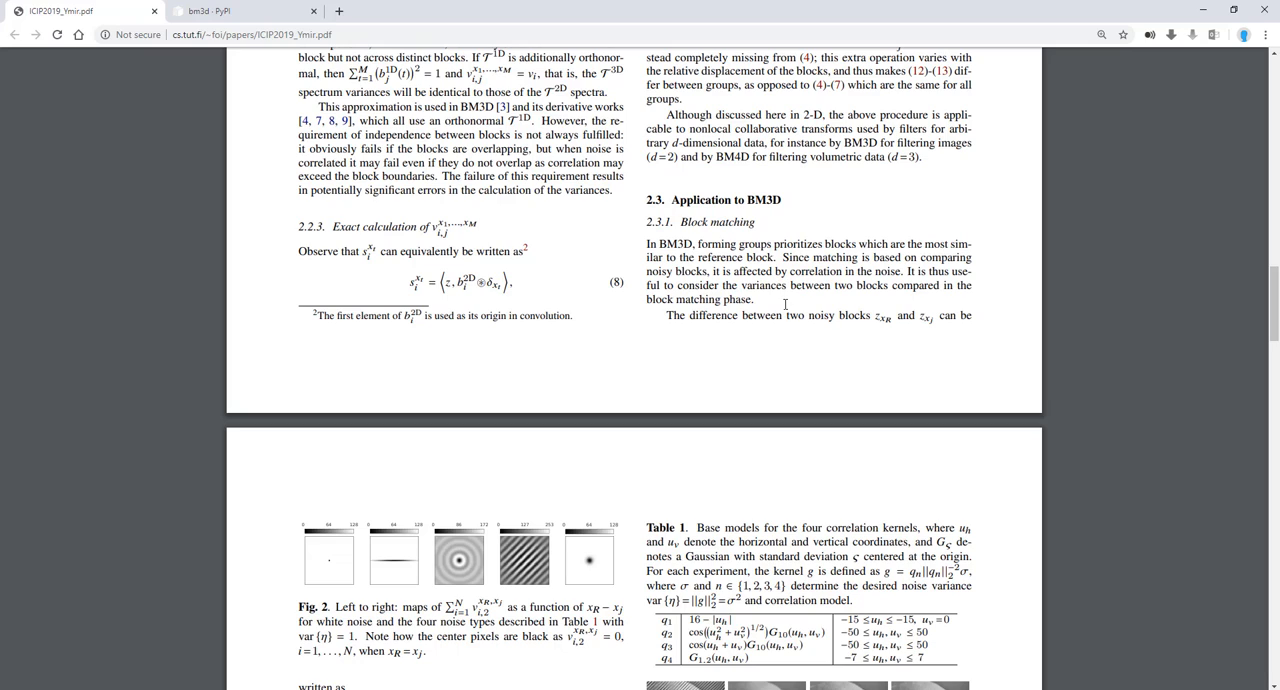
pyautogui.moveTo(785, 300)
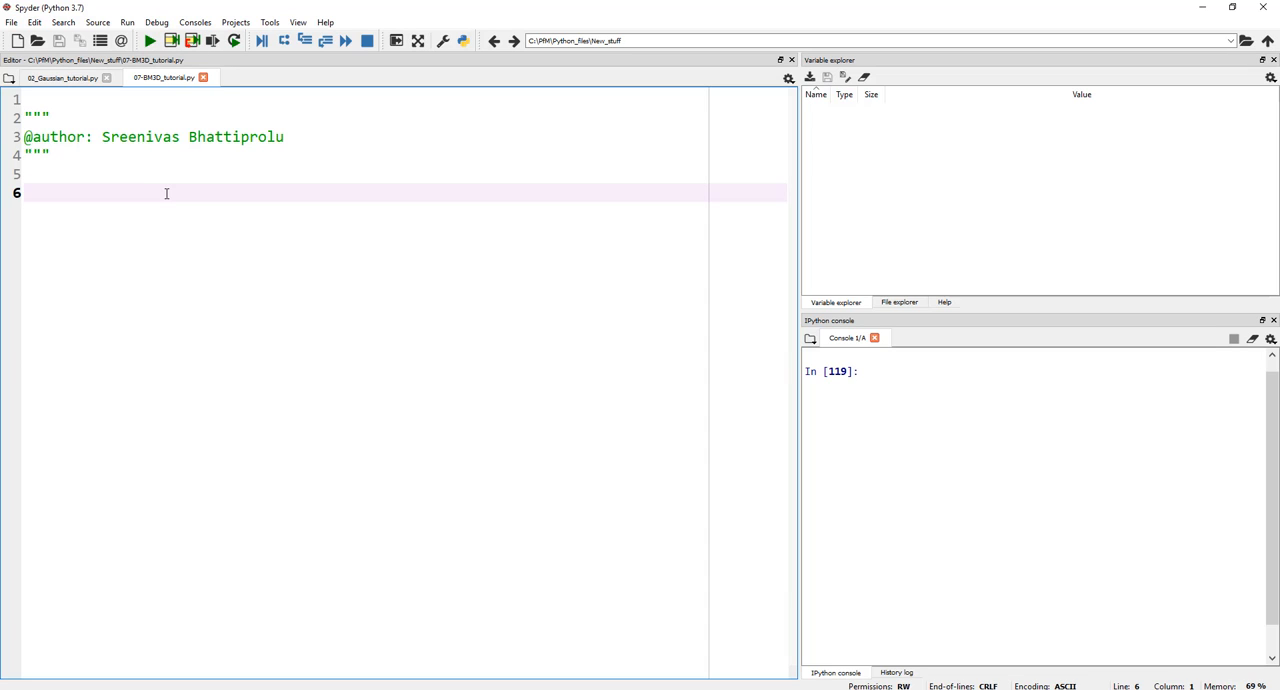
# Step: Write 'from skimage import io, img_as_float', 'import bm3d' and 'import cv2' at the script top
pyautogui.write('import')
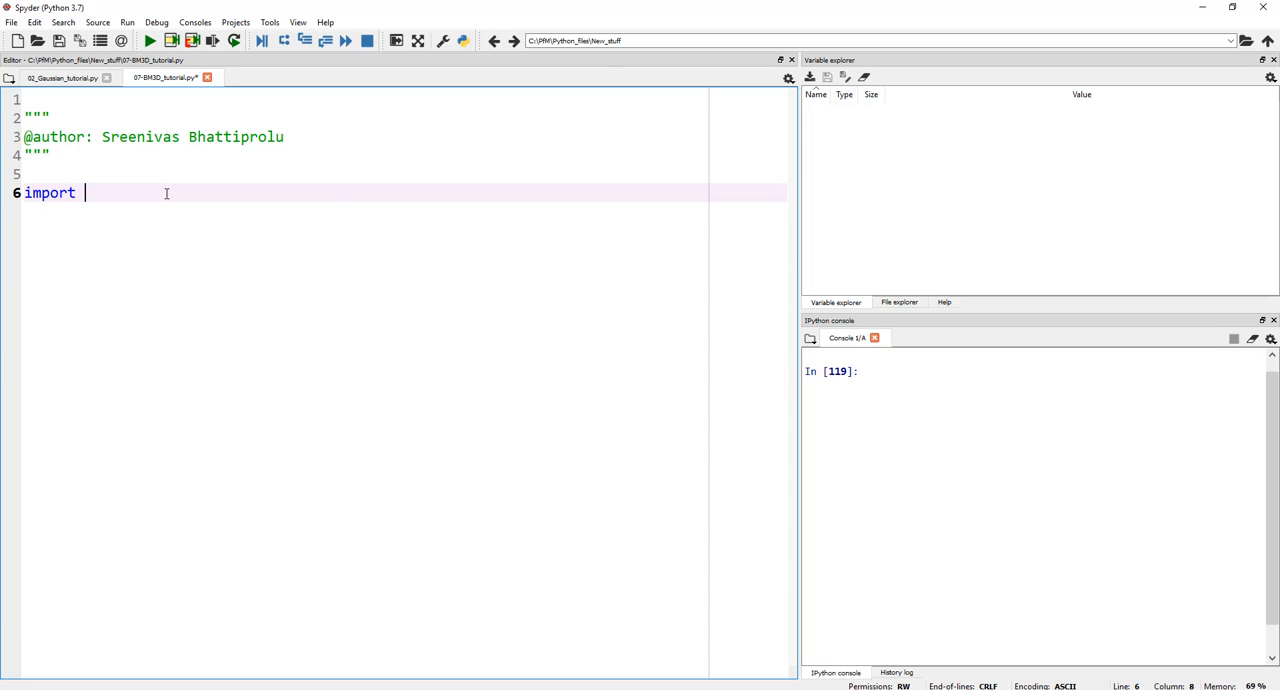
pyautogui.write('skimage')
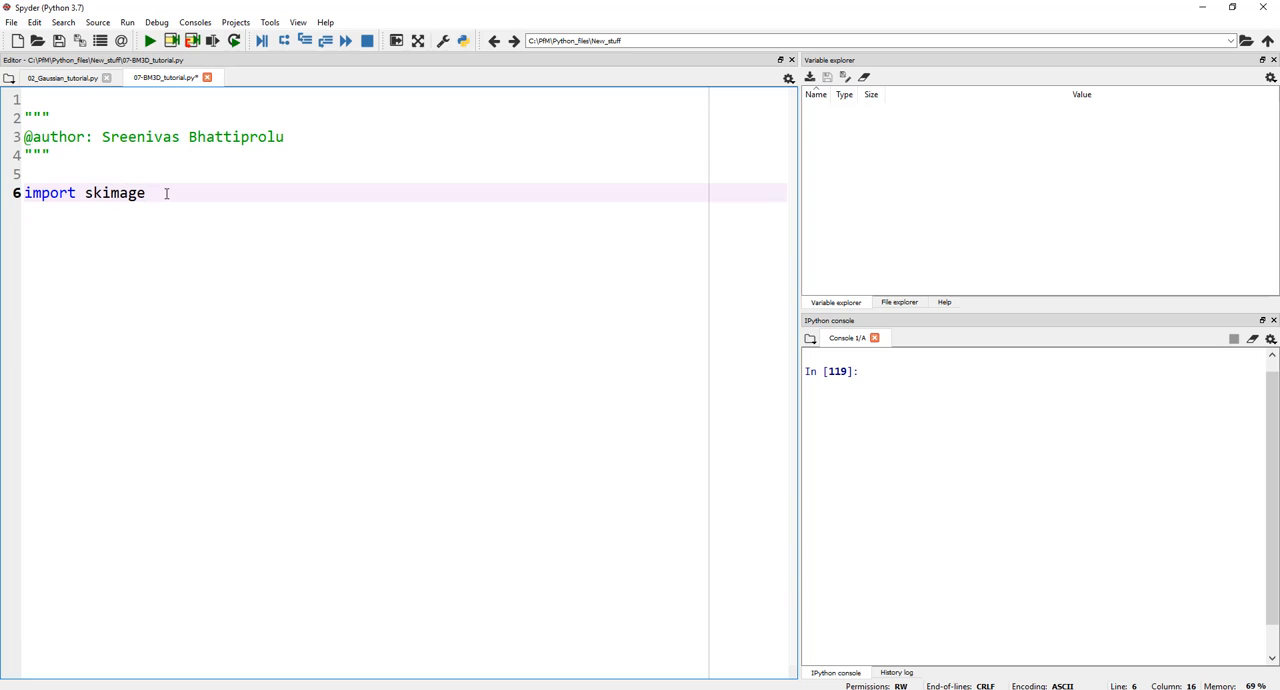
pyautogui.press('BackSpace')
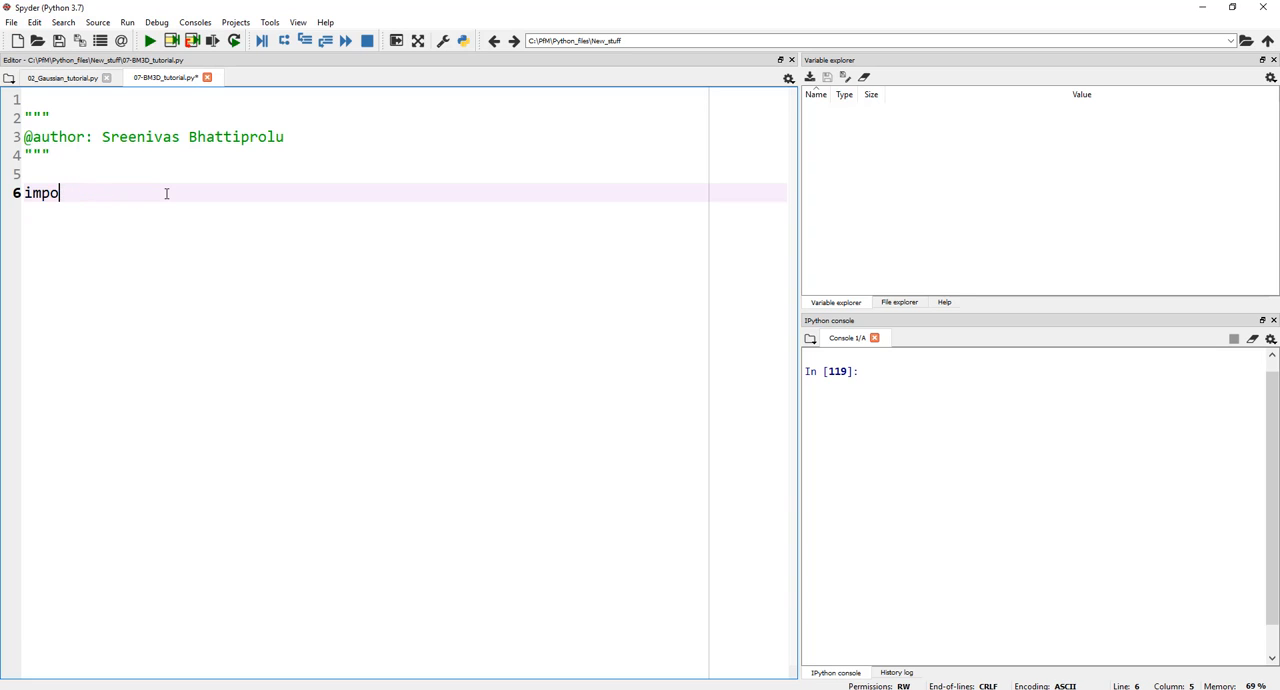
pyautogui.write('from')
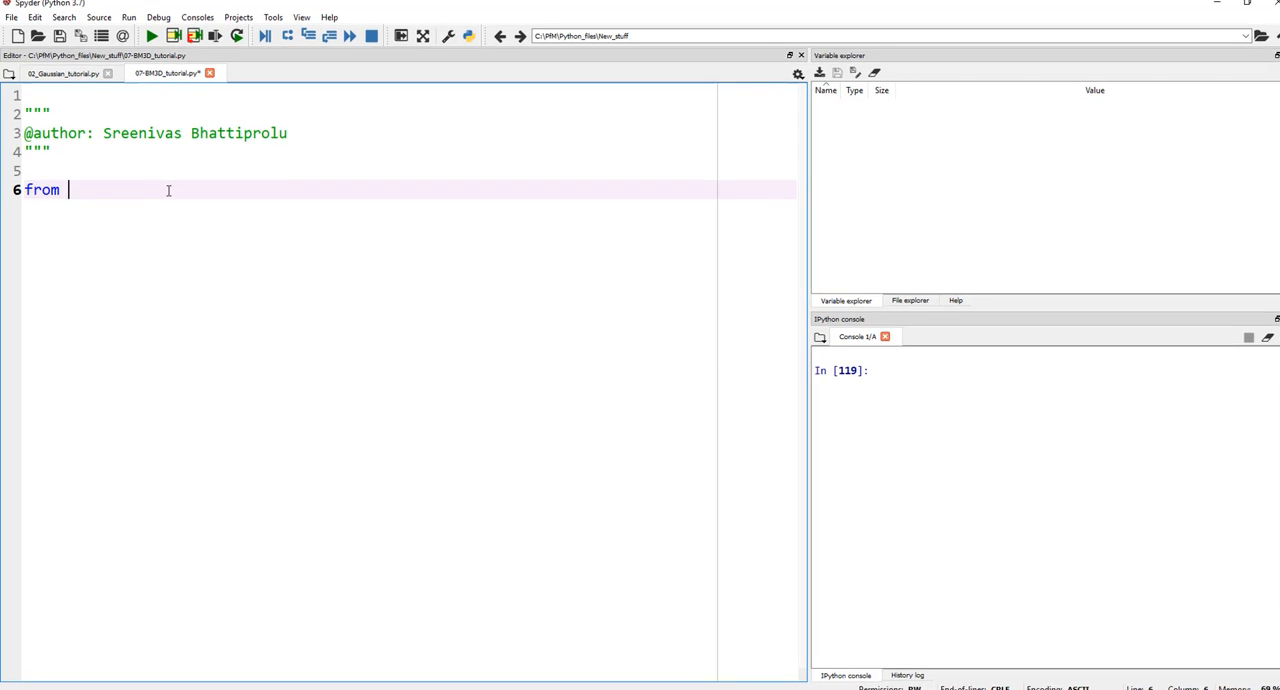
pyautogui.write('skimage import io')
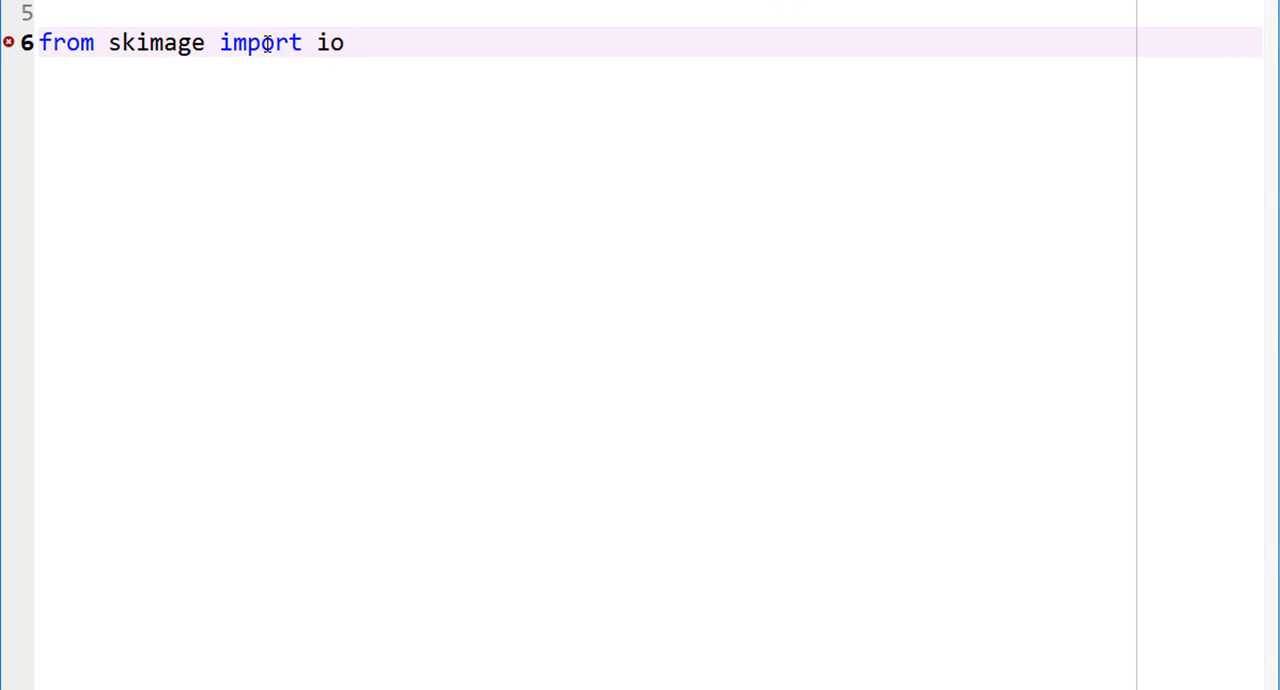
pyautogui.write(', img_as_')
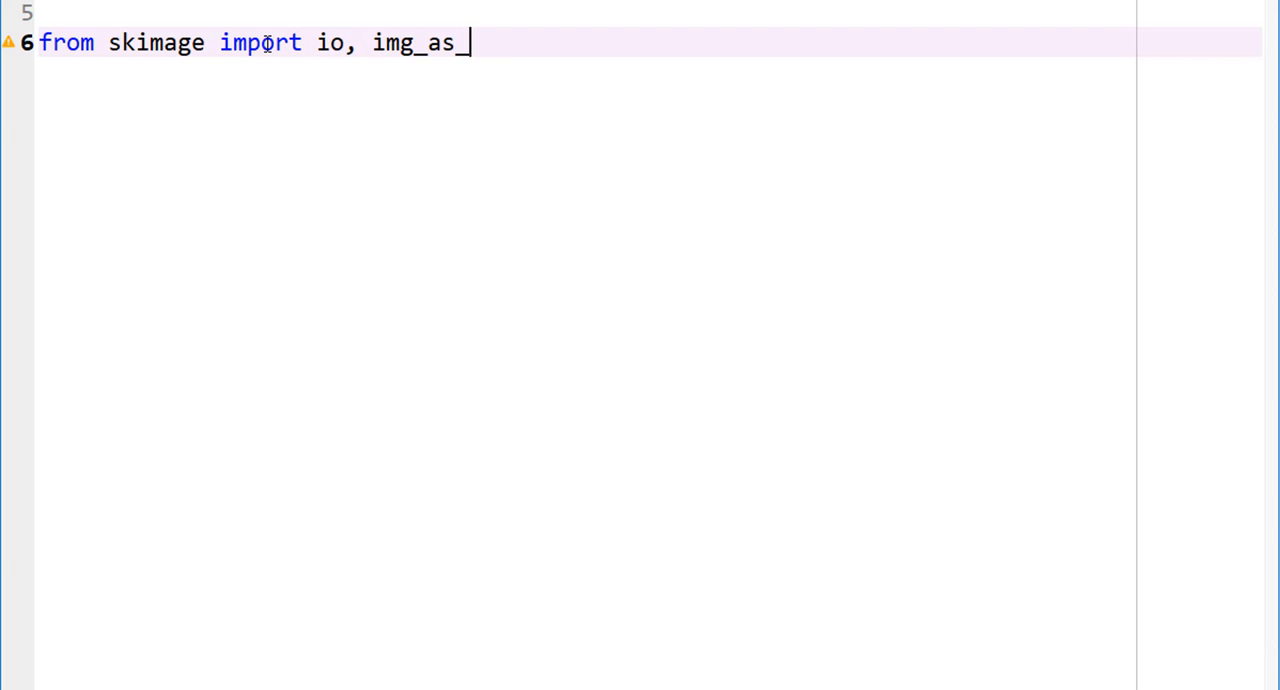
pyautogui.write('float')
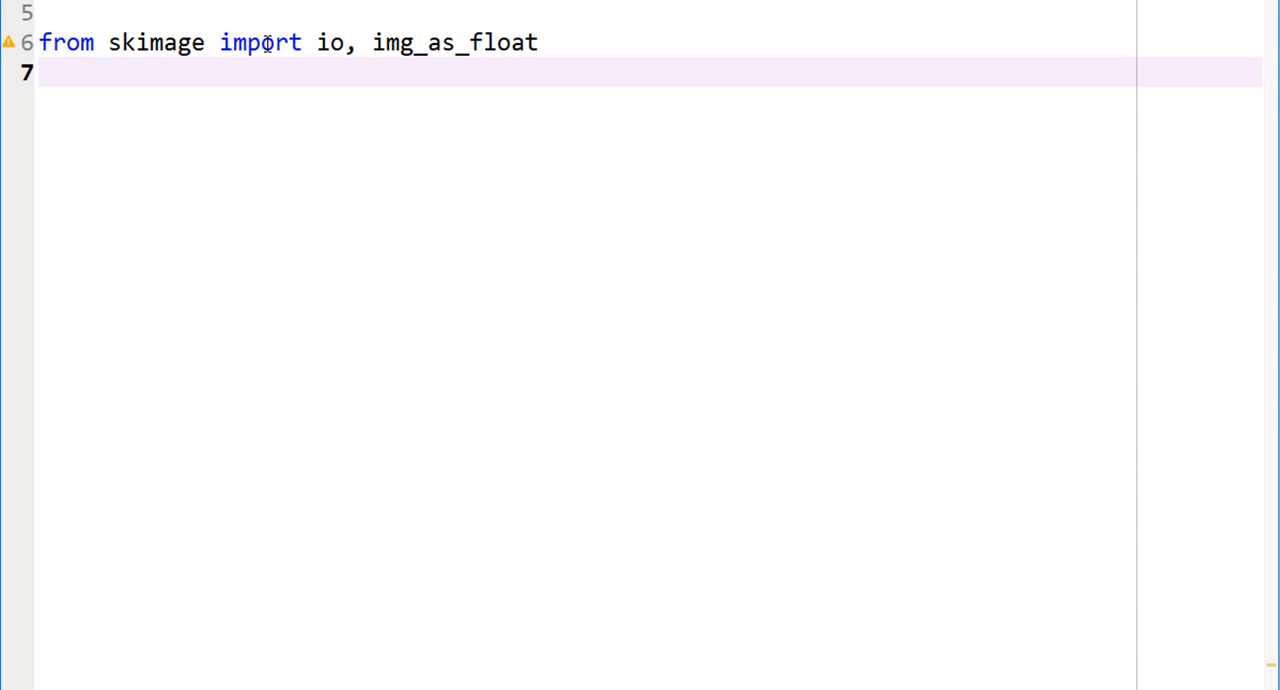
pyautogui.write('import bm3d')
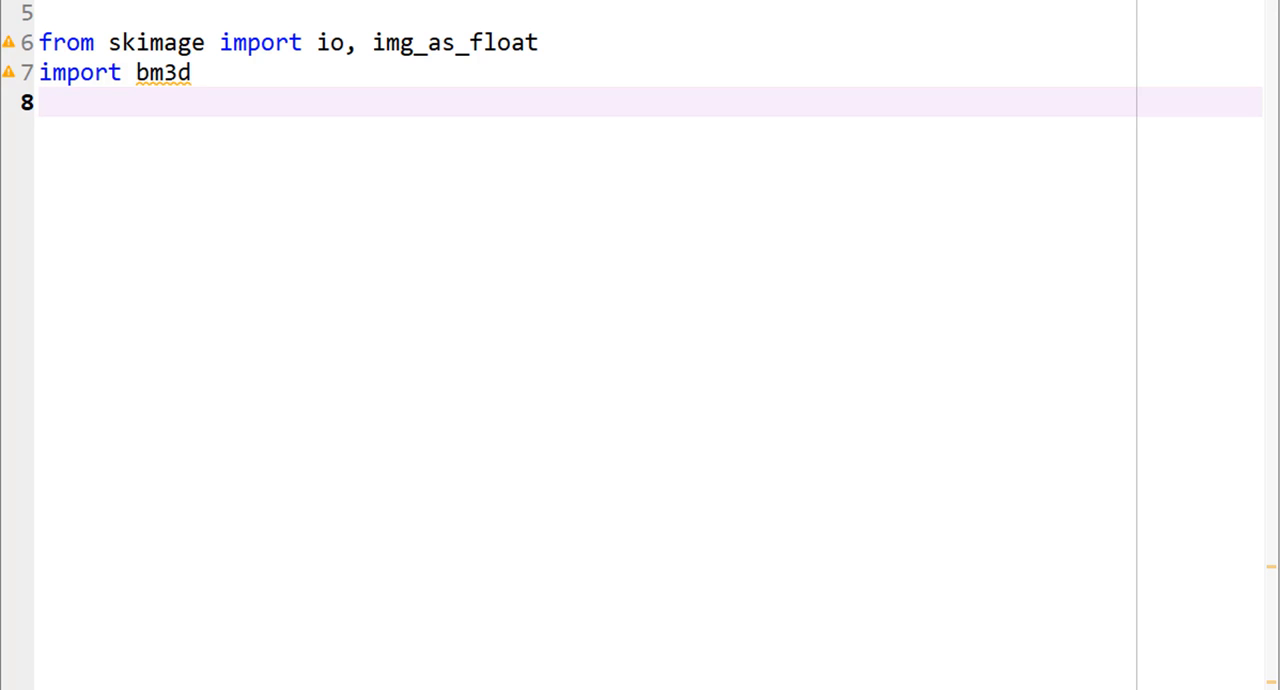
pyautogui.moveTo(116, 109)
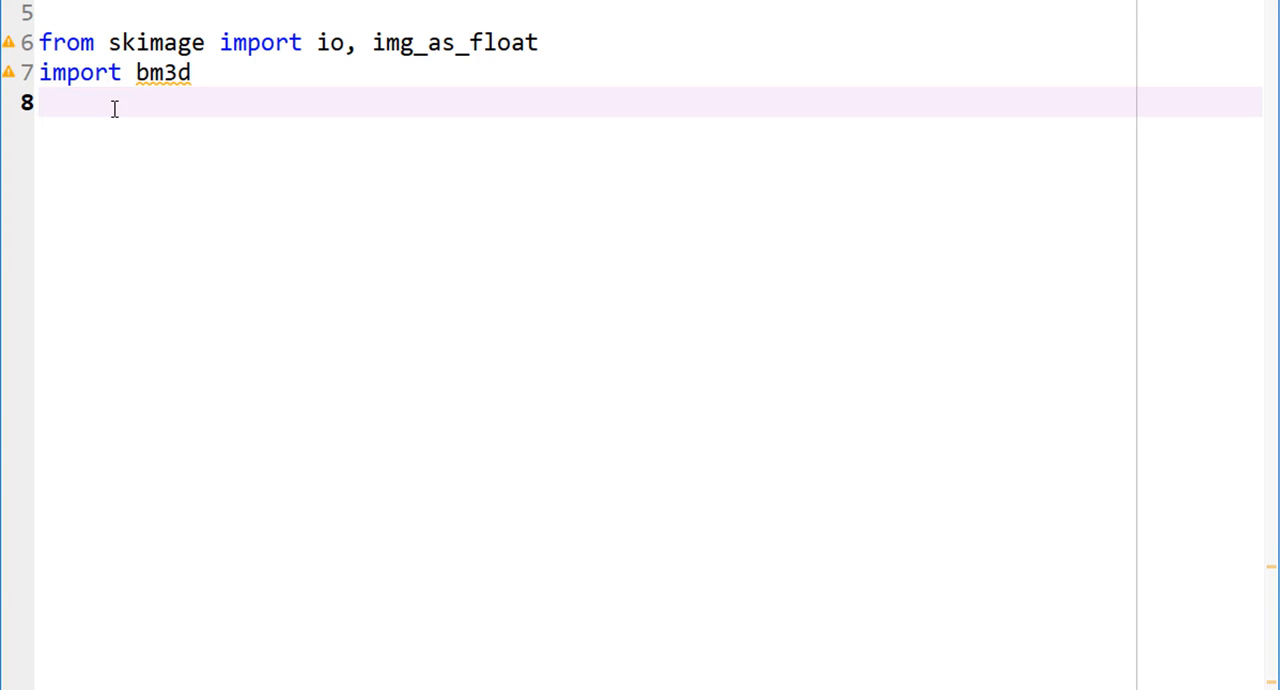
pyautogui.write('import cv2')
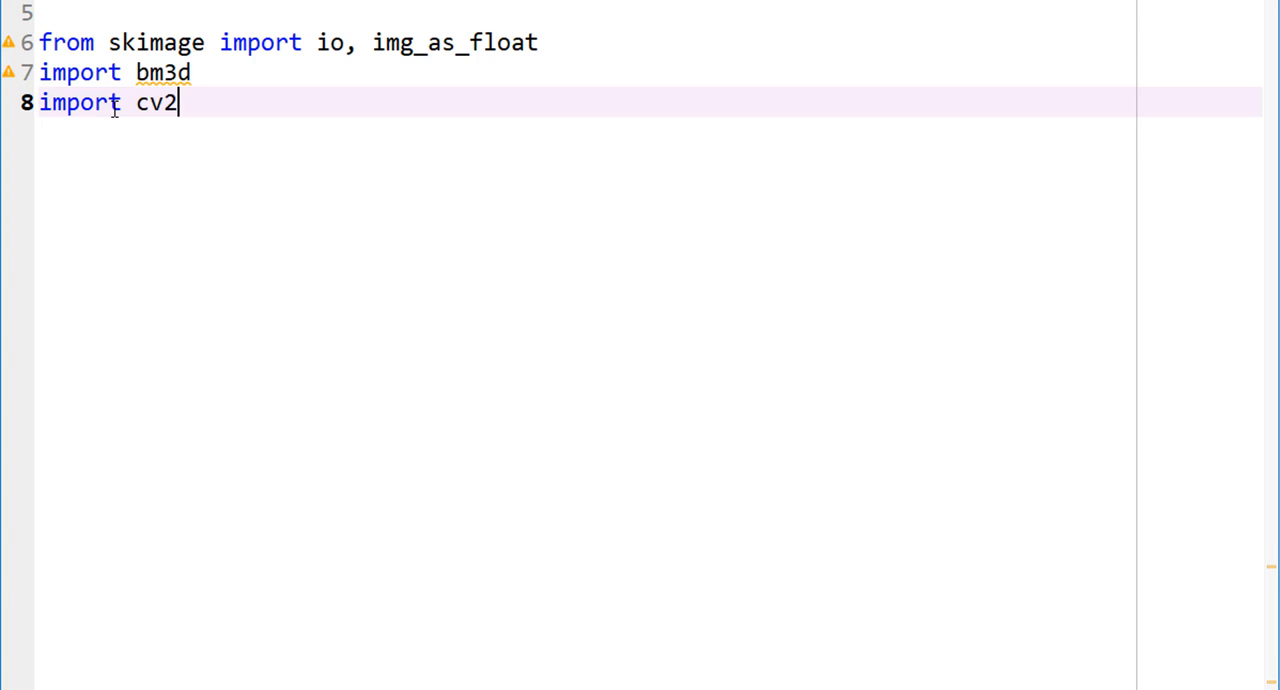
pyautogui.press('Enter')
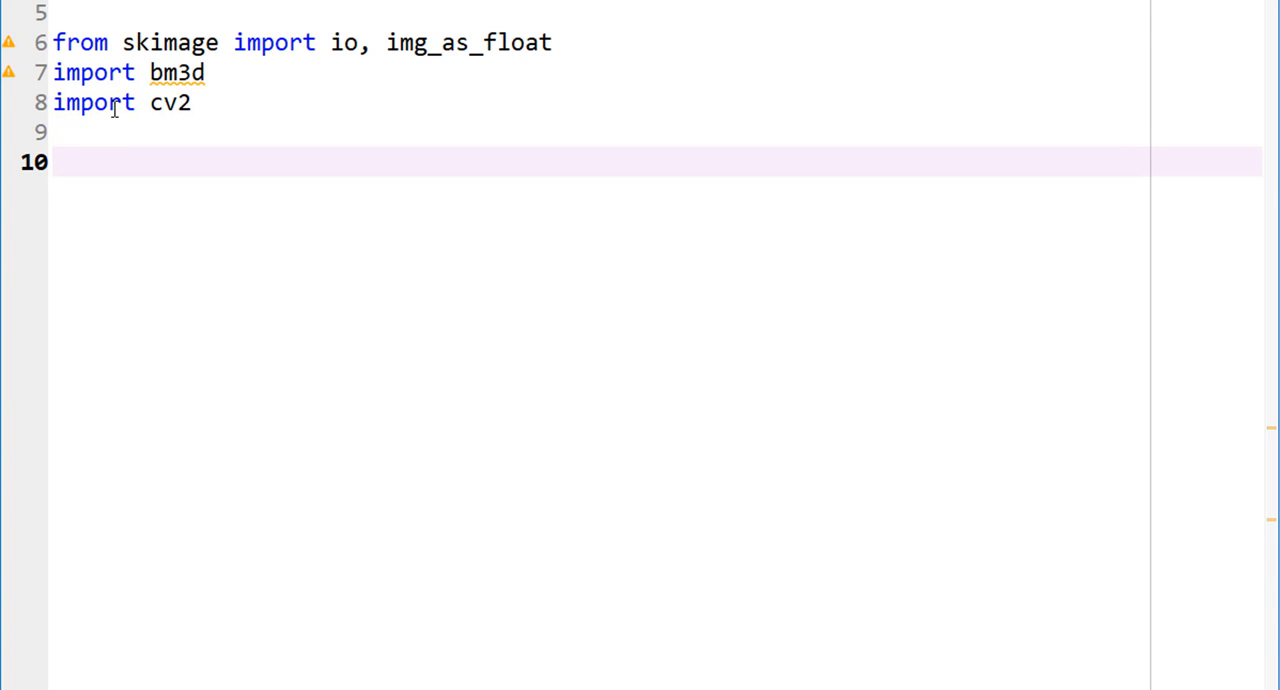
# Step: Begin line 10 as noisy_img = img_as_float(io.imread(...))
pyautogui.write('noisy_im')
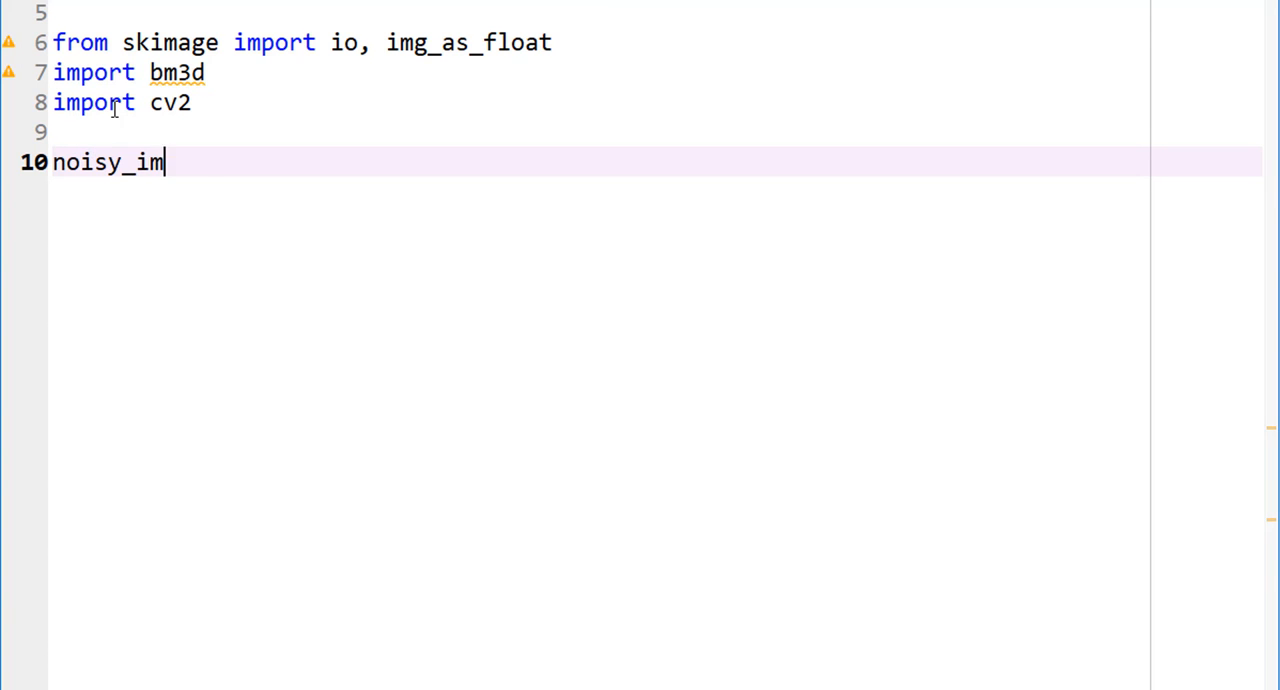
pyautogui.write('g =')
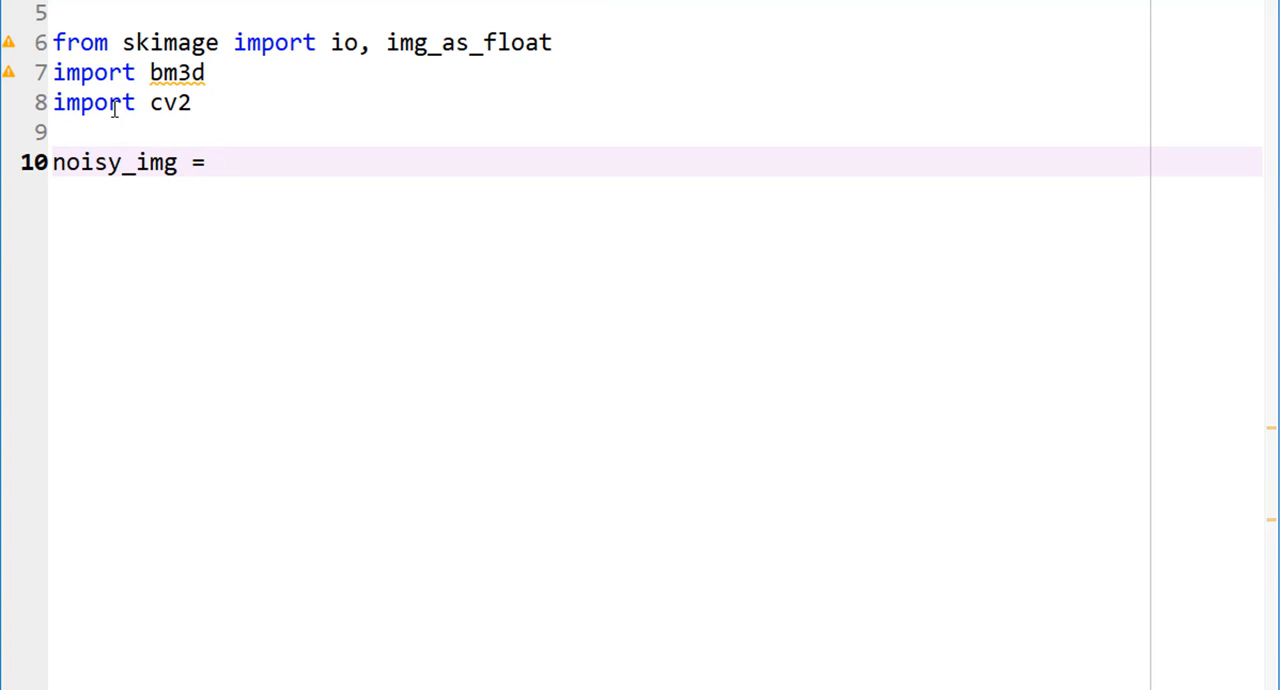
pyautogui.write('img_as')
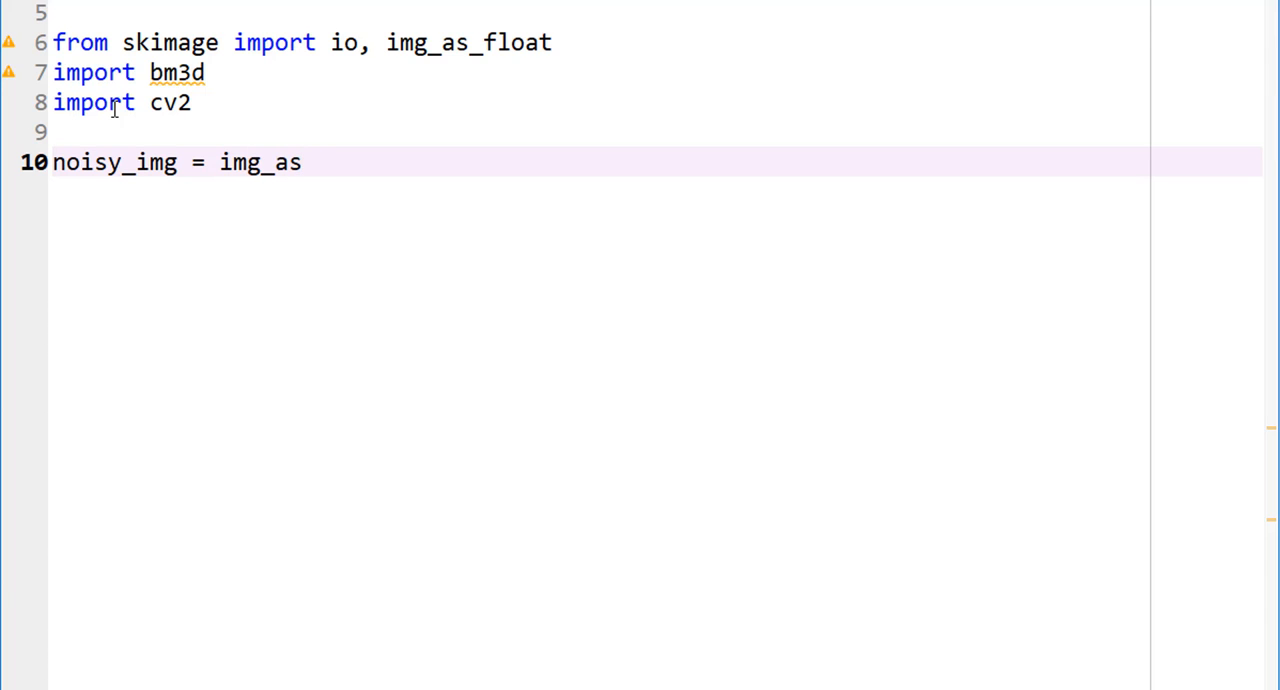
pyautogui.write('_')
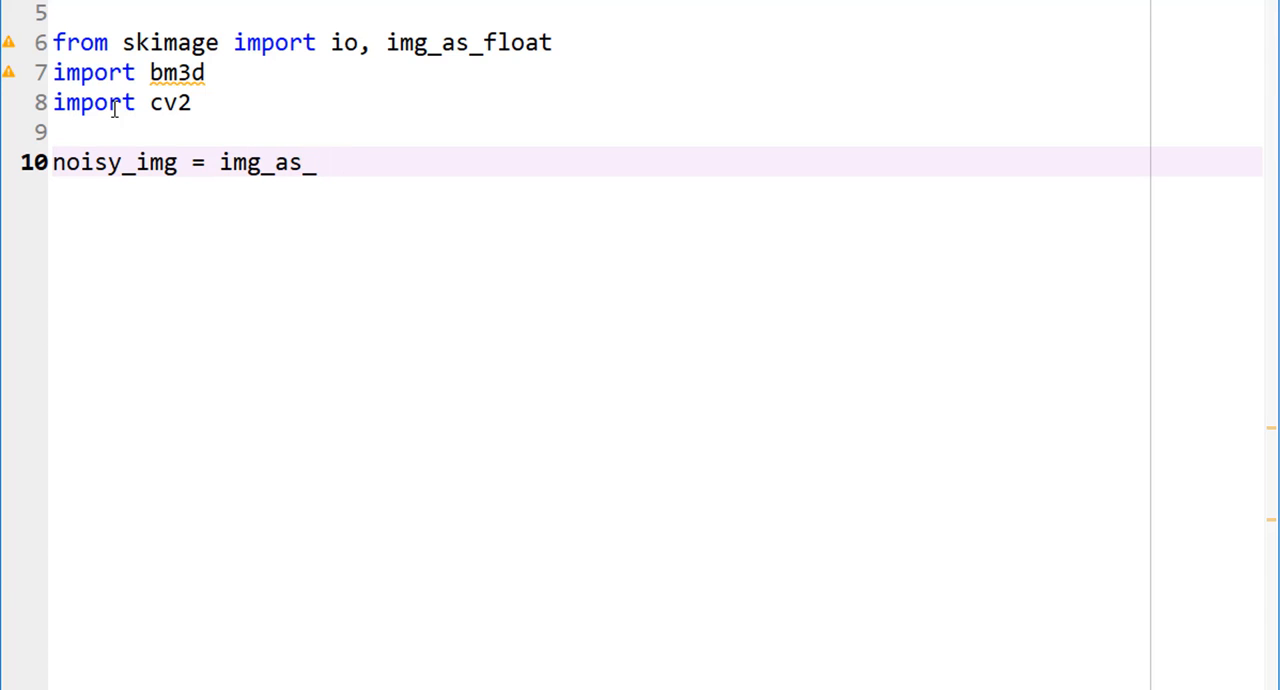
pyautogui.write('float()')
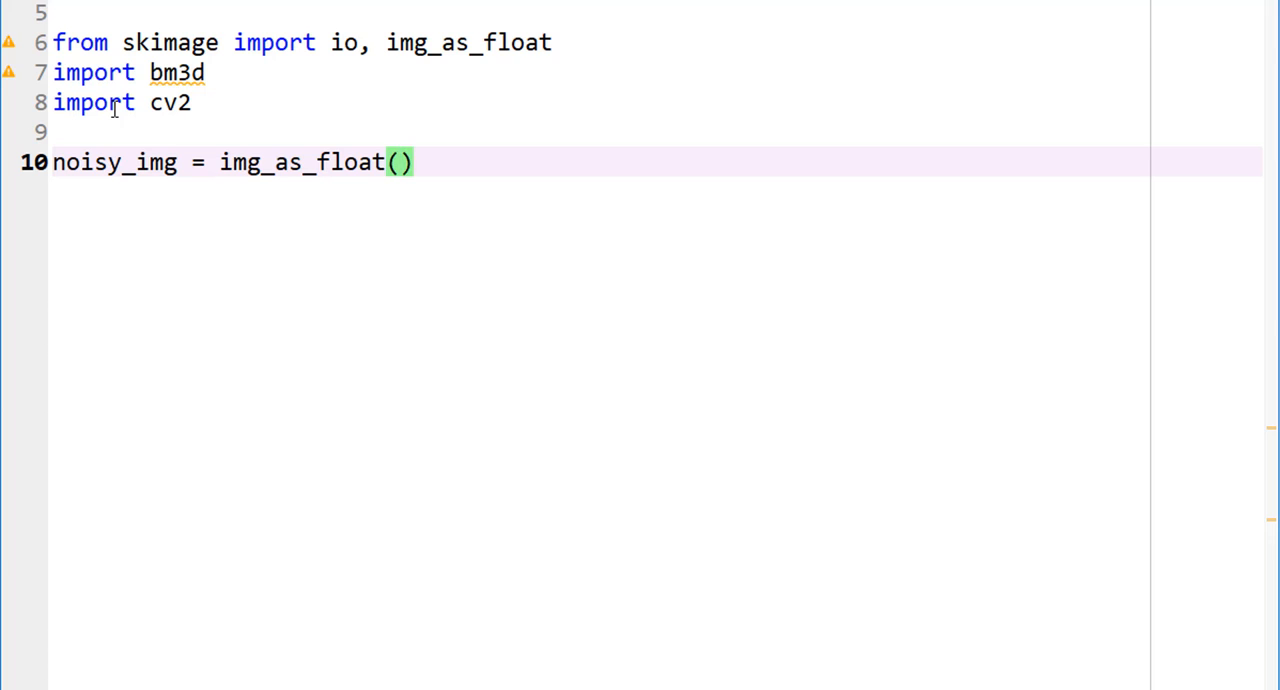
pyautogui.write('io.imread("')
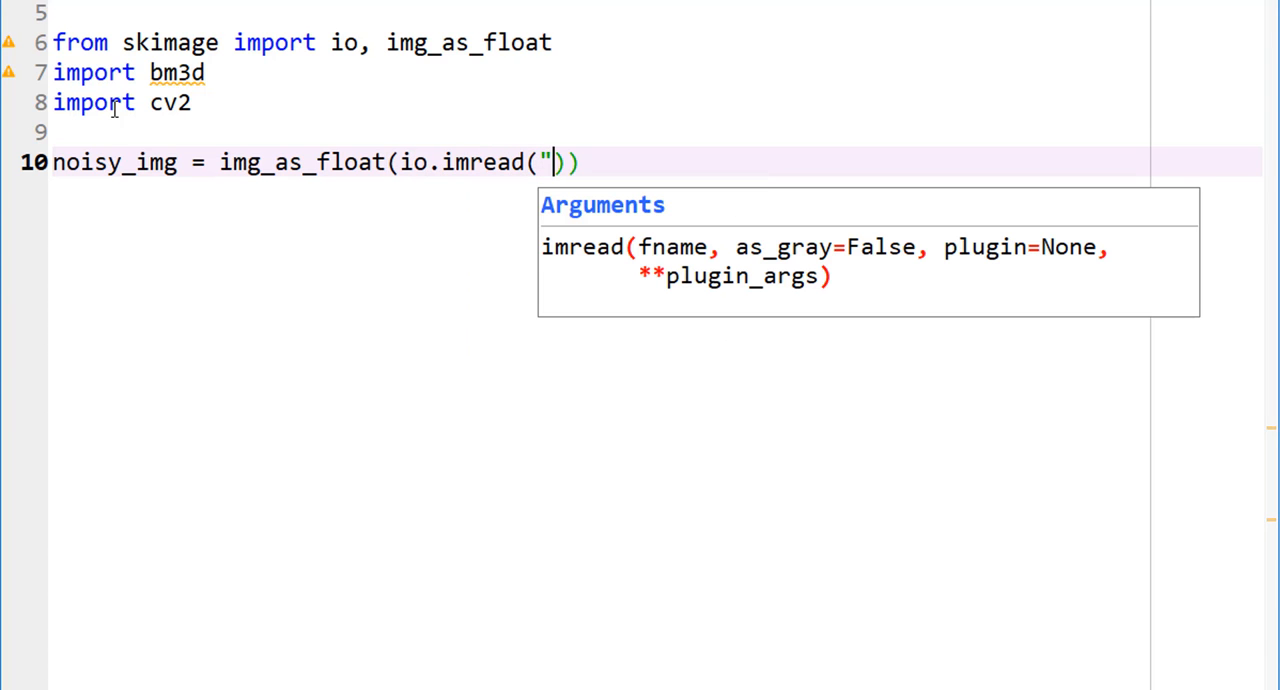
# Step: Pass 'images/BSE_25sigma_noisy.jpg' with as_gray=True to io.imread
pyautogui.write('images/')
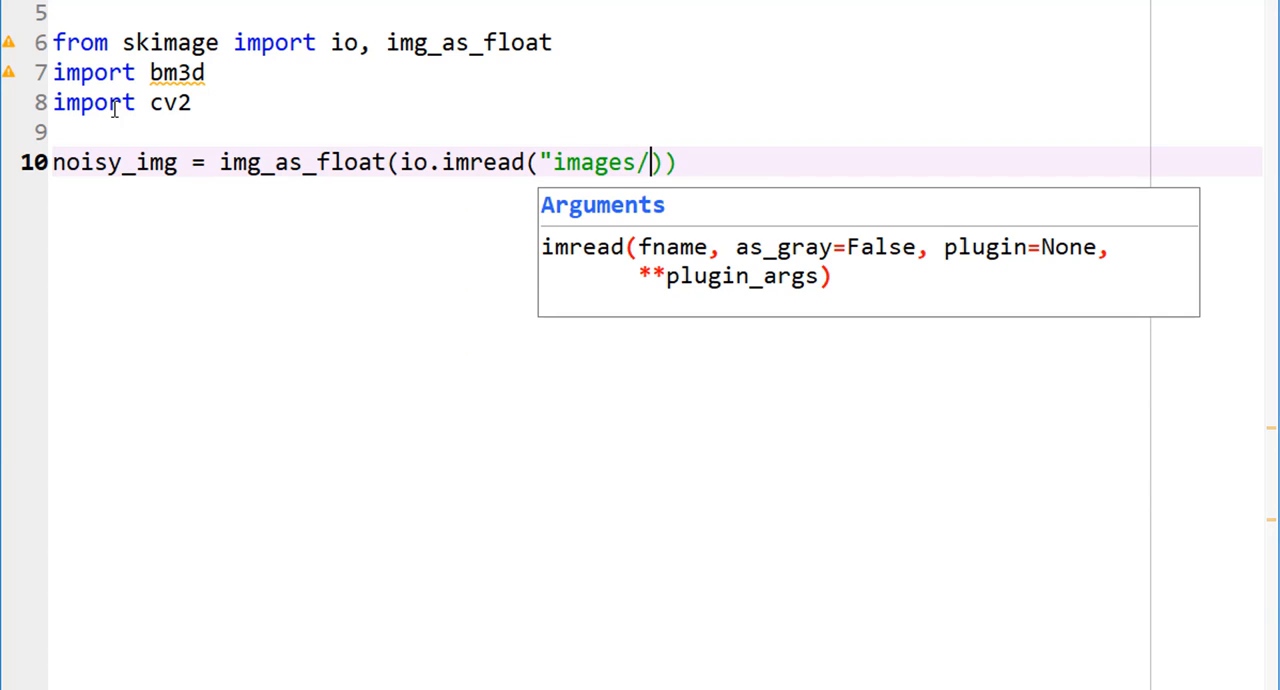
pyautogui.write('BSE')
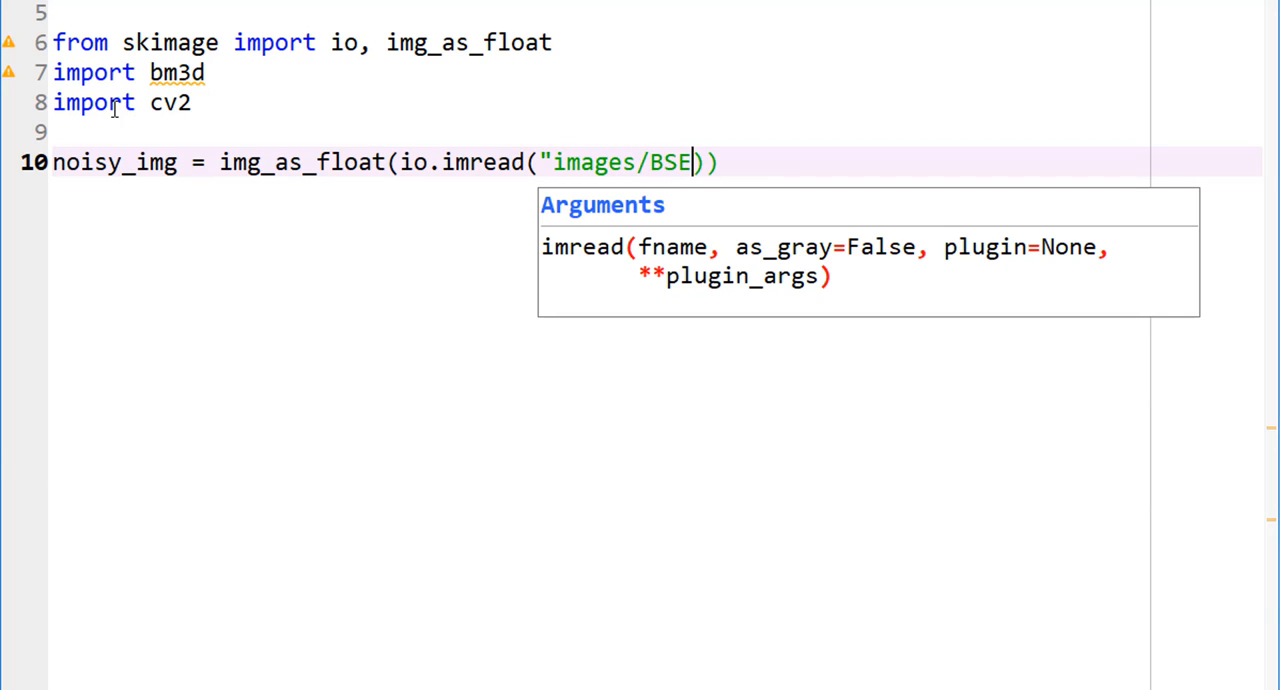
pyautogui.write('_25')
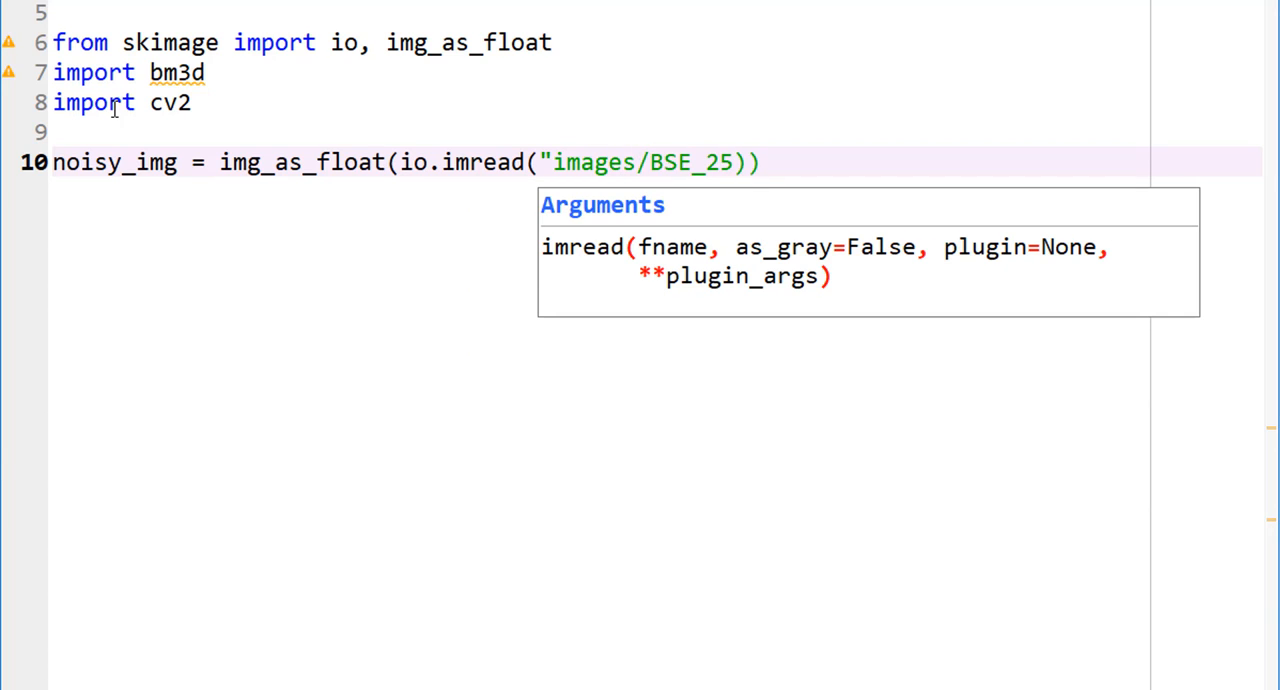
pyautogui.write('sig')
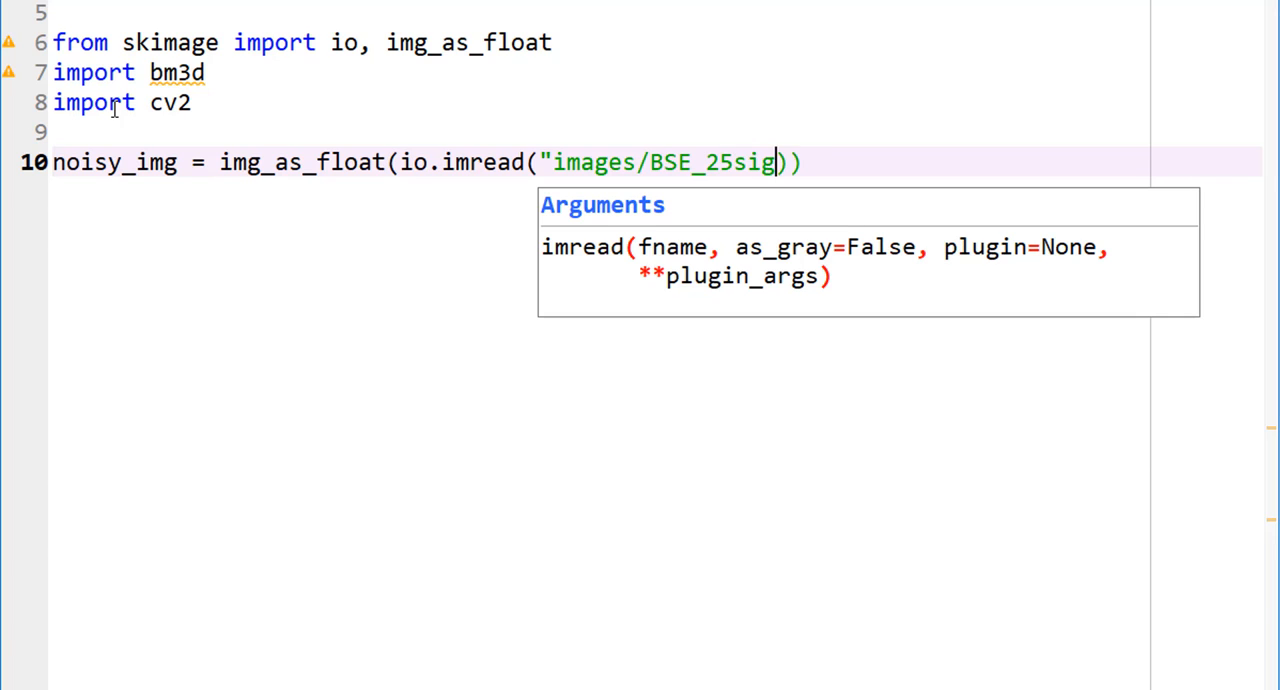
pyautogui.write('ma')
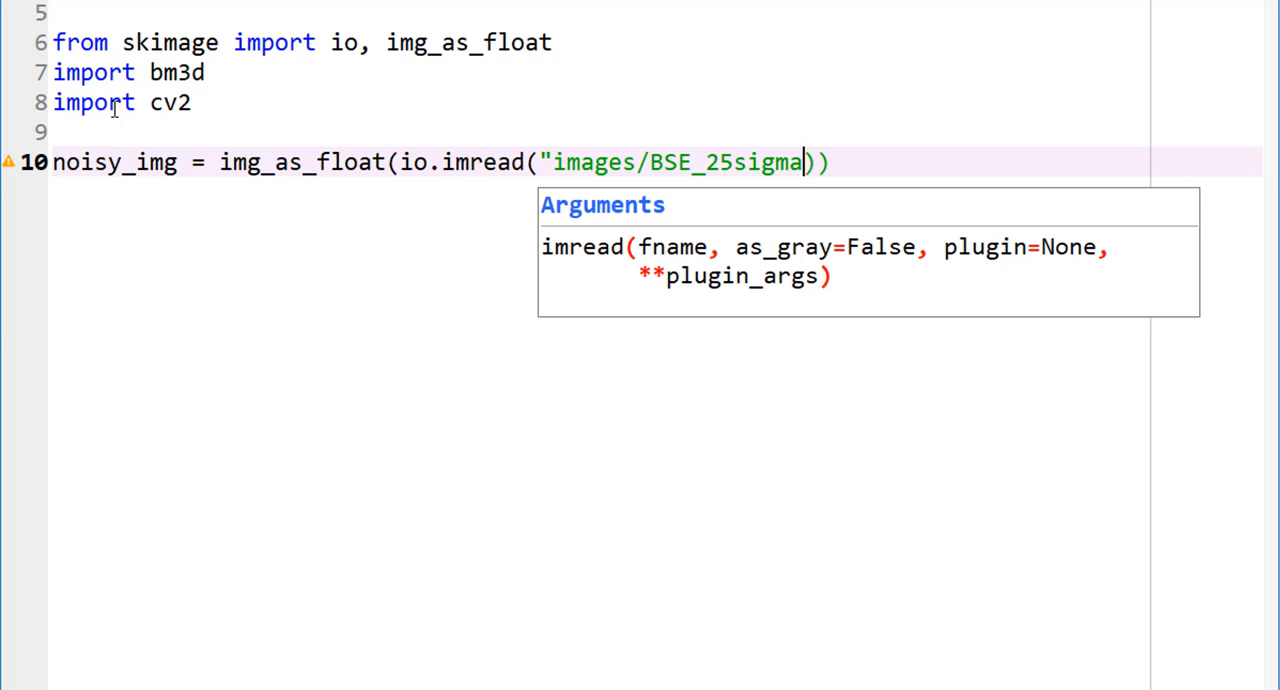
pyautogui.write('_noisy')
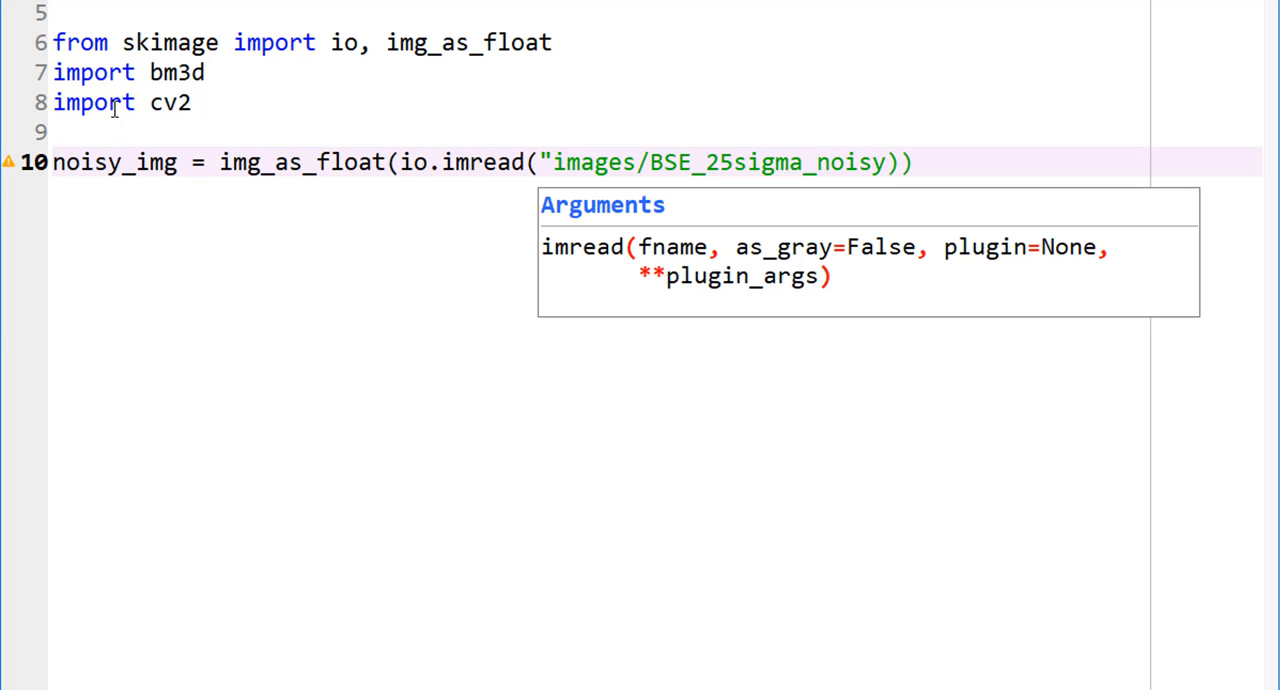
pyautogui.write('.jpg, as')
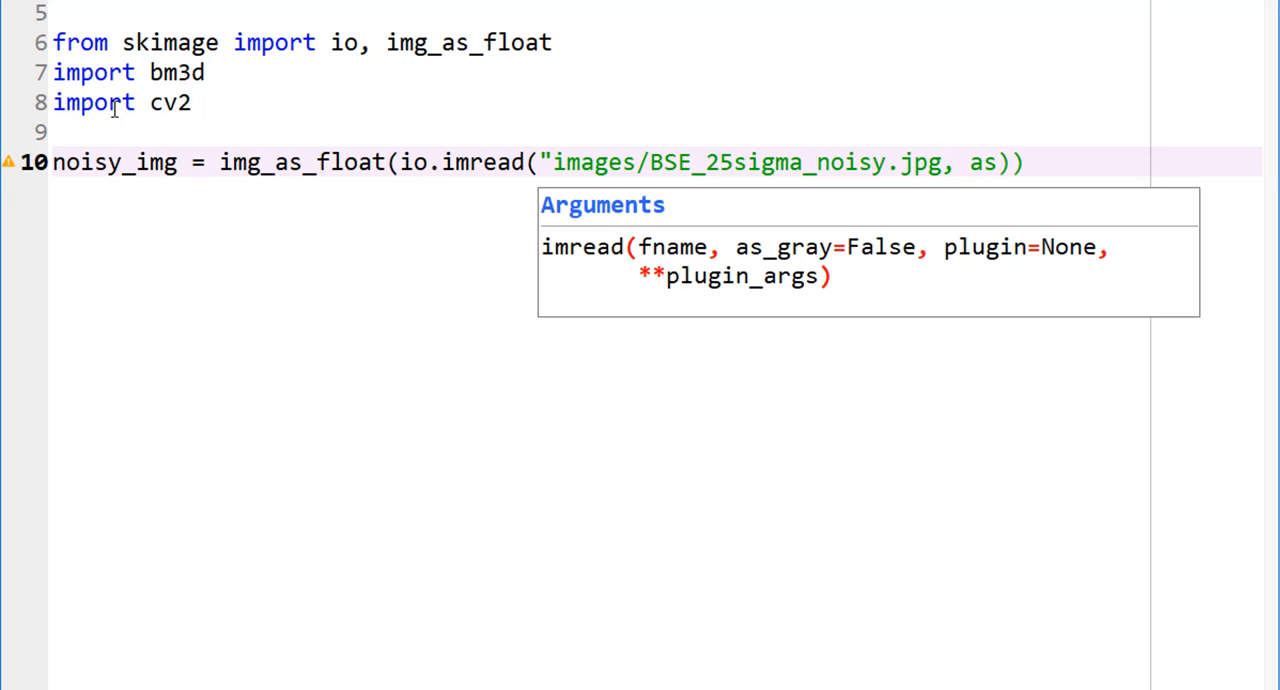
pyautogui.write('_gray')
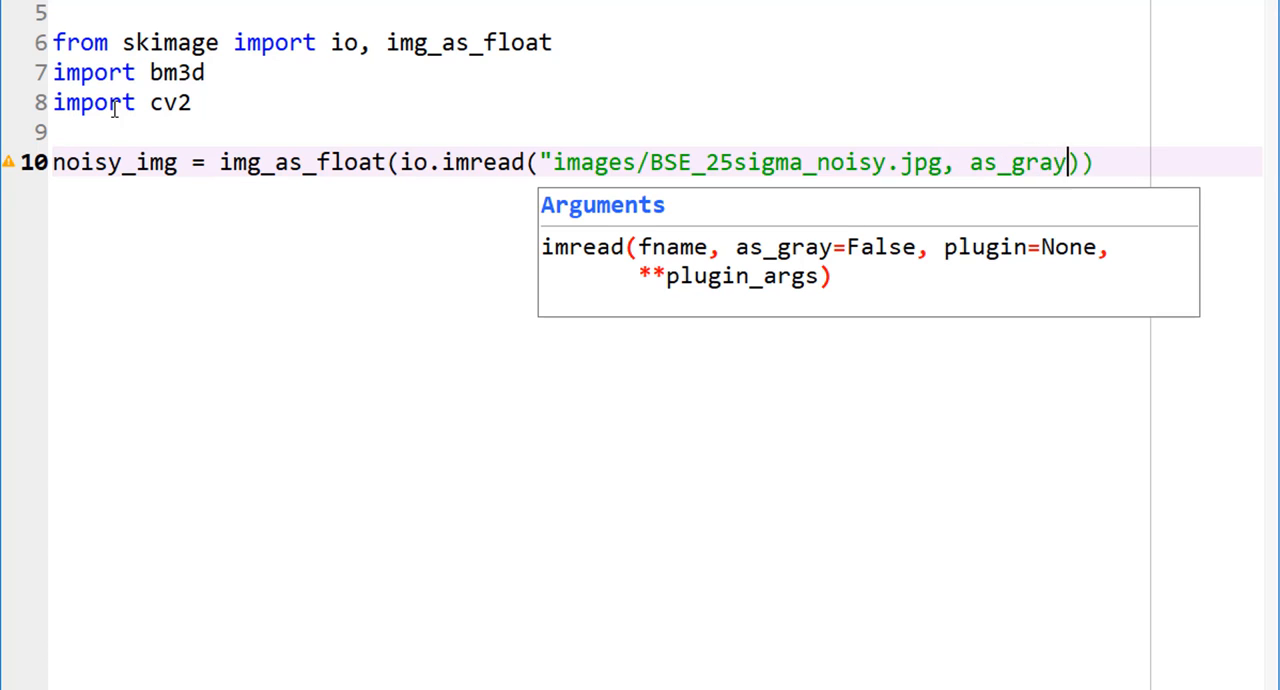
pyautogui.write('=')
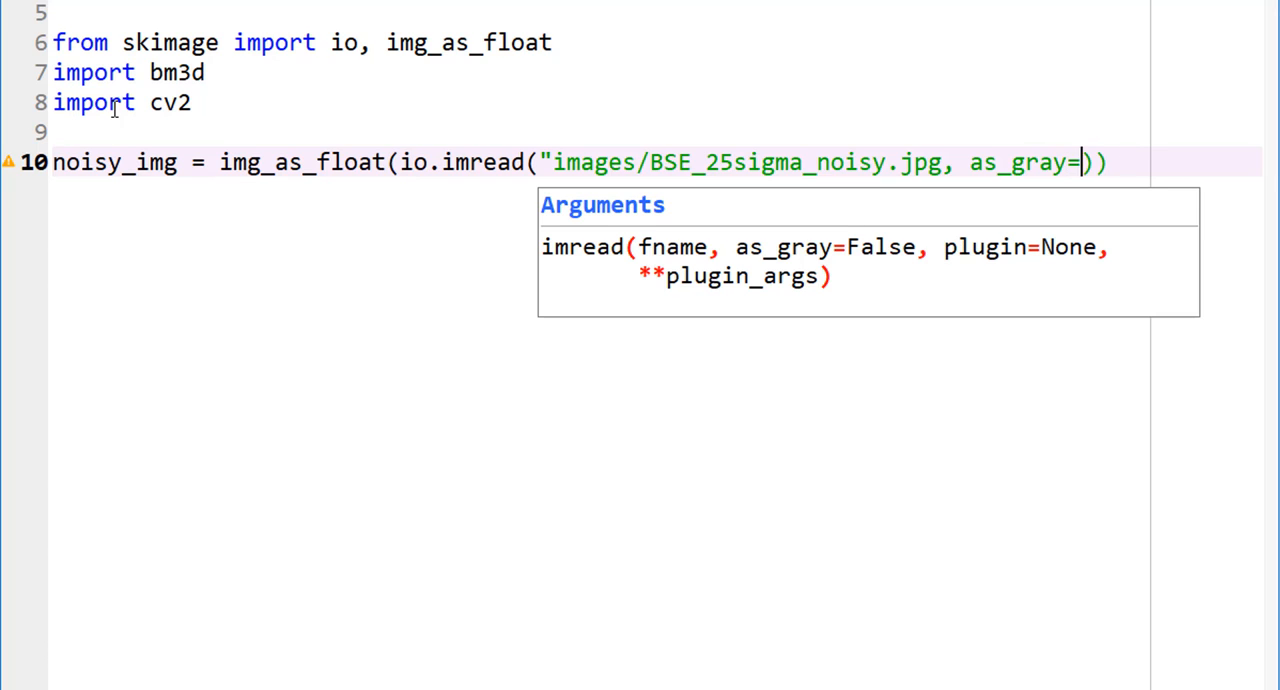
pyautogui.write('True')
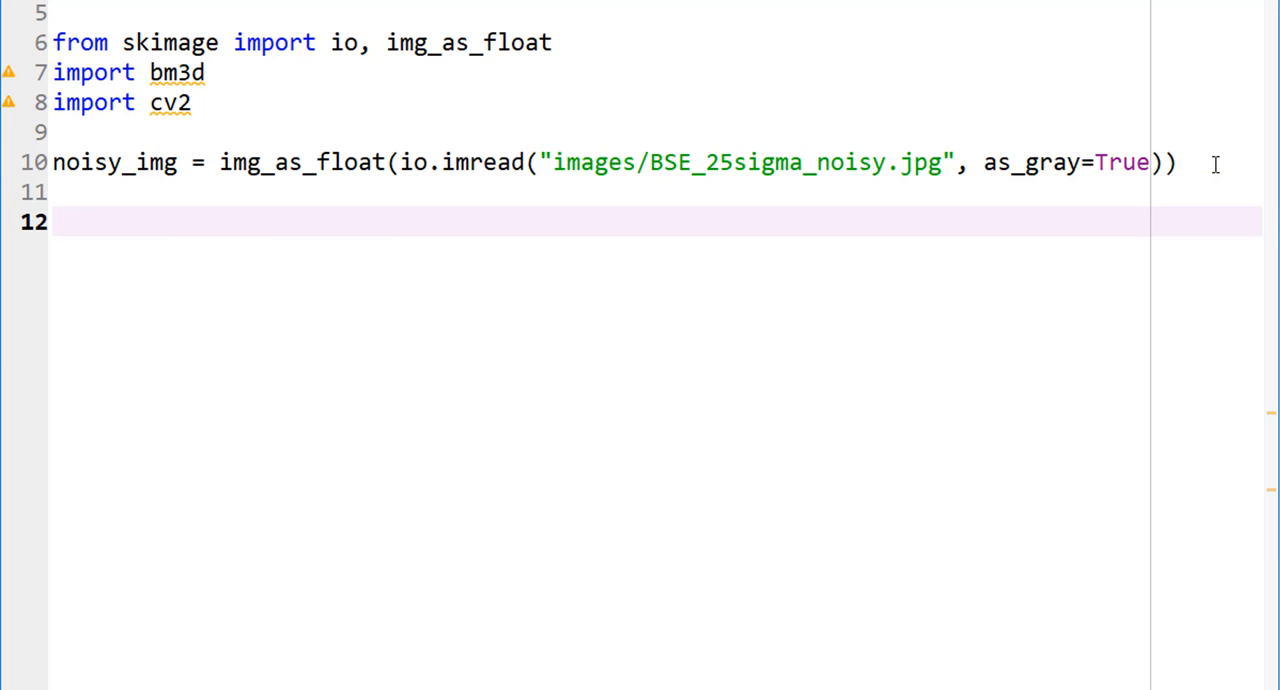
# Step: Write 'BM3D_denoised = bm3d.bm3d(noisy_img,' on line 12 and begin the sigma_psd argument
pyautogui.write('BM#')
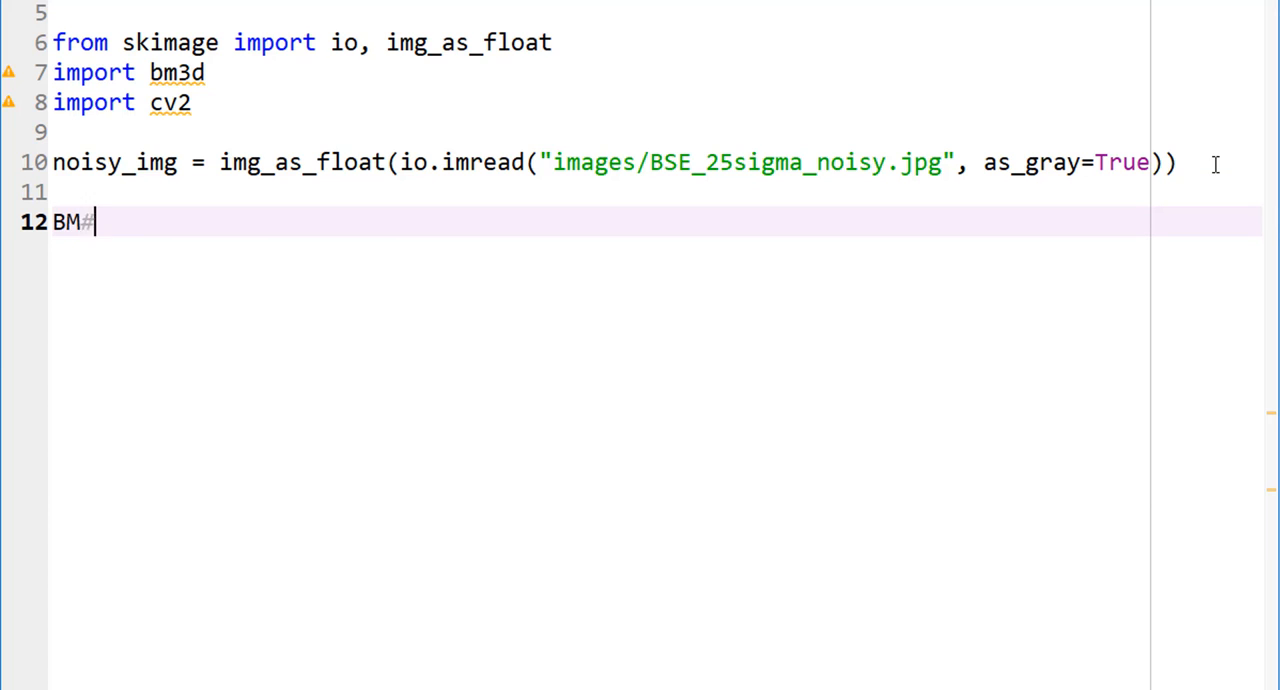
pyautogui.write('3D_')
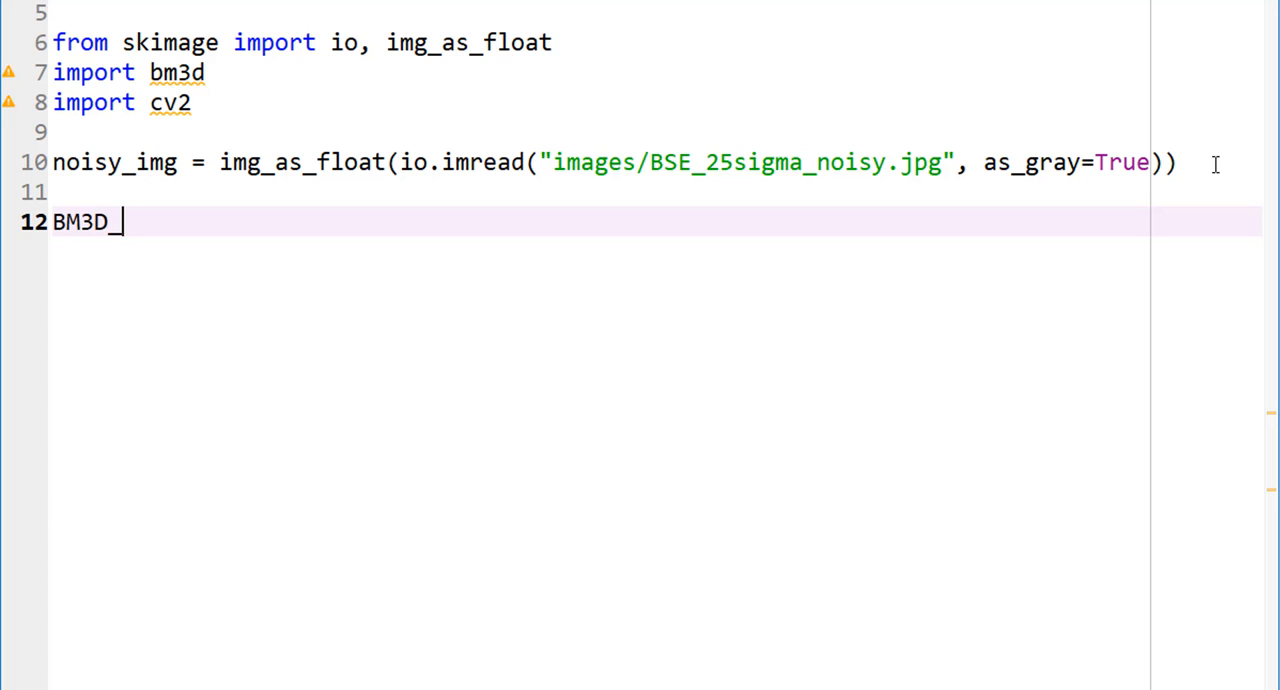
pyautogui.write('denoised =')
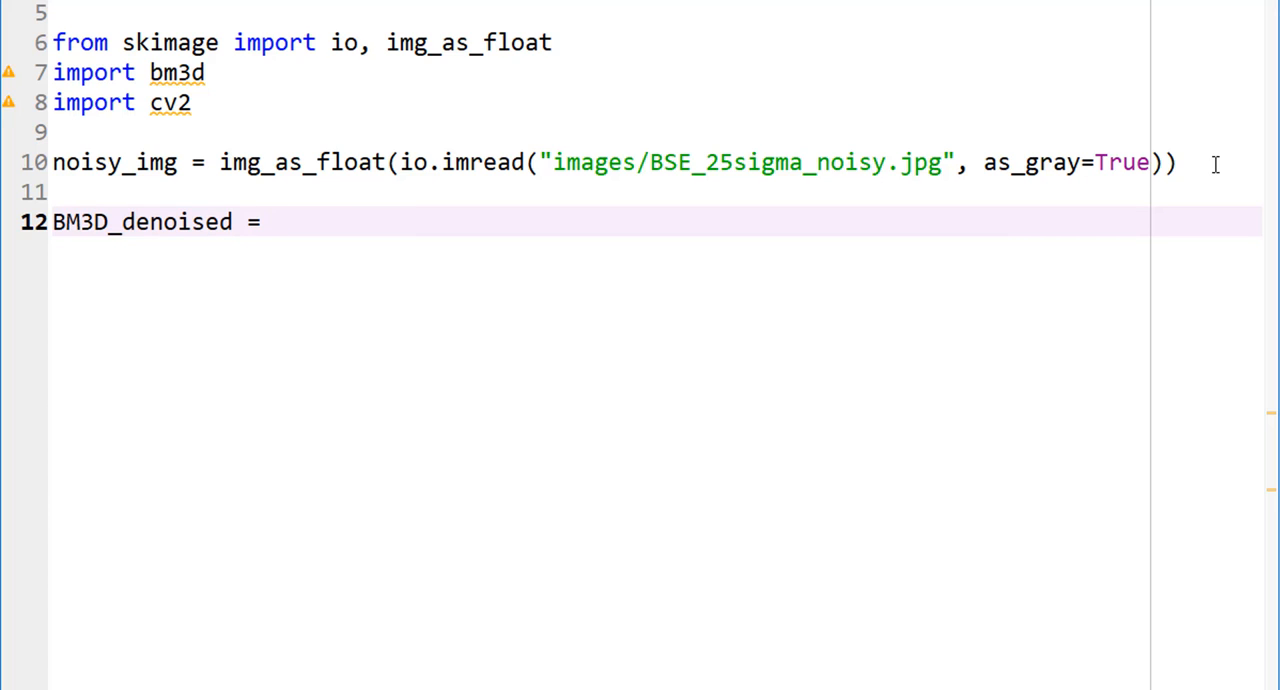
pyautogui.write('bm')
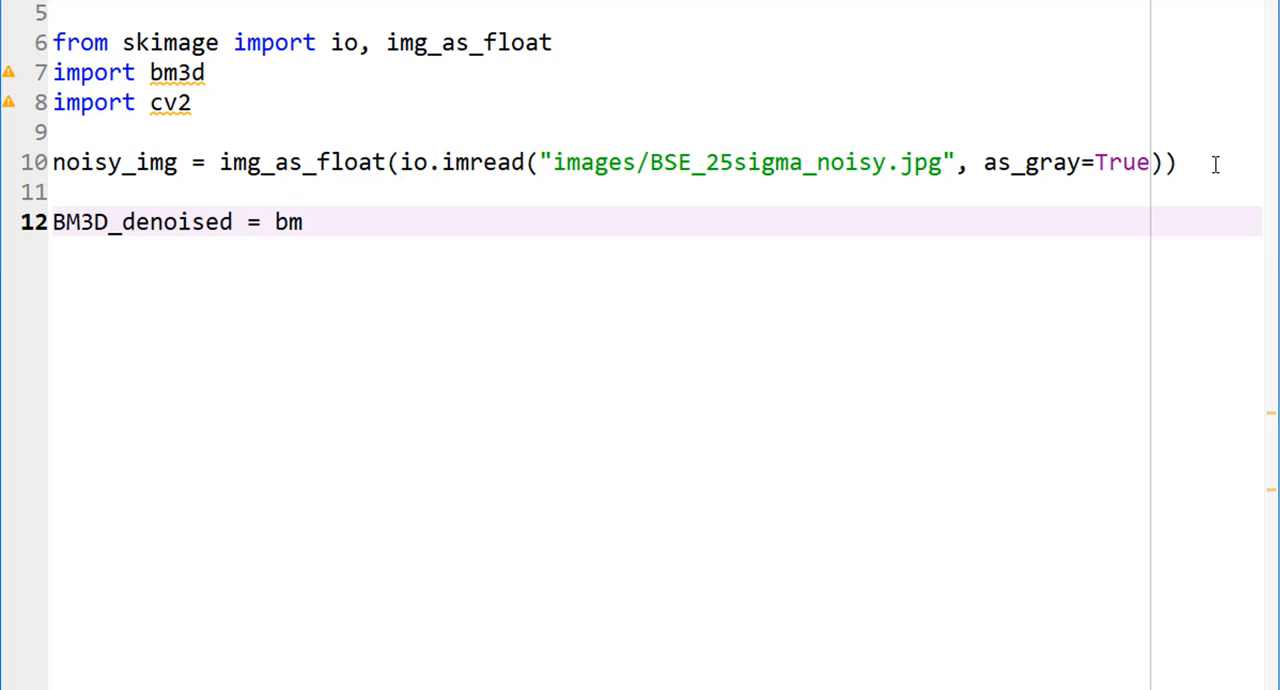
pyautogui.write('3d.b')
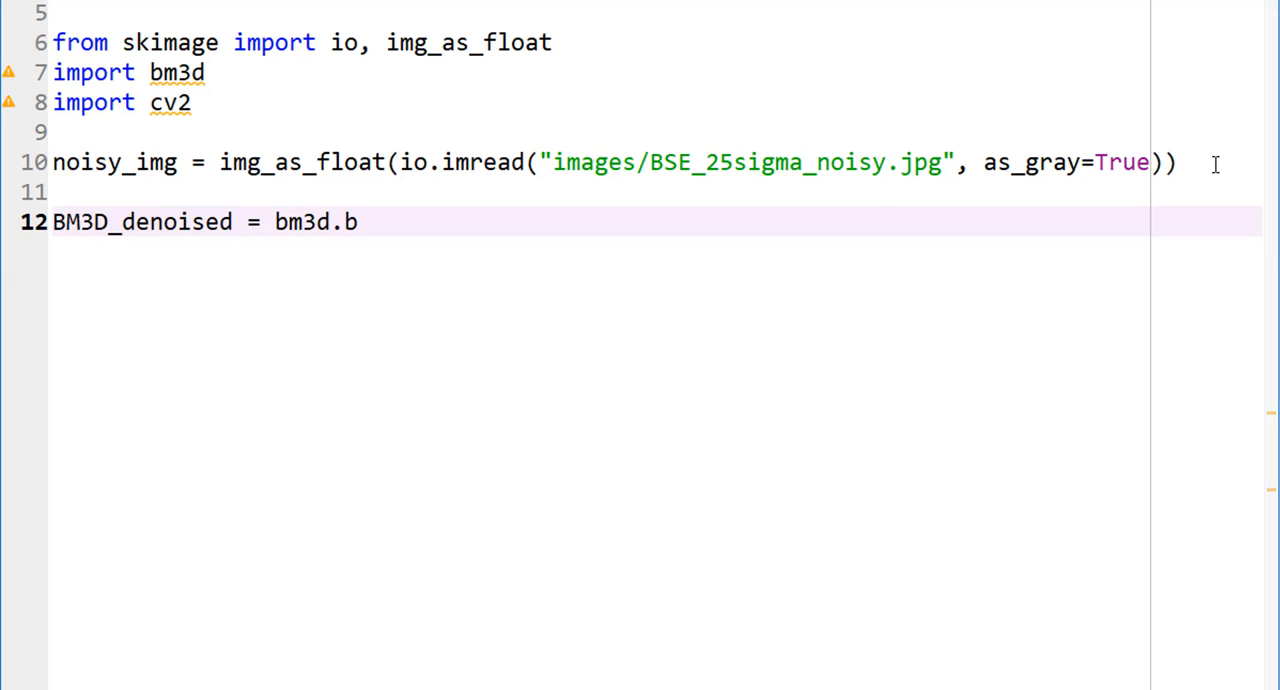
pyautogui.write('m3d')
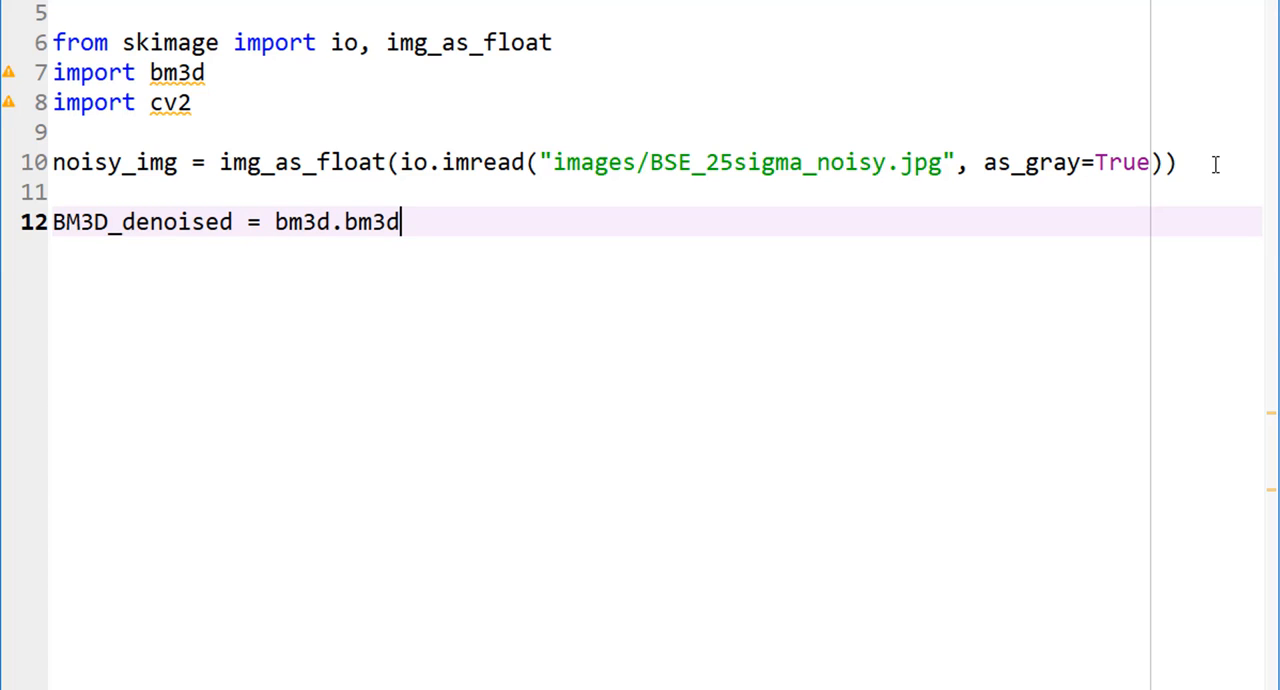
pyautogui.write('(noisy)')
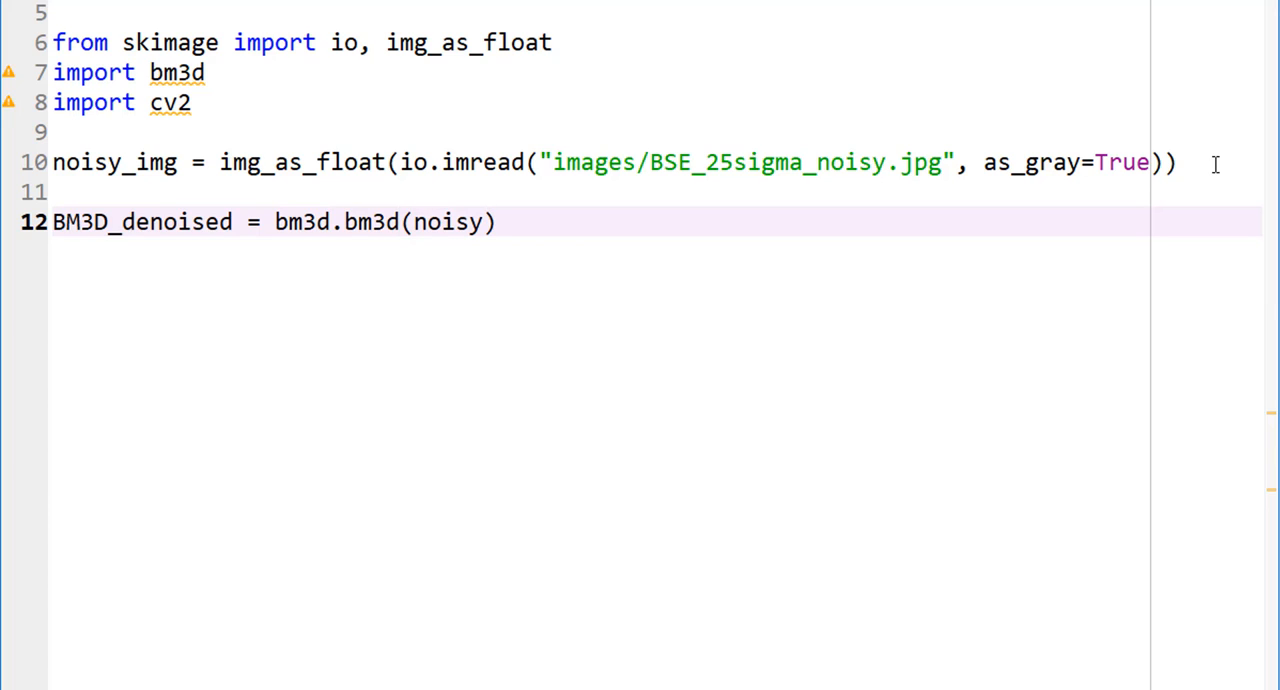
pyautogui.write('_img,')
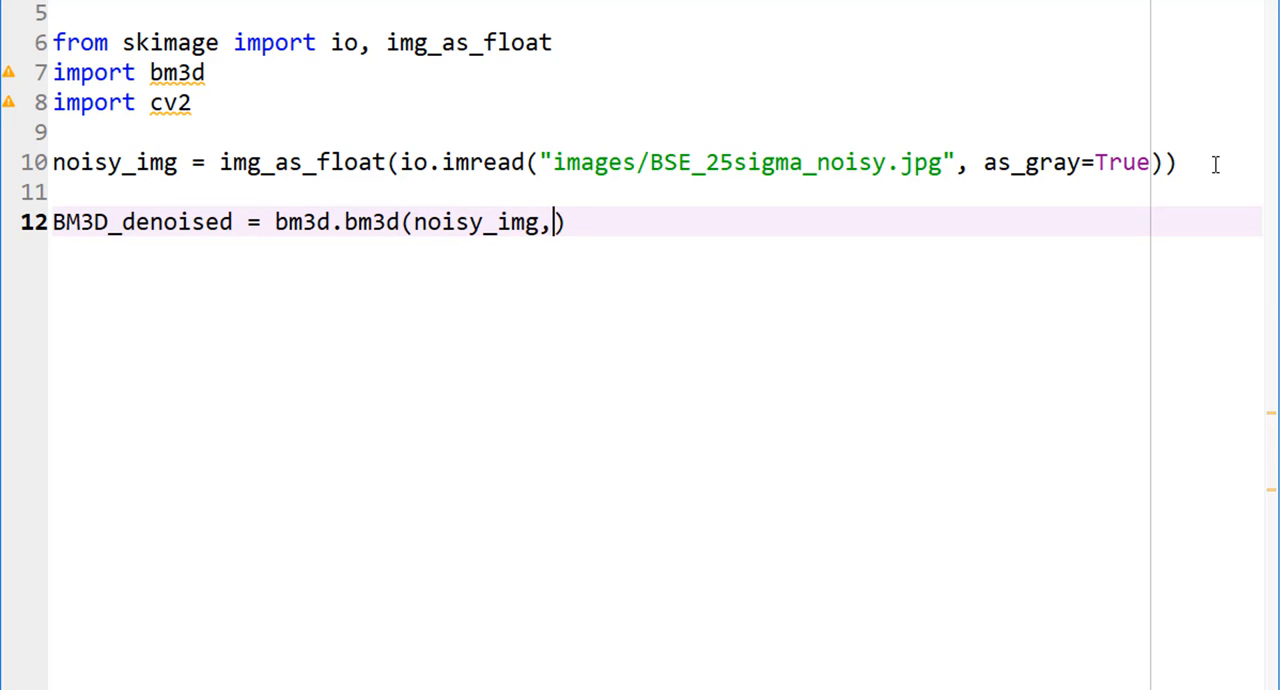
pyautogui.write('sigma_ps')
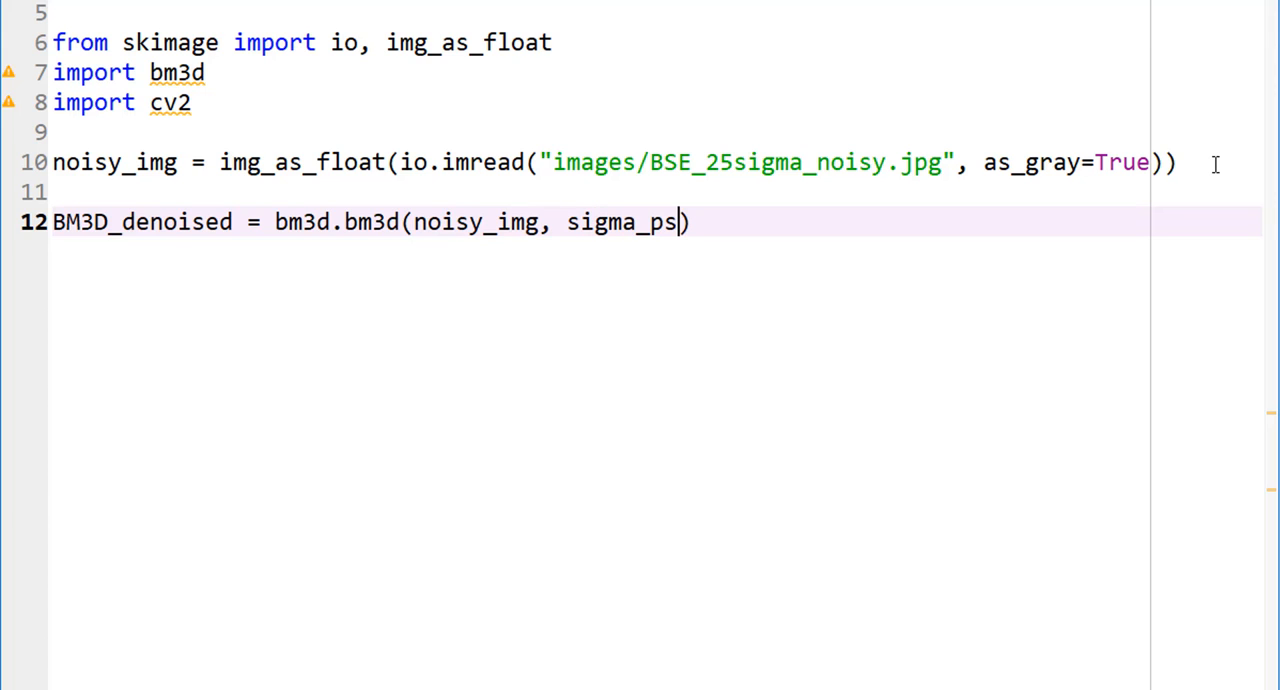
pyautogui.write('d')
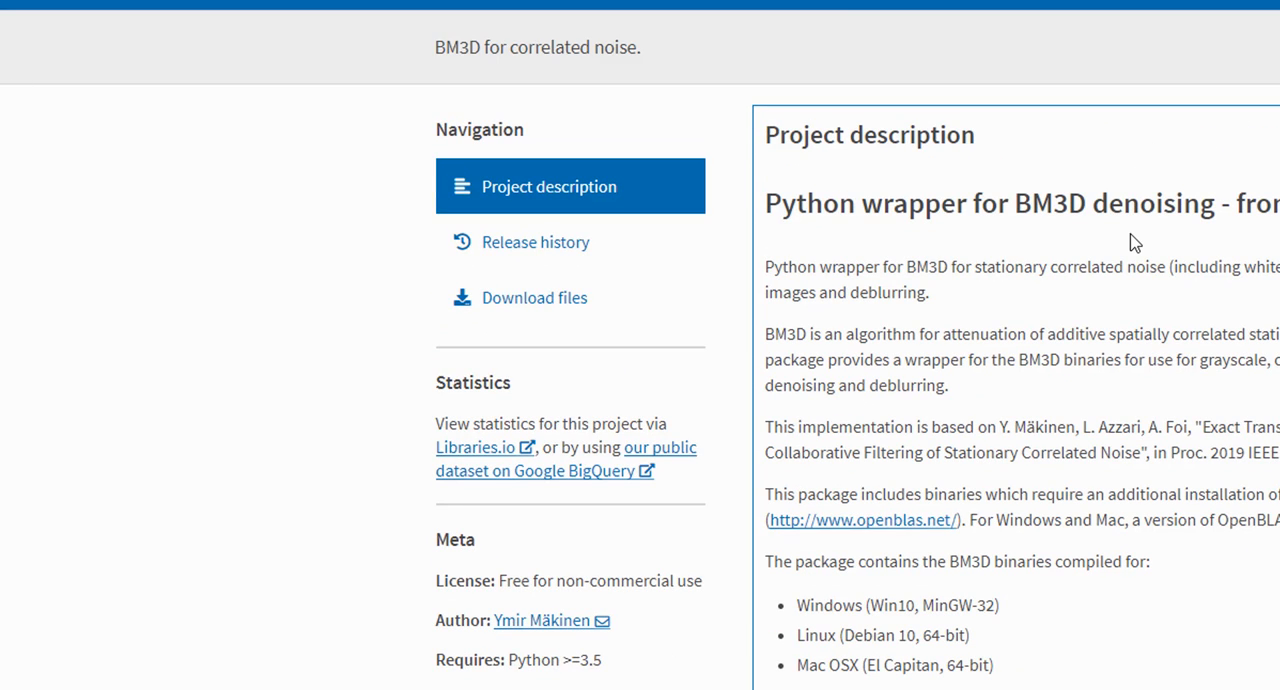
pyautogui.moveTo(565, 298)
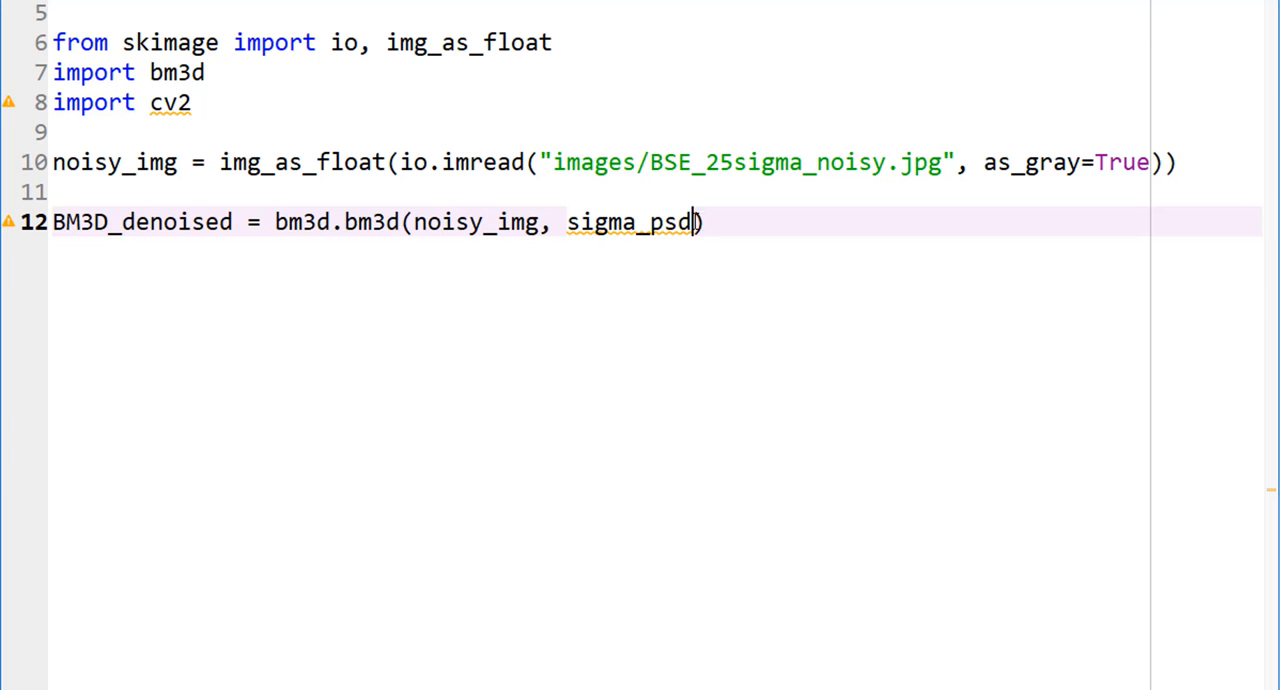
pyautogui.moveTo(829, 300)
pyautogui.write('=0.2, ')
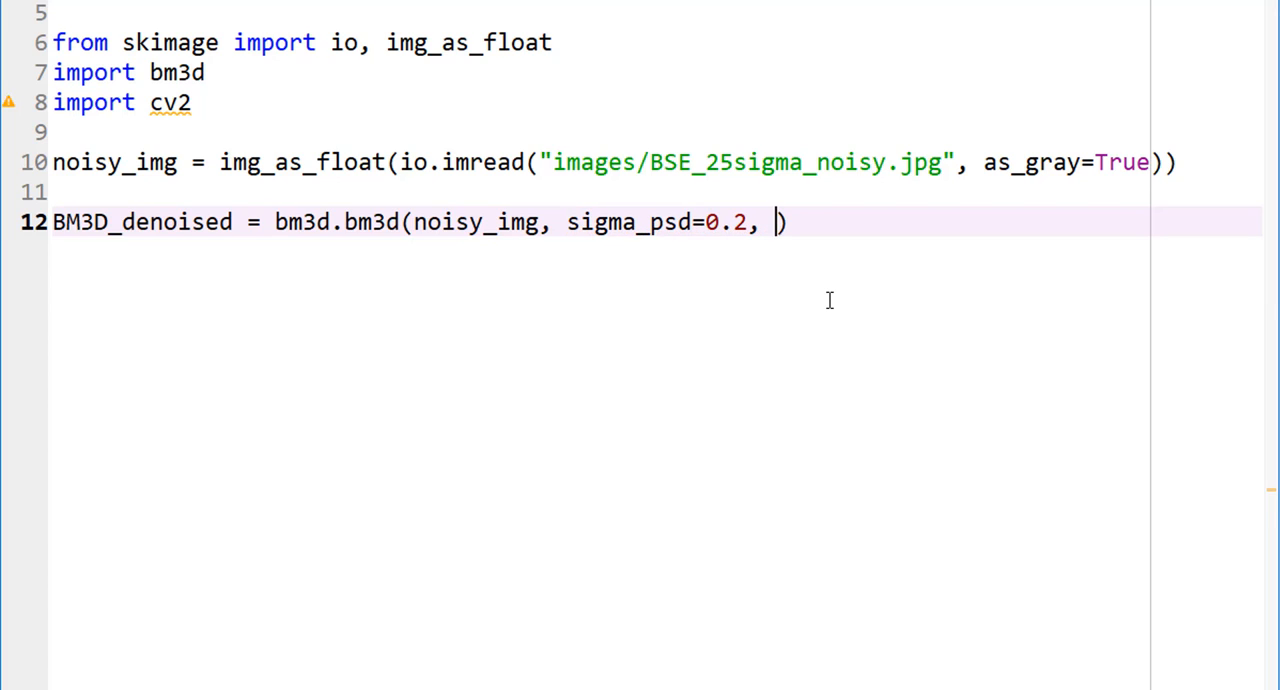
pyautogui.moveTo(216, 131)
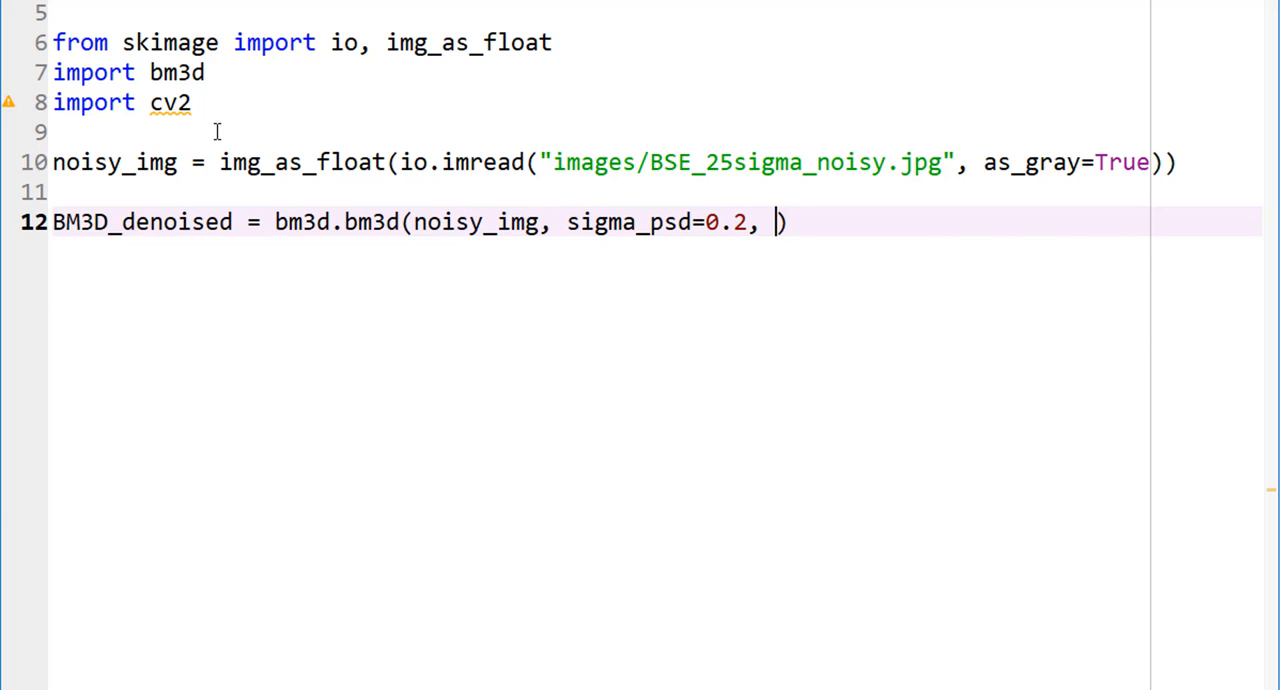
# Step: Complete the bm3d call with sigma_psd=0.2 and stage_arg=bm3d.BM3DStages, autocompleting BM3DStages
pyautogui.doubleClick(300, 162)
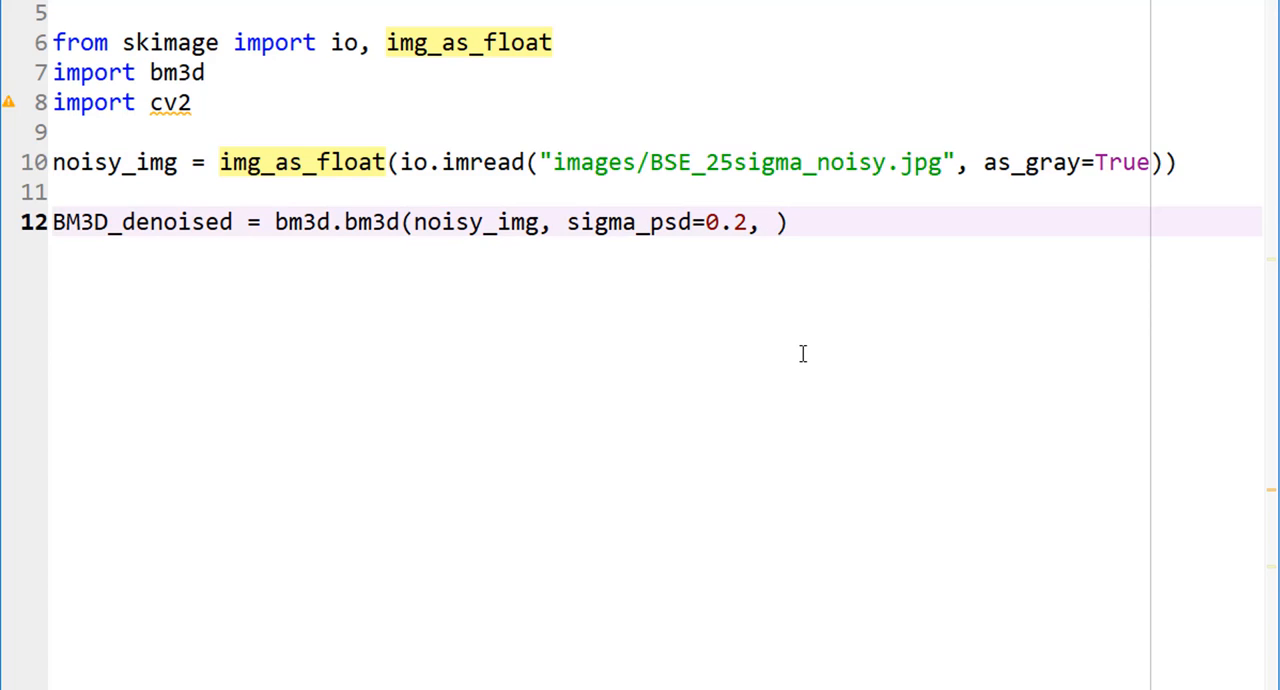
pyautogui.write('s')
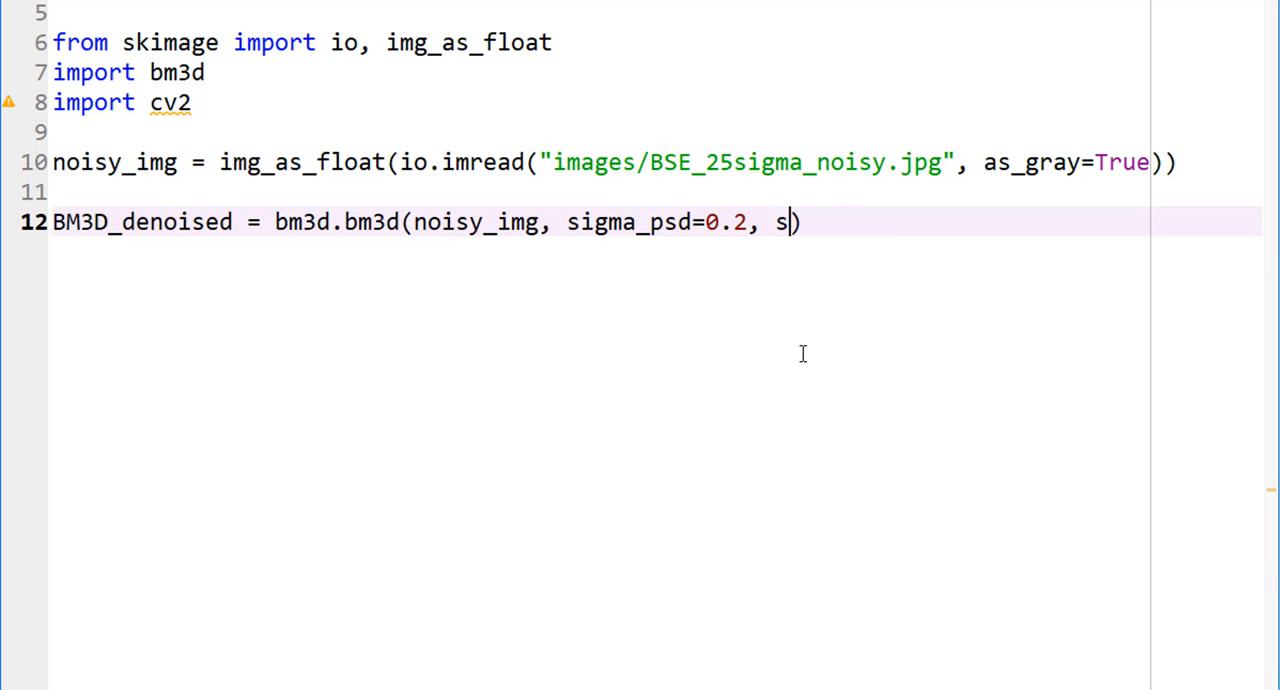
pyautogui.write('tage_arg')
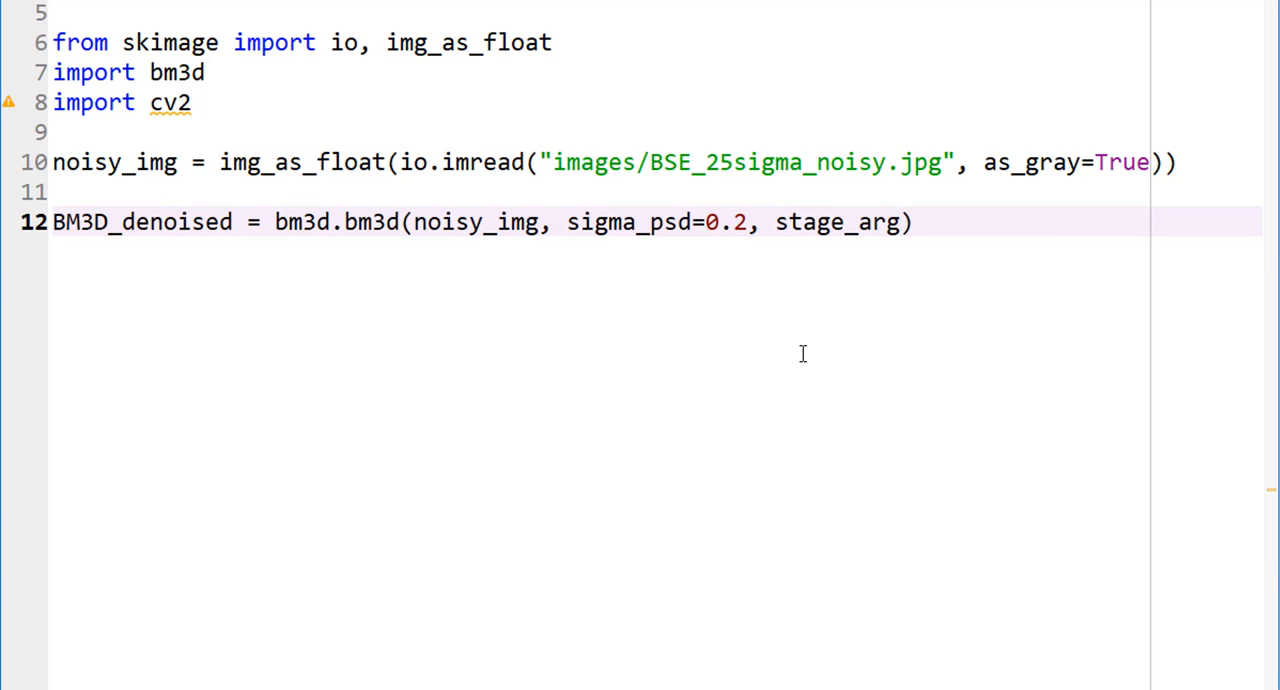
pyautogui.write('=')
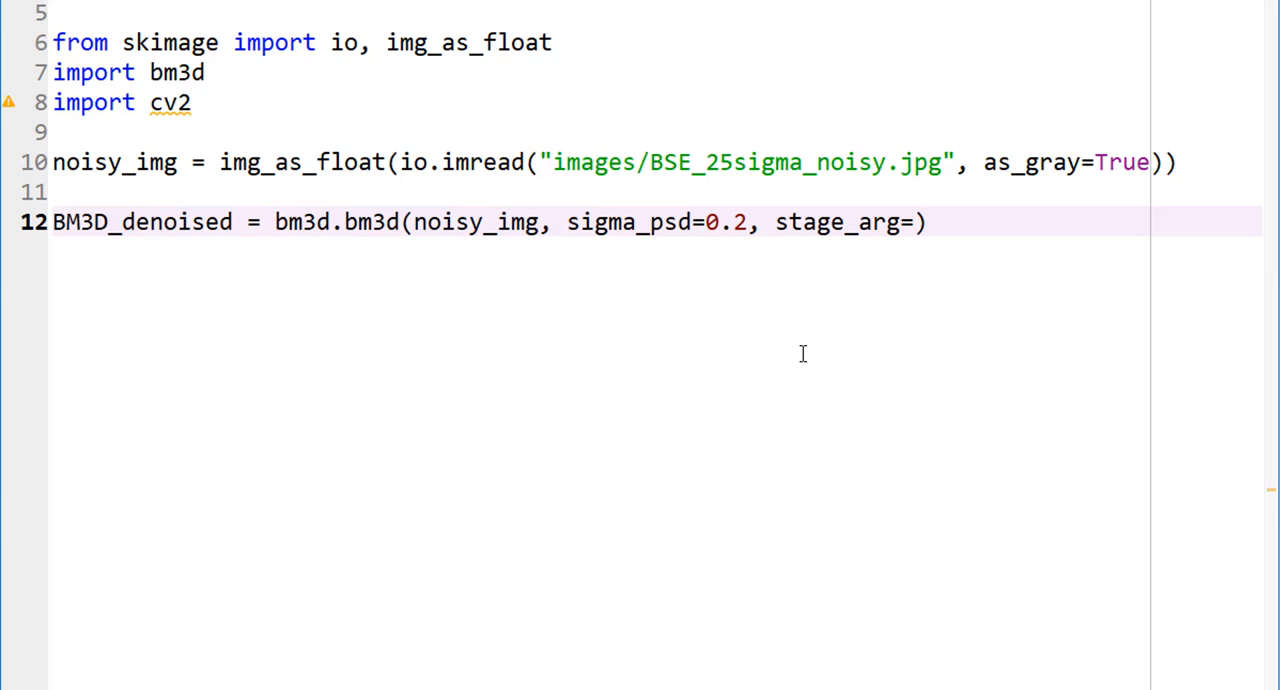
pyautogui.write('bm3d')
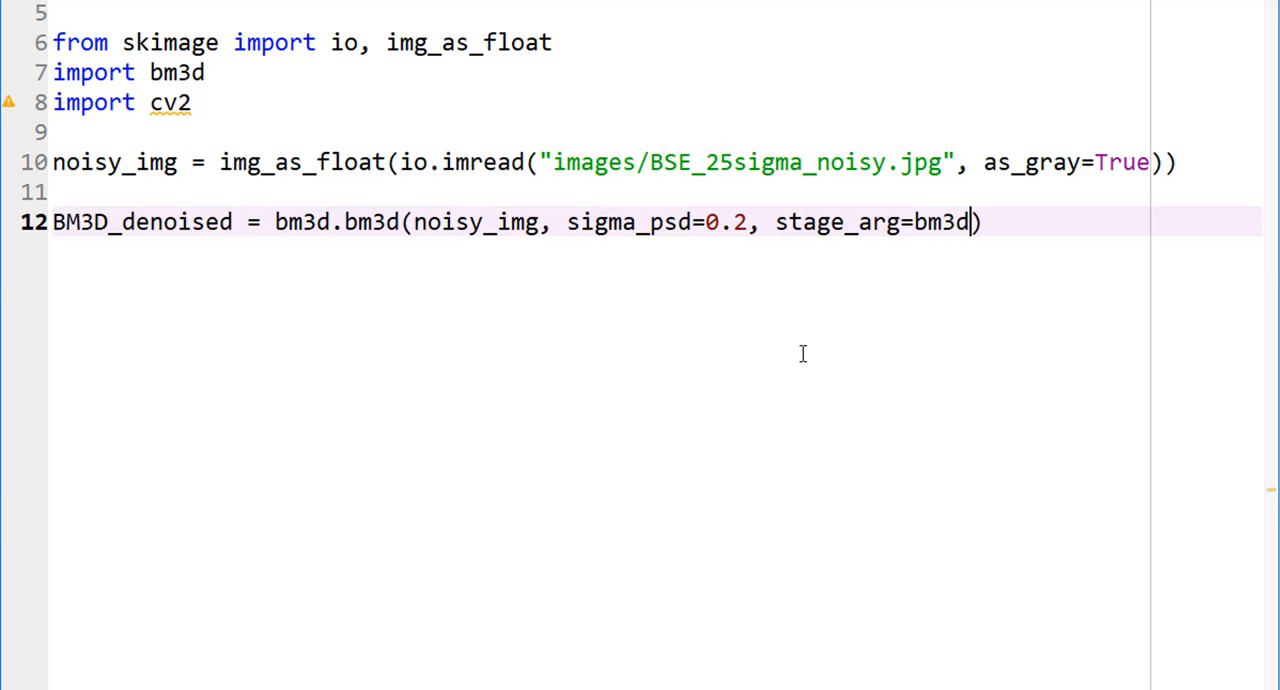
pyautogui.write('.')
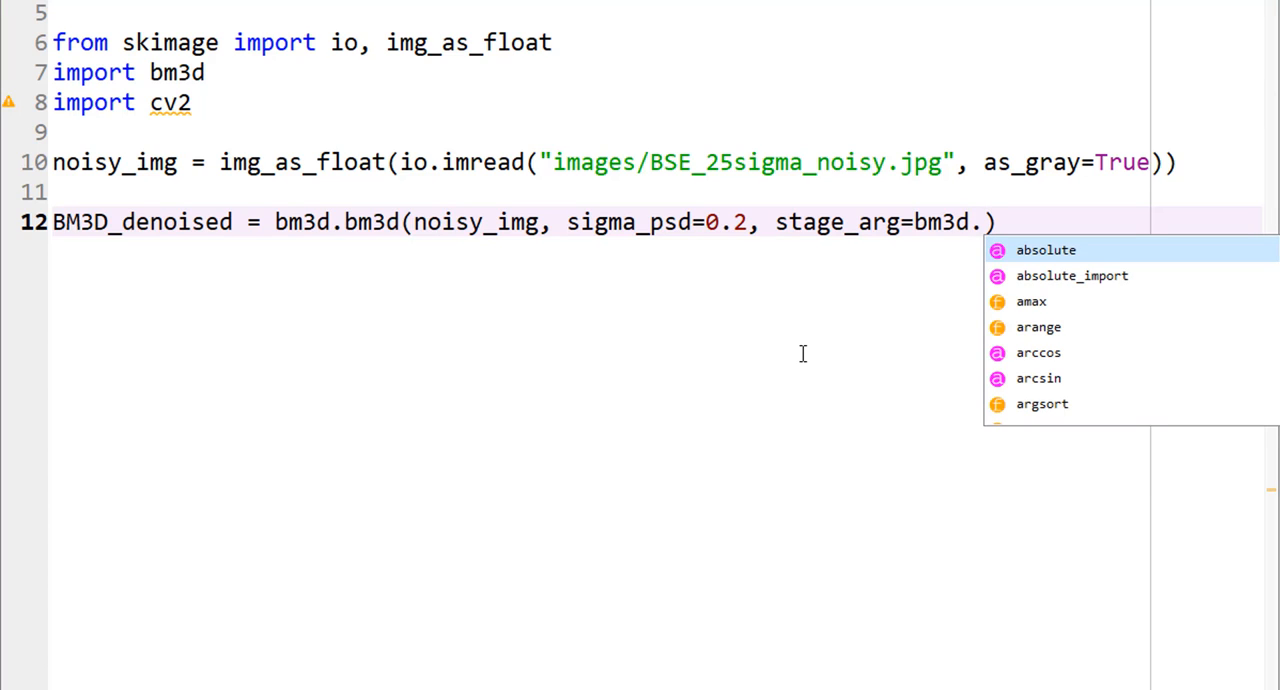
pyautogui.write('B')
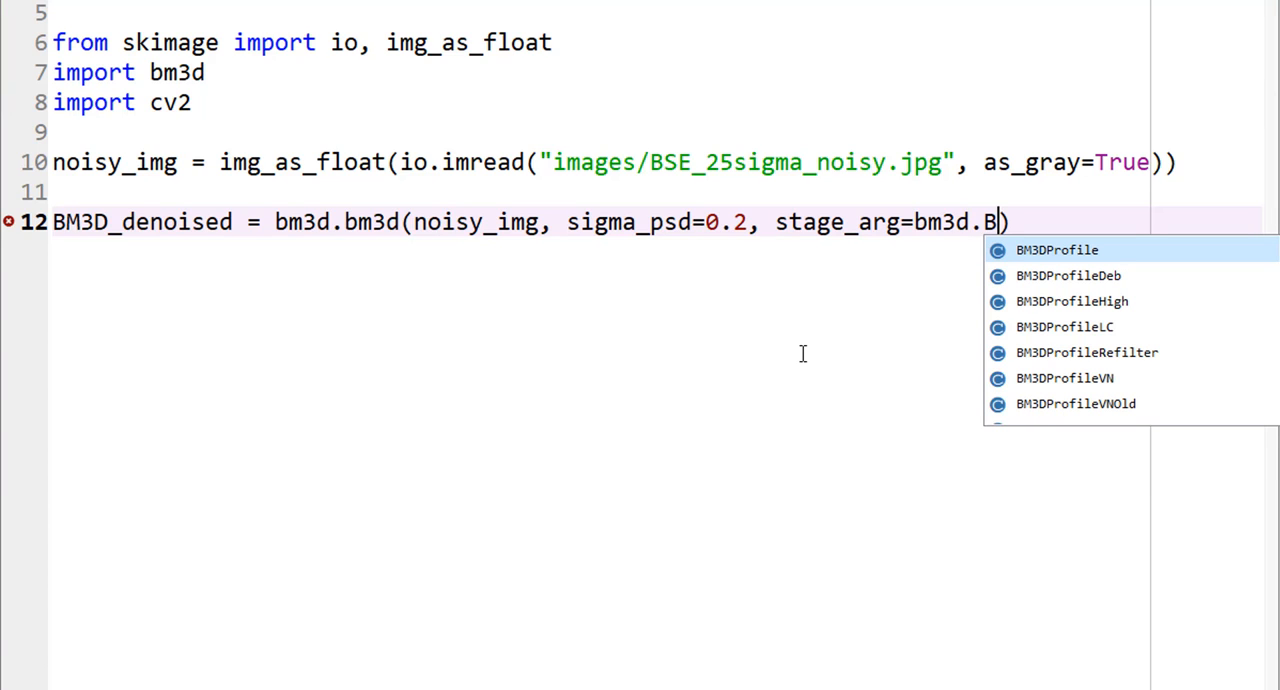
pyautogui.moveTo(1100, 378)
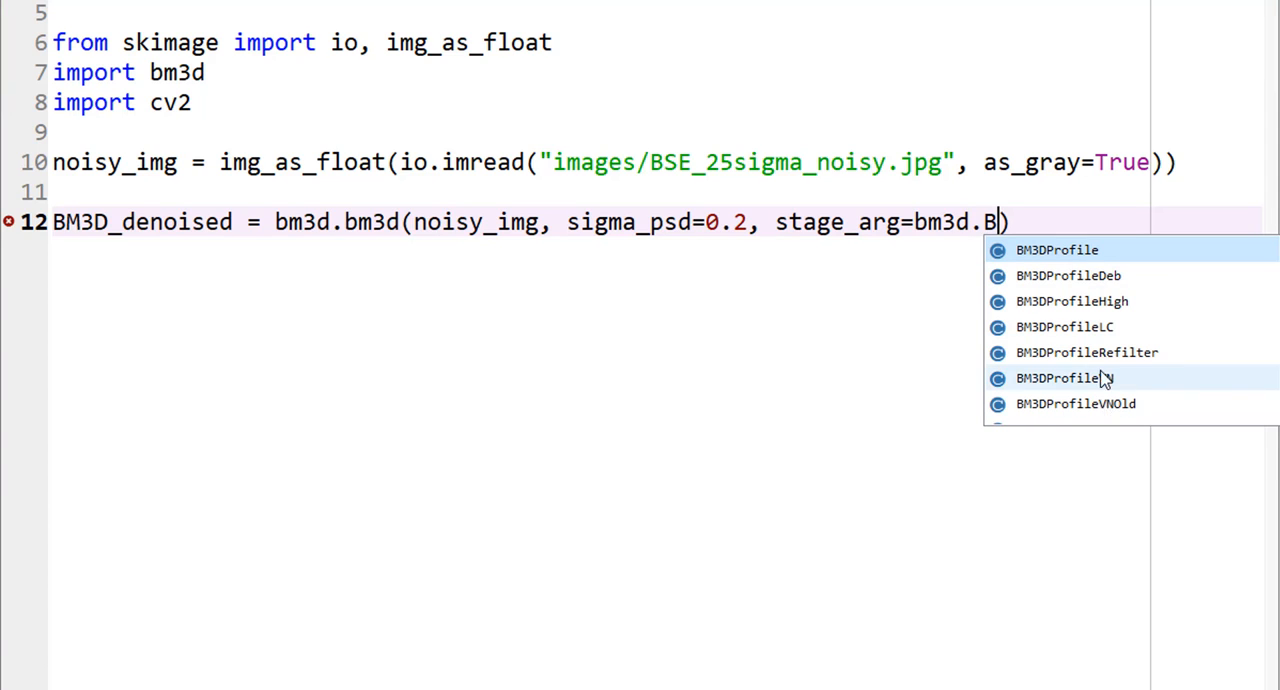
pyautogui.moveTo(1102, 301)
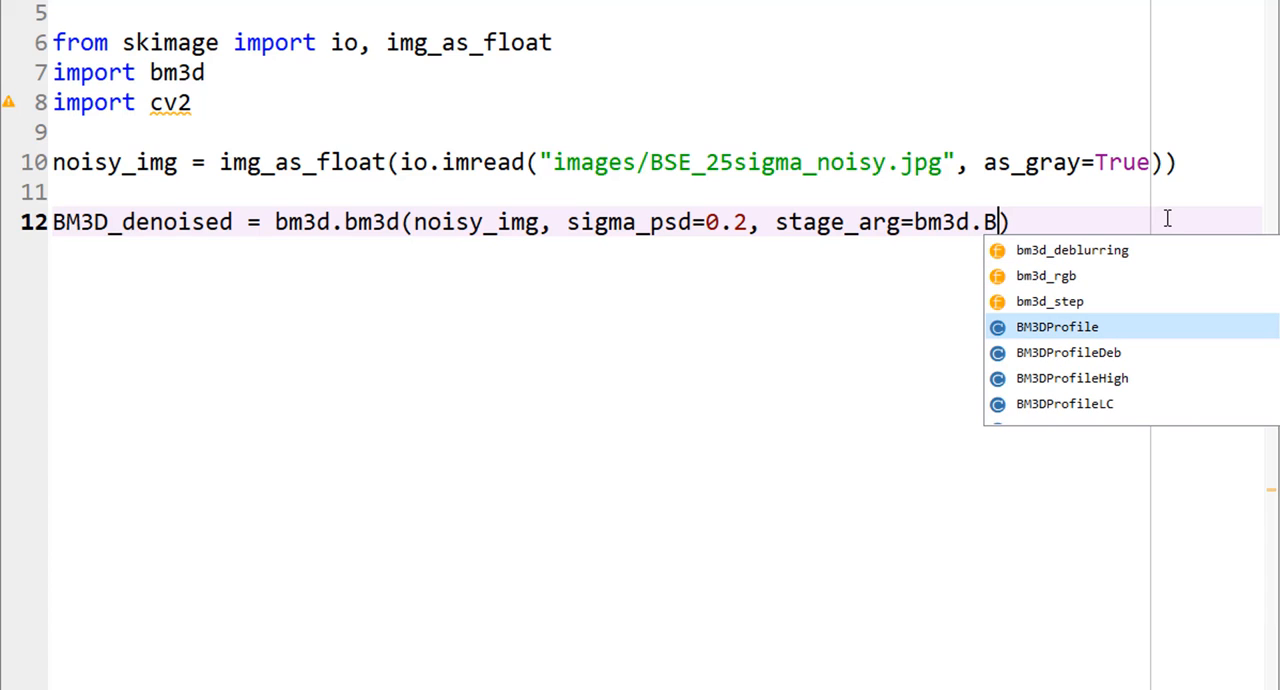
pyautogui.write('M3')
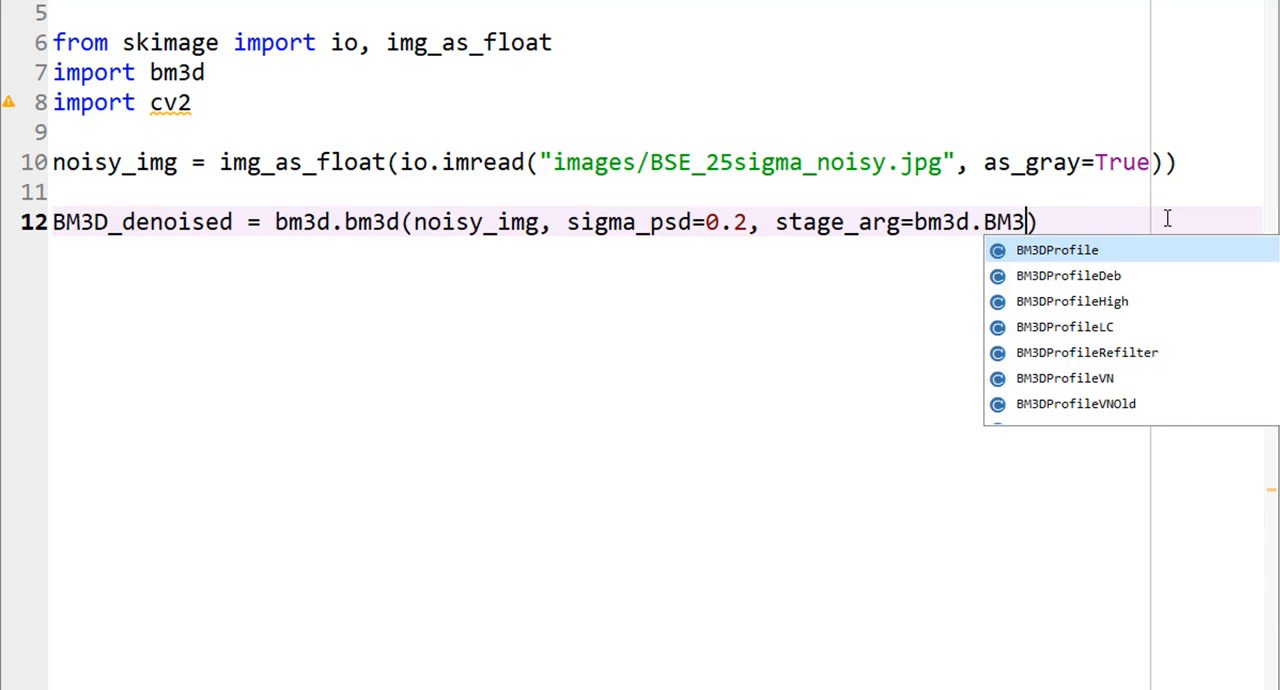
pyautogui.write('S')
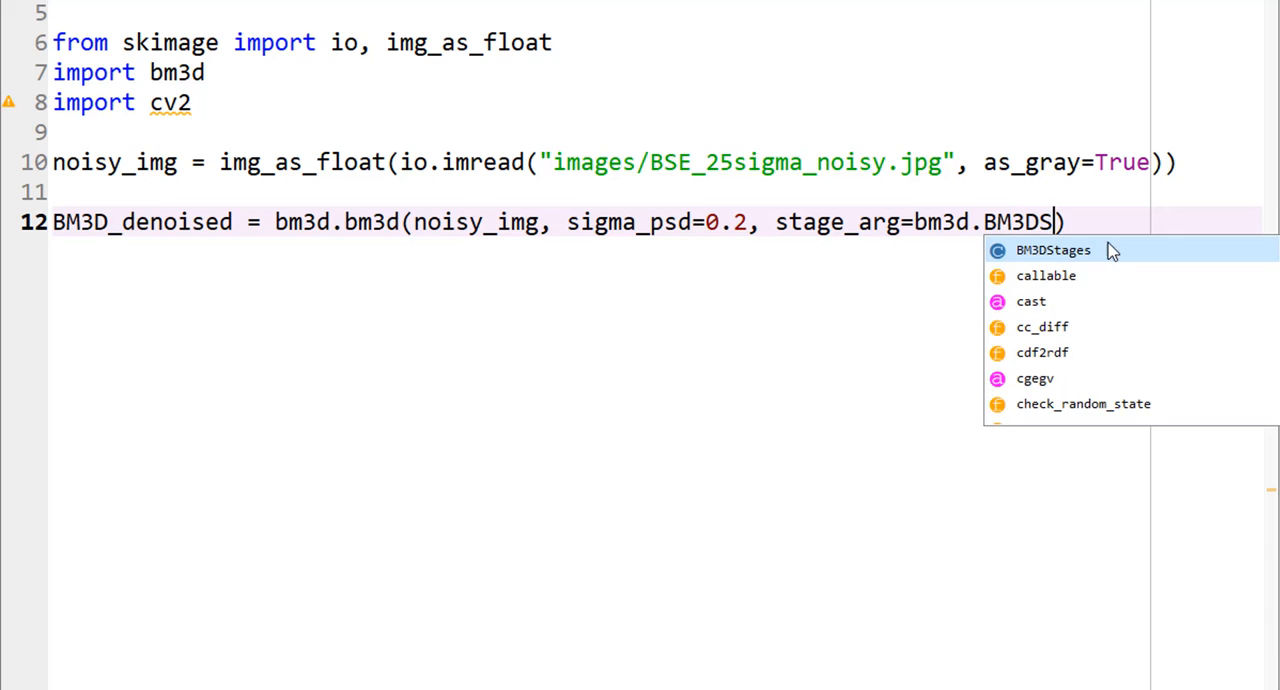
pyautogui.click(1052, 250)
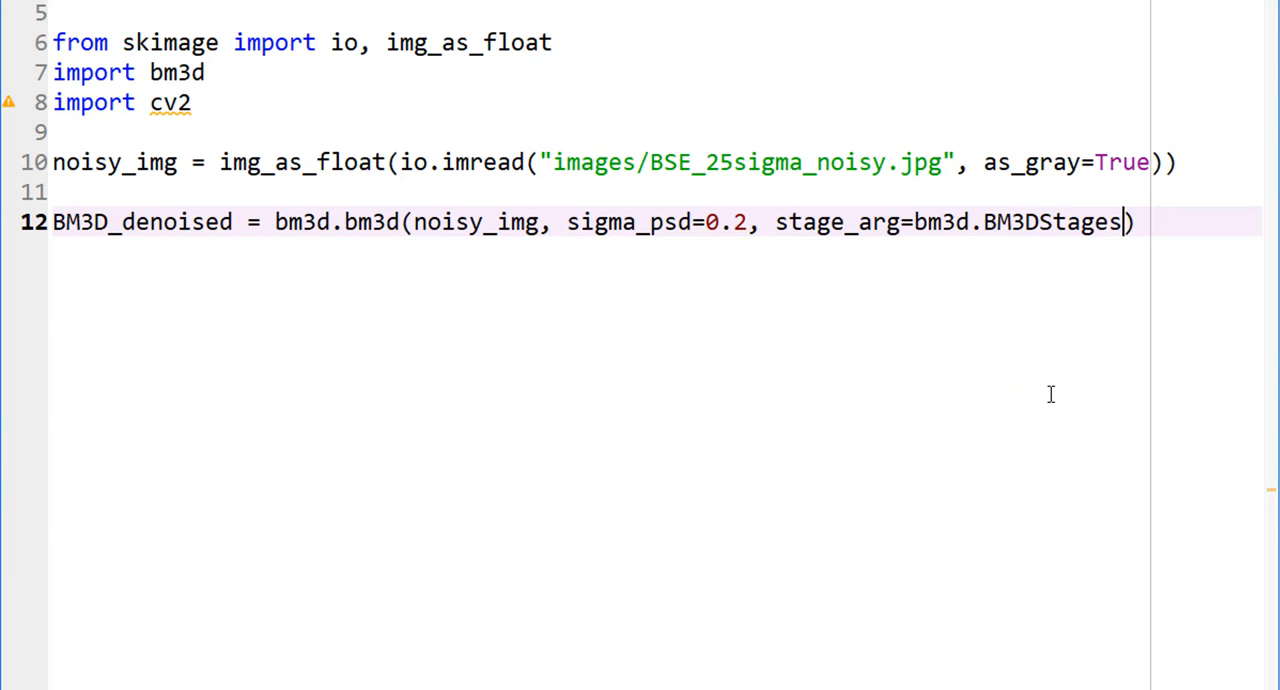
pyautogui.write('.')
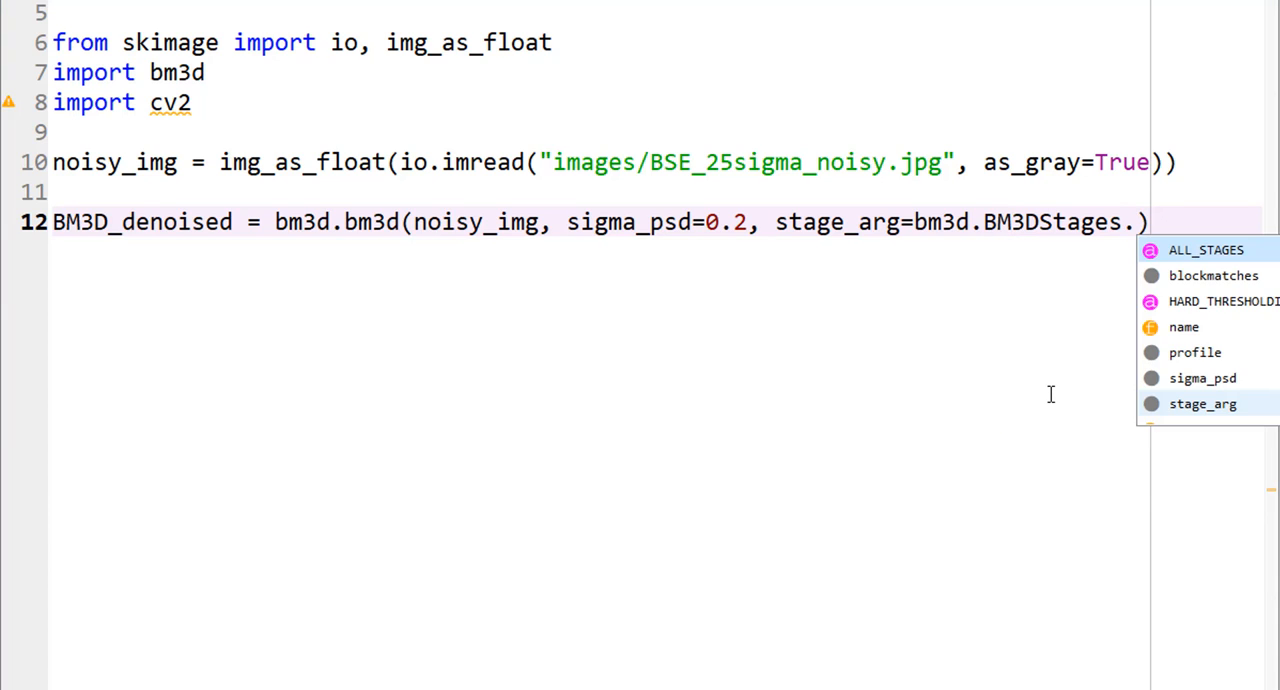
pyautogui.moveTo(1215, 260)
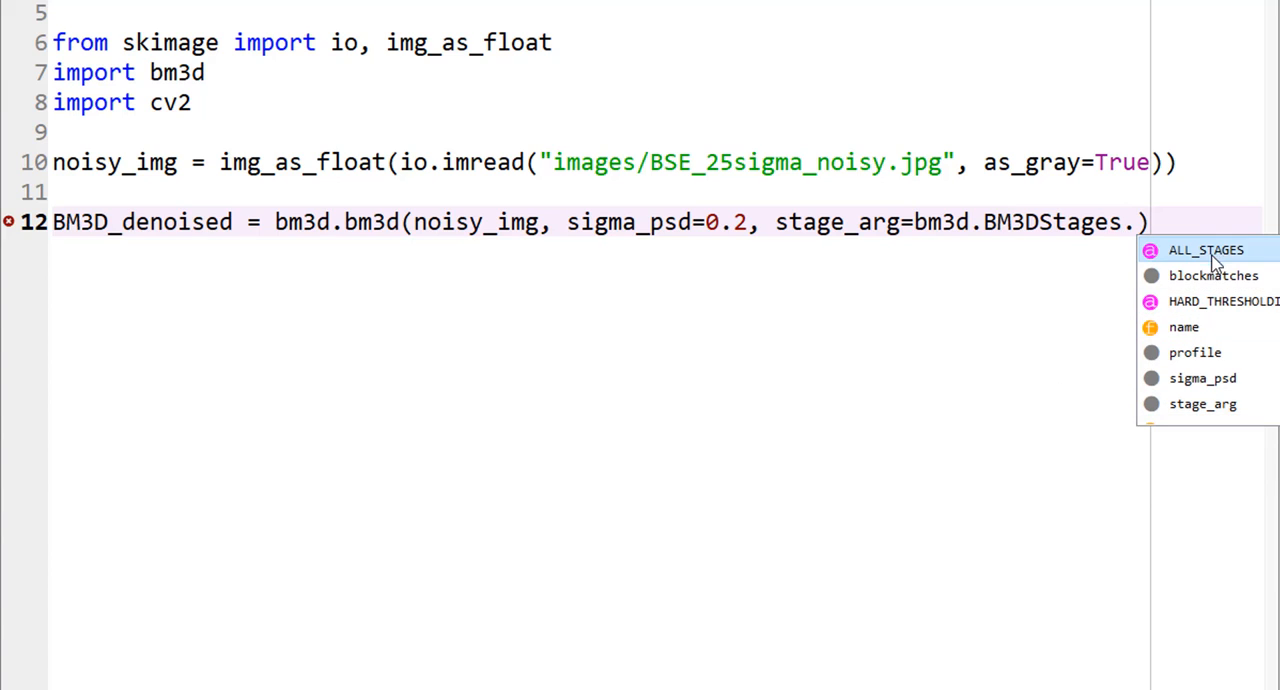
pyautogui.moveTo(1200, 294)
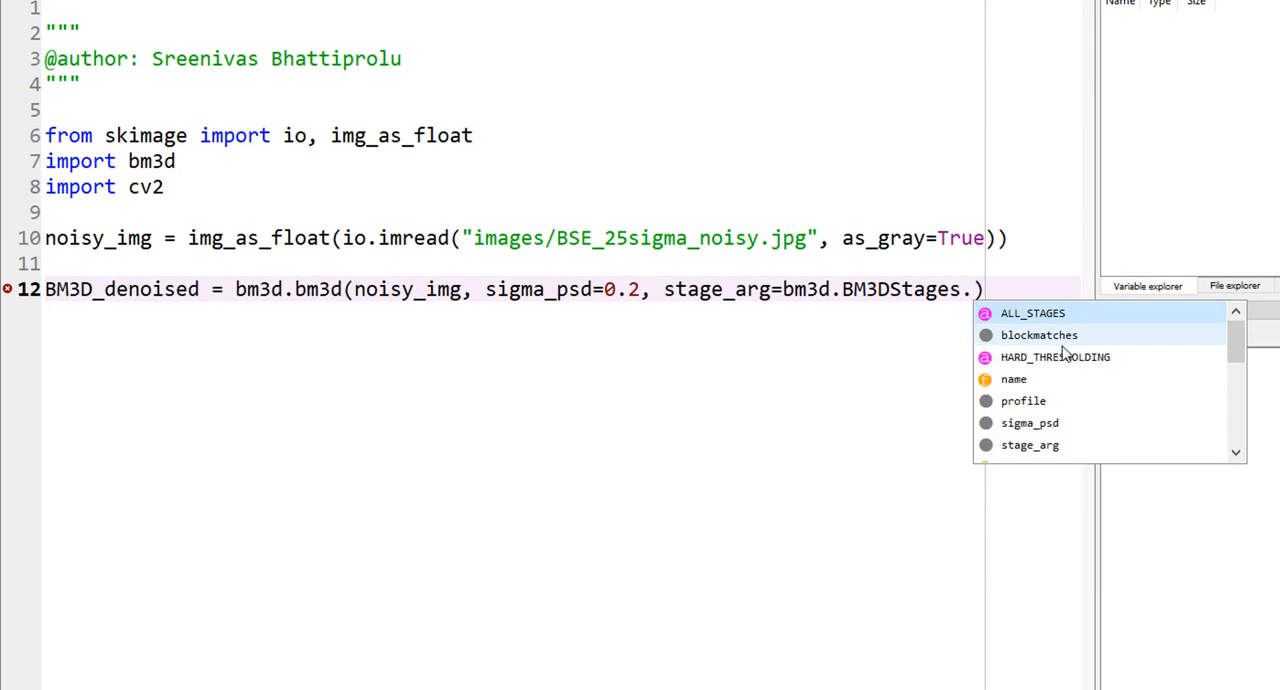
pyautogui.moveTo(1055, 357)
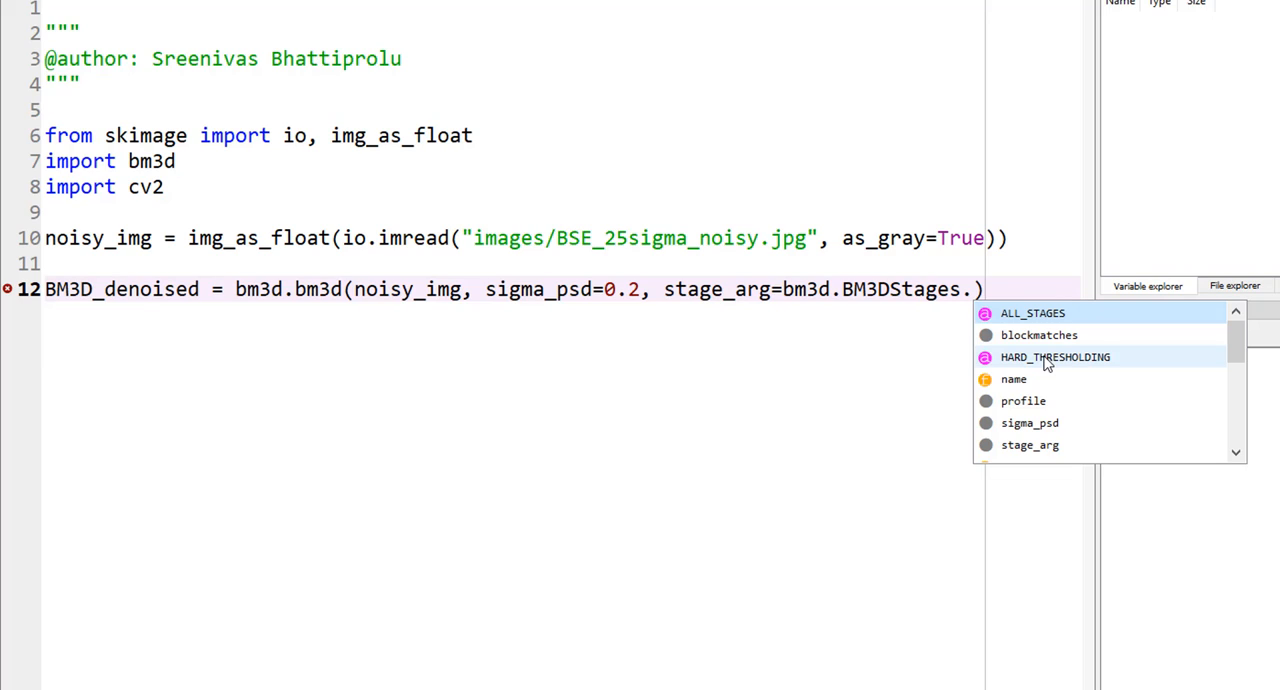
pyautogui.moveTo(1031, 313)
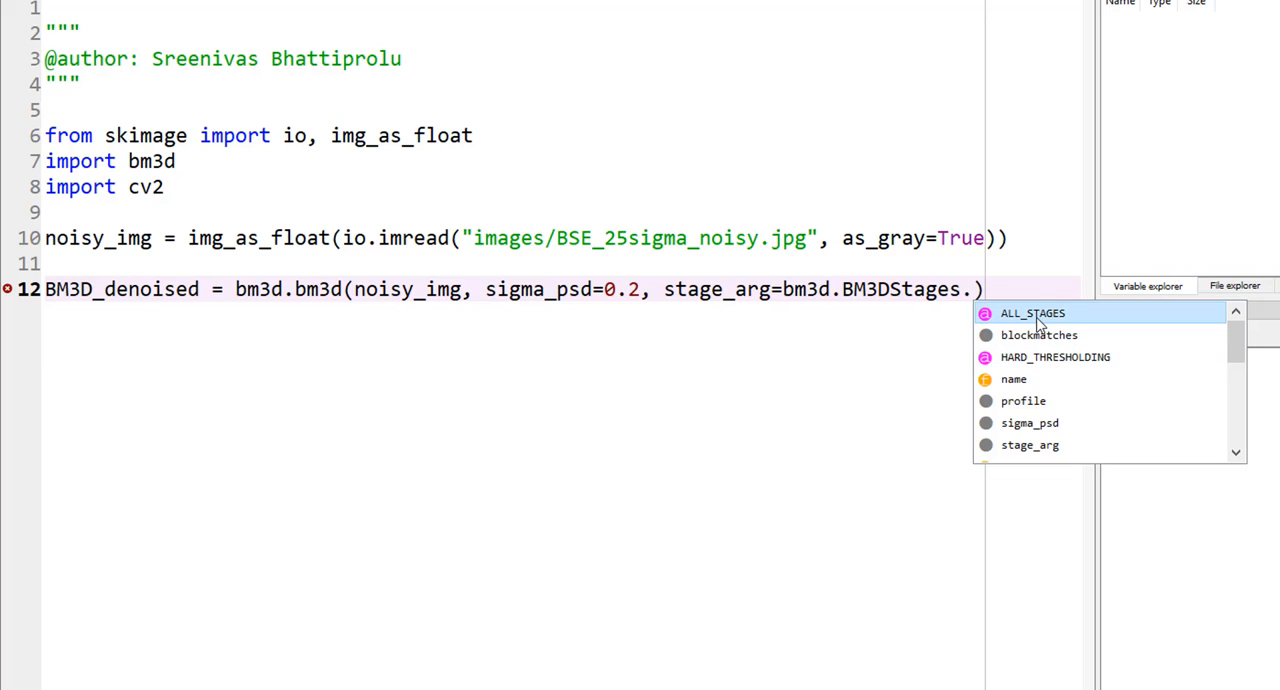
pyautogui.moveTo(1038, 325)
pyautogui.write('ALL_STAGES')
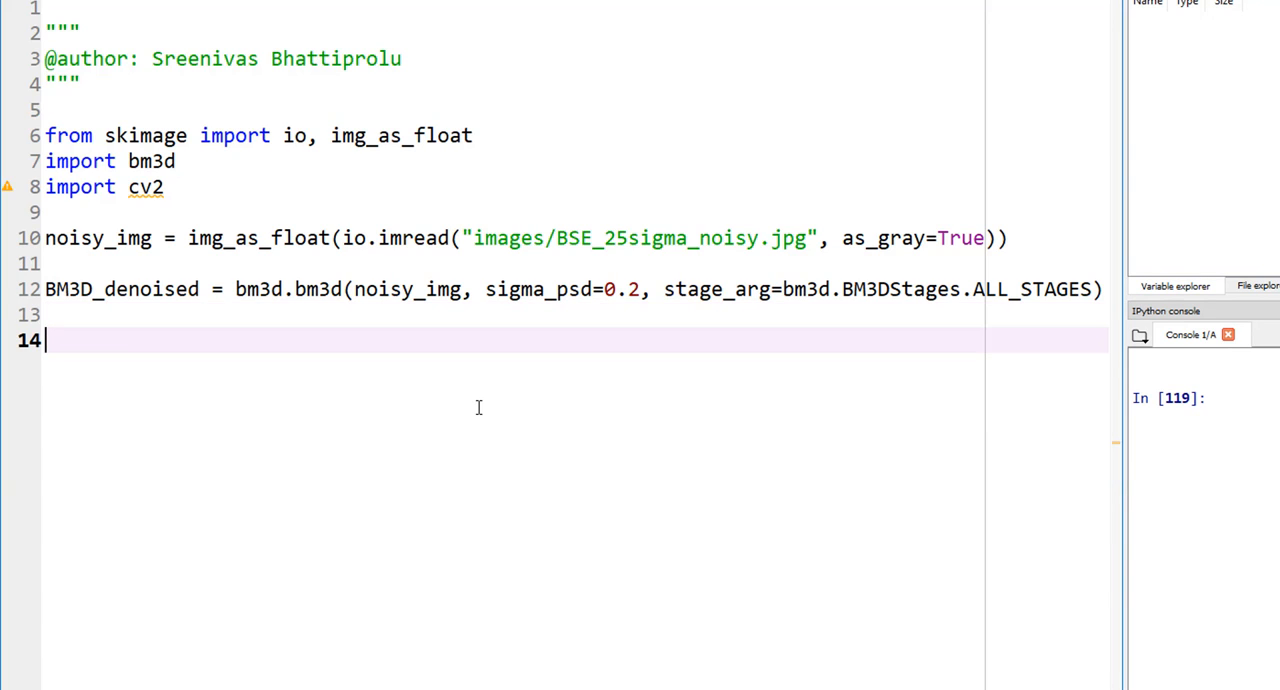
# Step: Add cv2.imshow lines showing noisy_img as "original" and BM3D_denoised as "Denoised"
pyautogui.write('cv2.imshow')
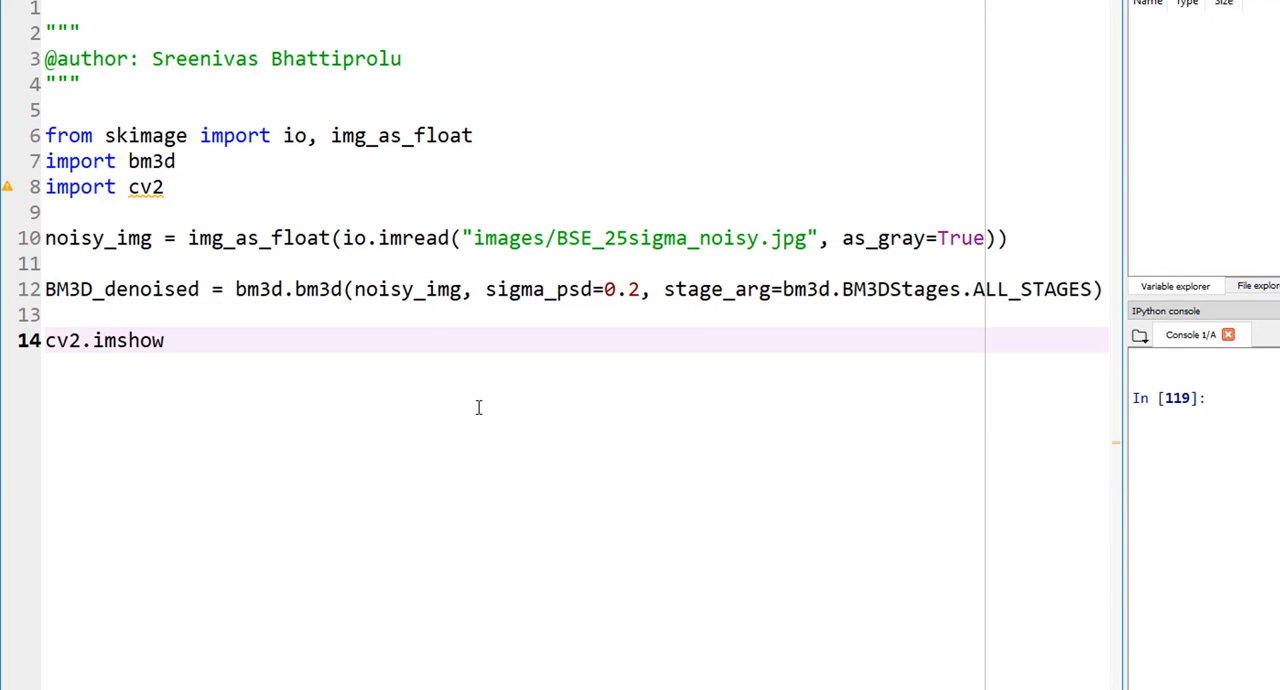
pyautogui.write('("origi')
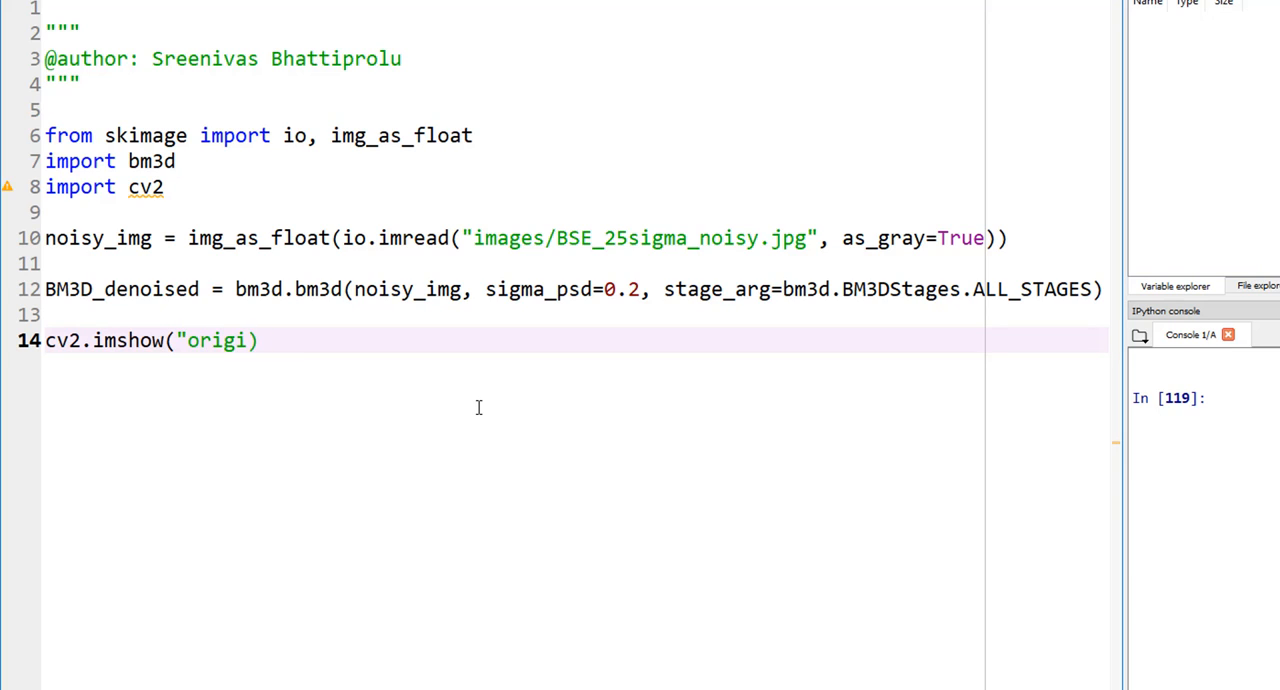
pyautogui.write('nal",')
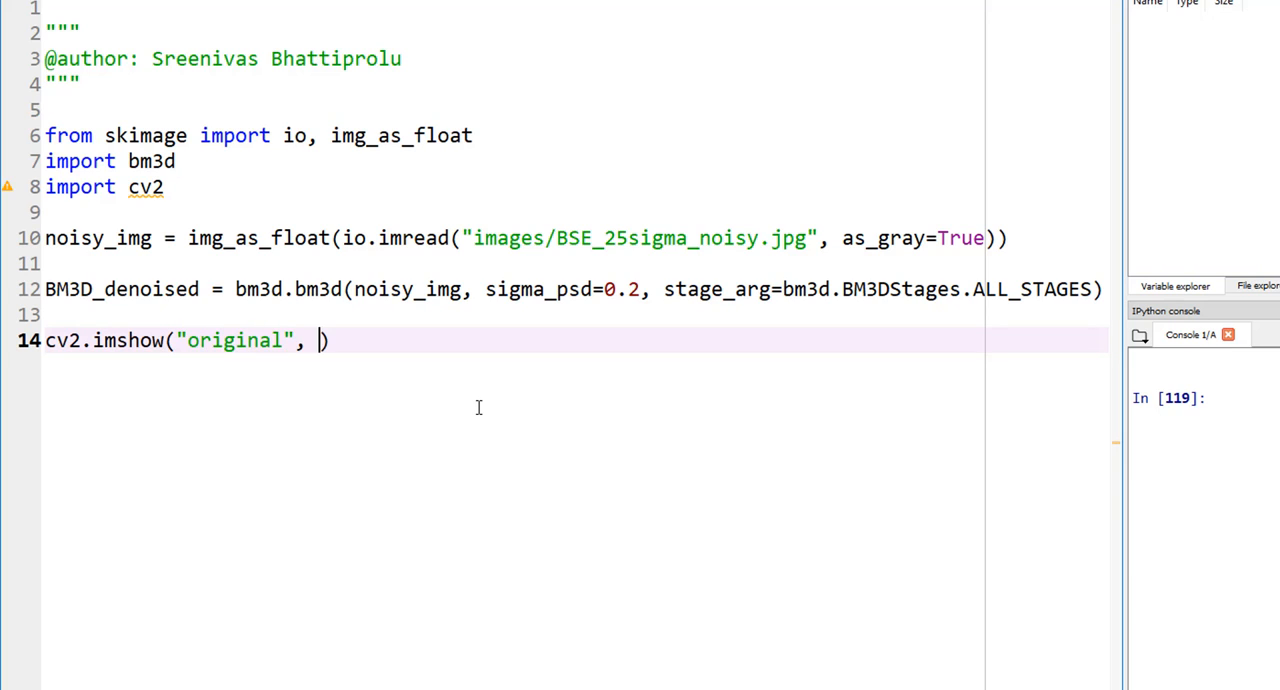
pyautogui.write('noisy_img')
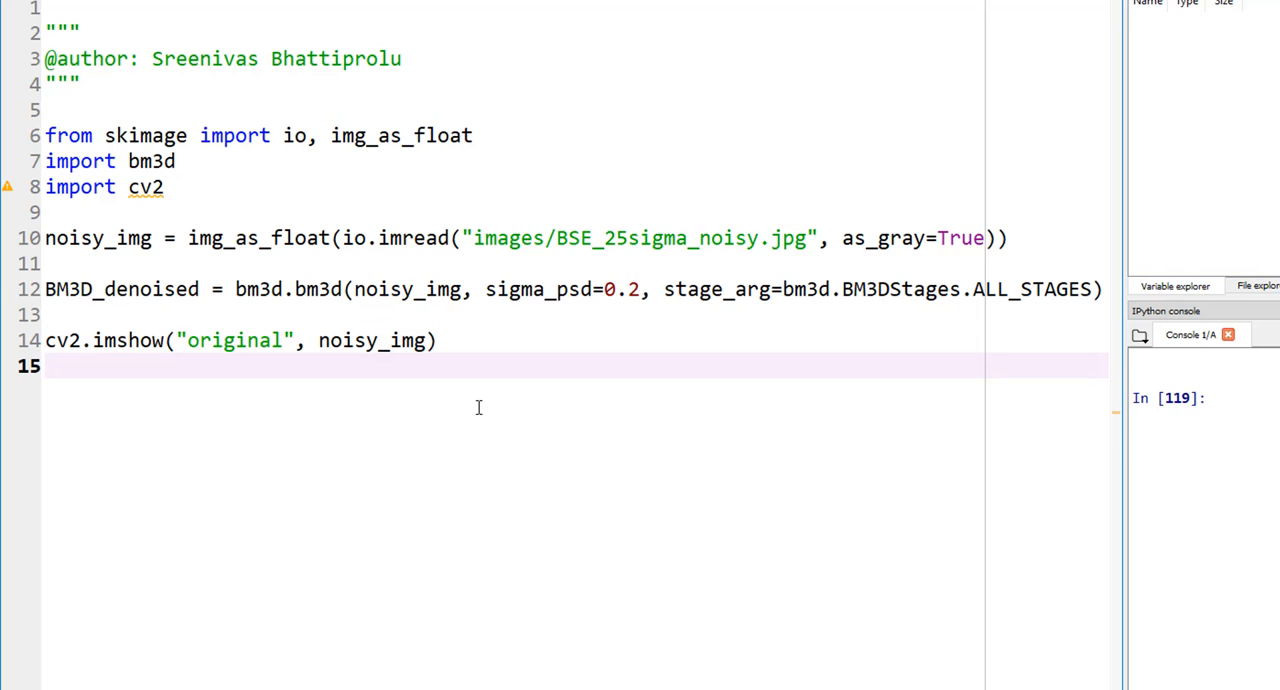
pyautogui.write('cv2.imshow("')
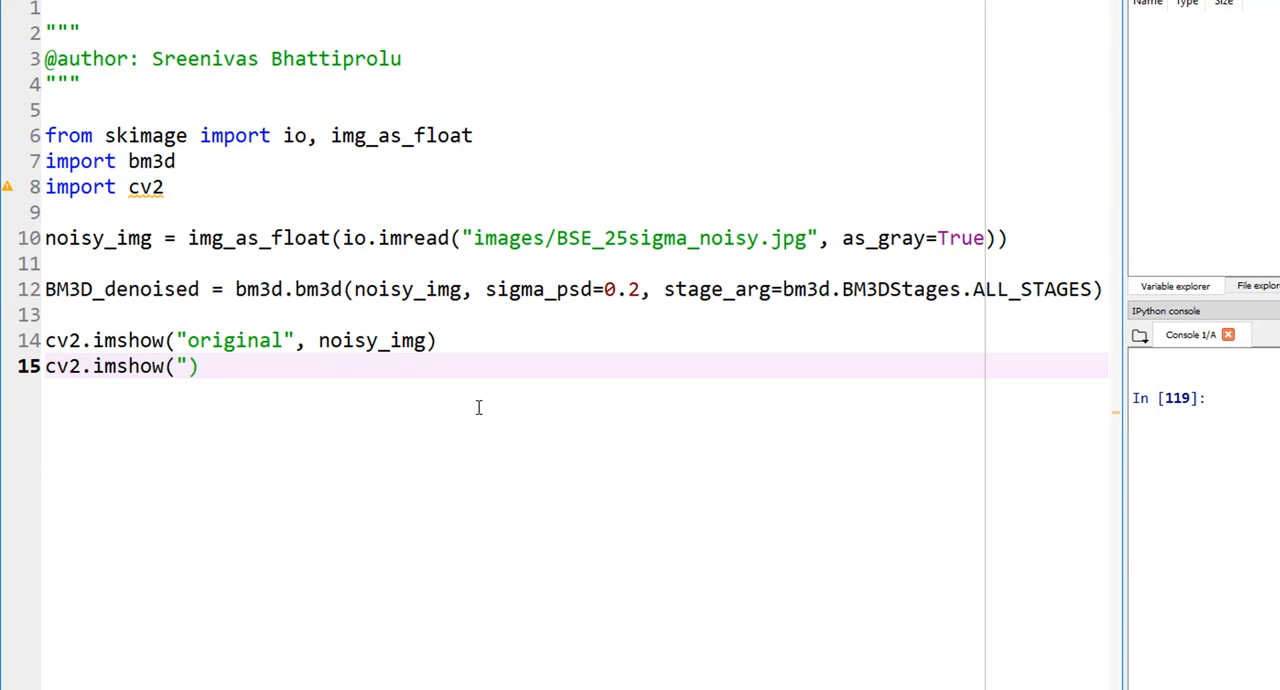
pyautogui.write('Denoised",')
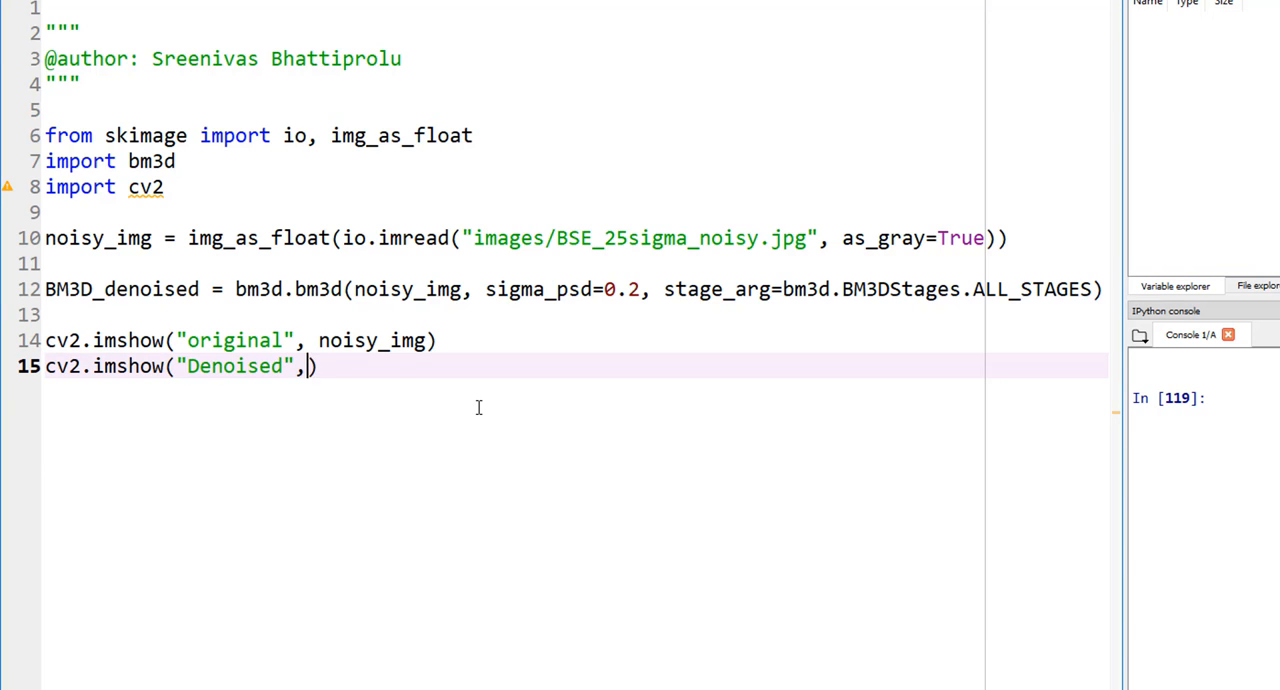
pyautogui.write('" "')
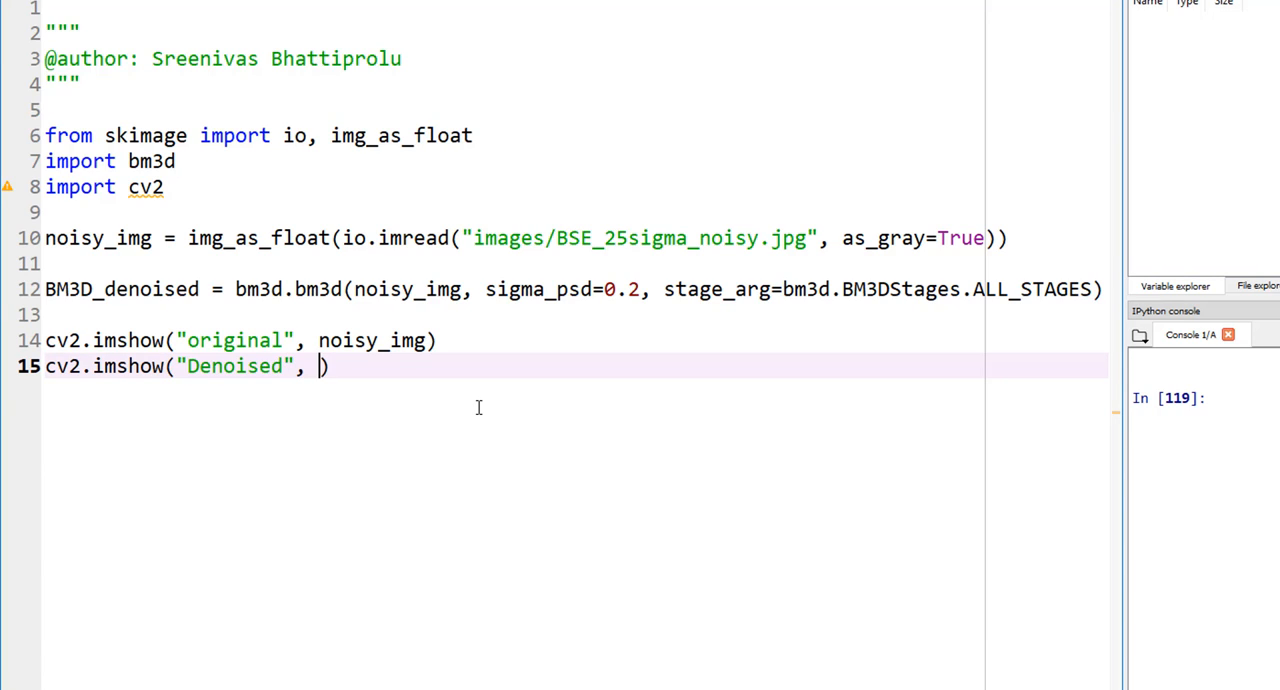
pyautogui.doubleClick(122, 289)
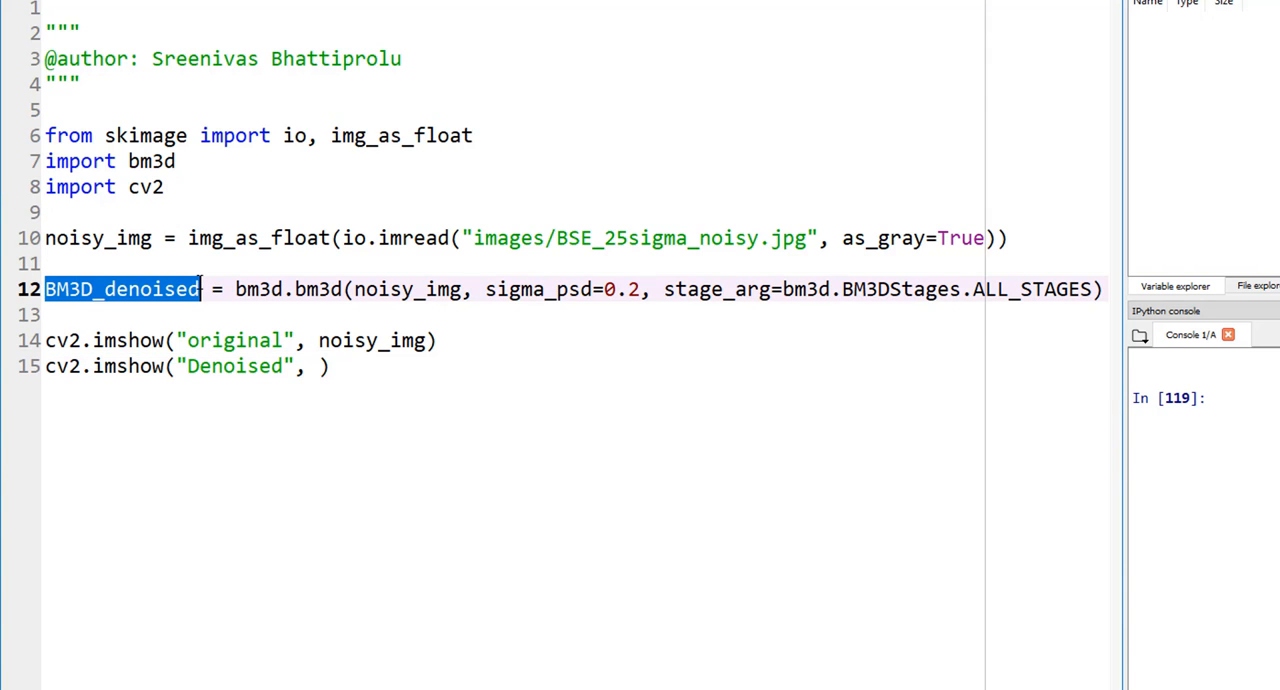
pyautogui.click(358, 366)
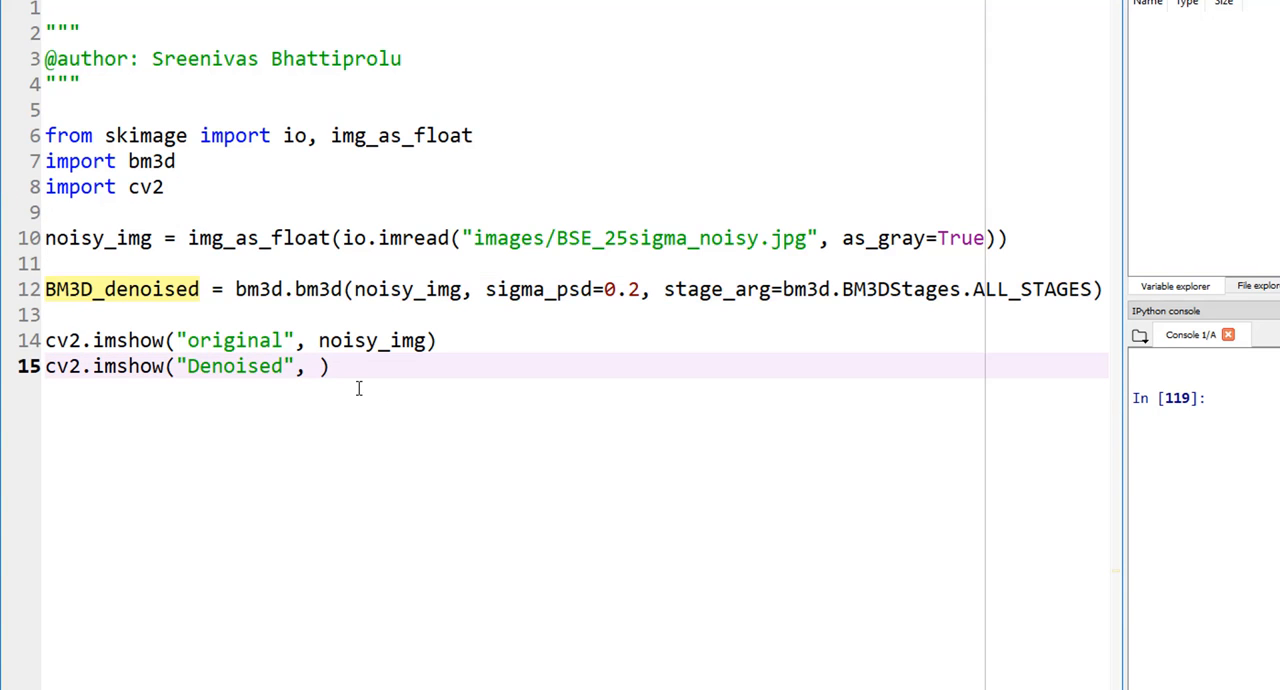
pyautogui.write('BM3D_denoised')
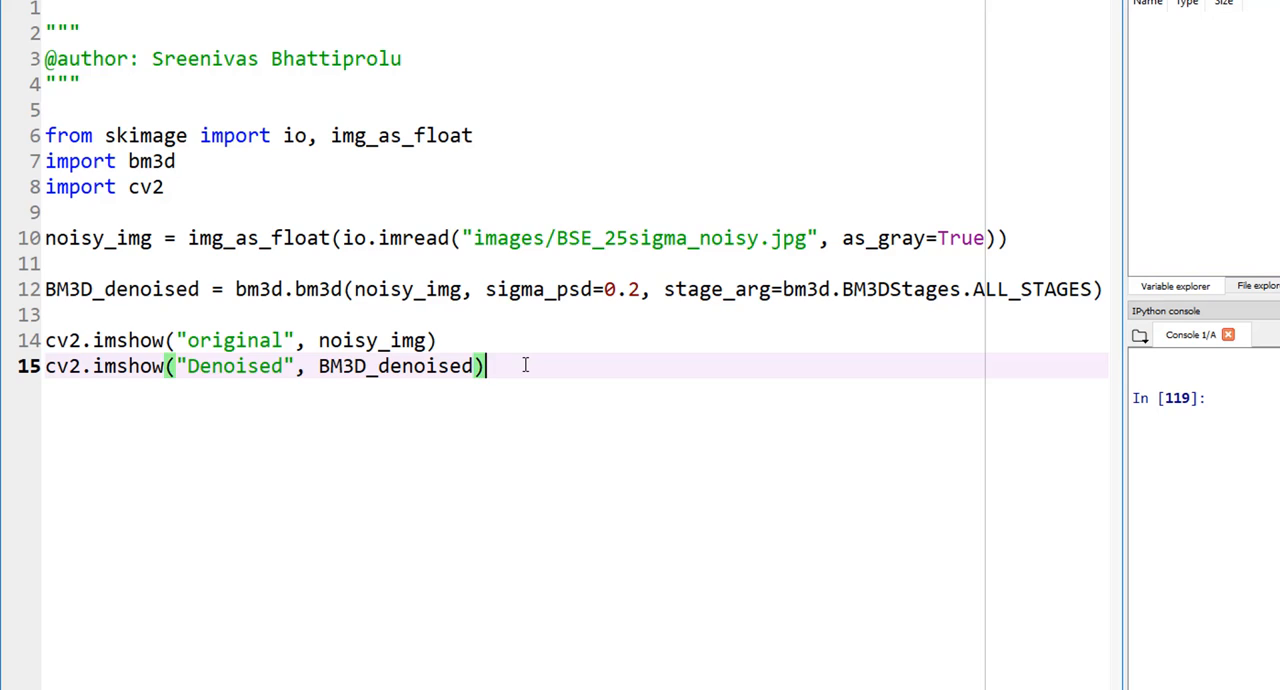
# Step: Add cv2.waitKey(0) and cv2.destroyAllWindows() after the imshow lines
pyautogui.write('cv2.w')
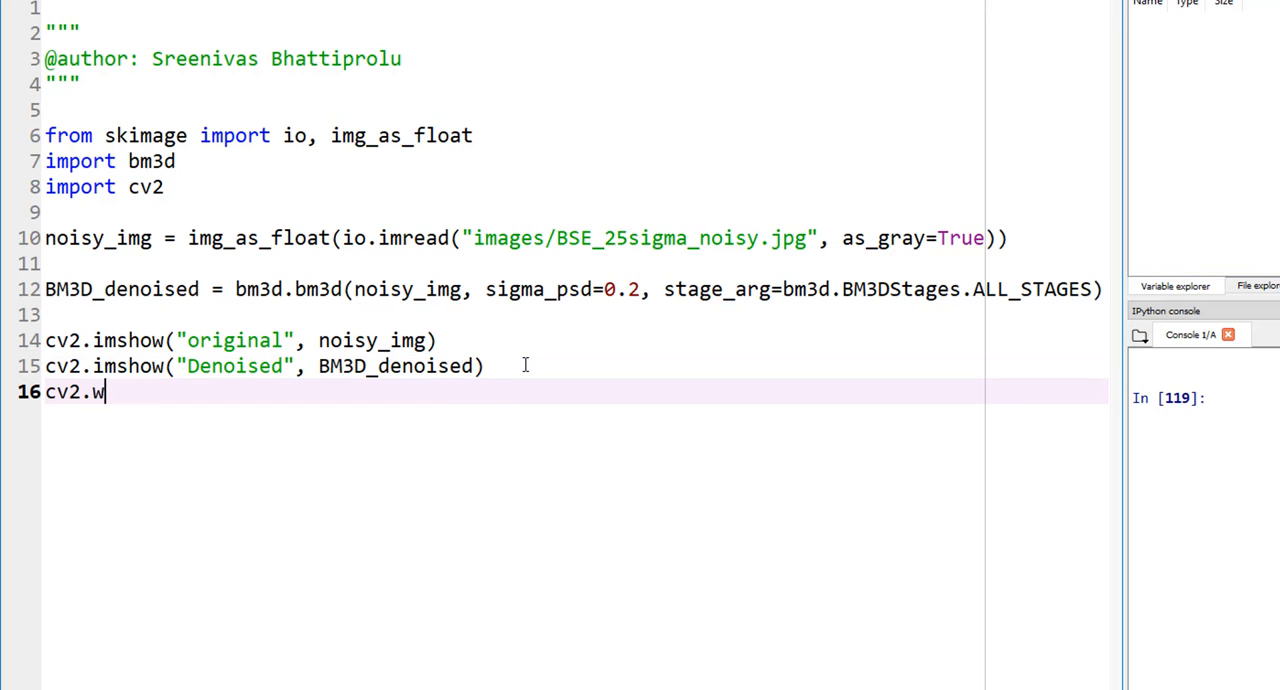
pyautogui.write('aitKey(0)')
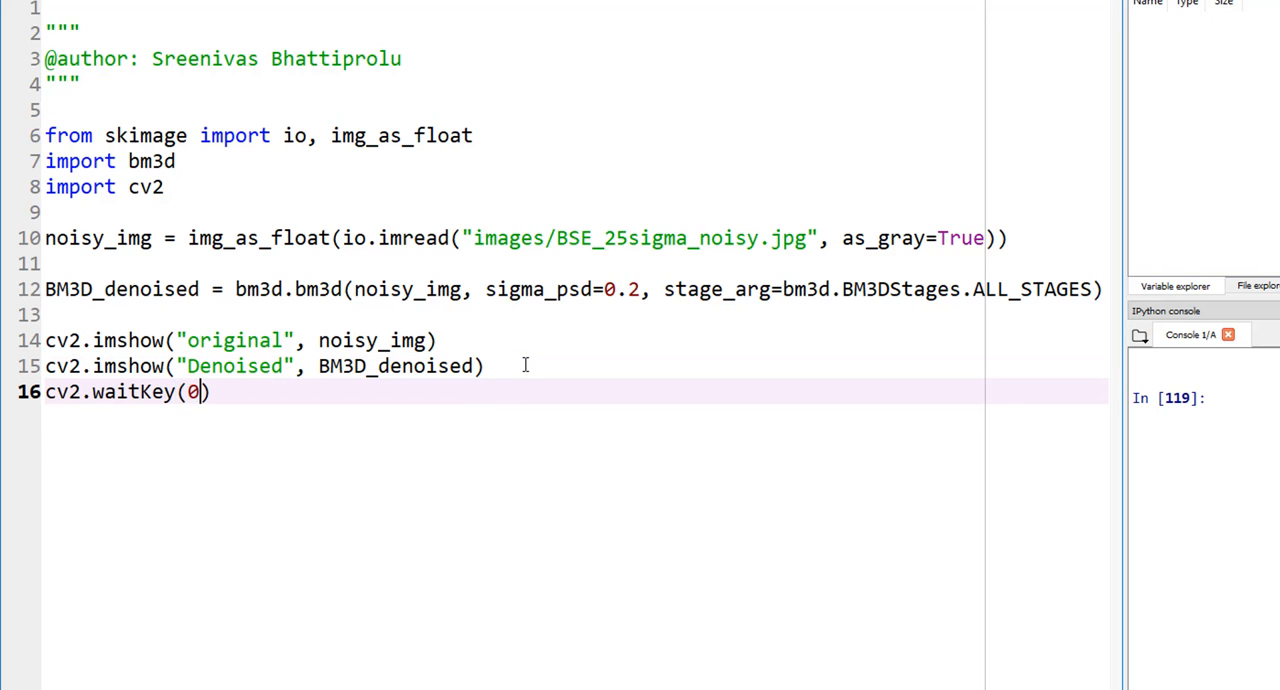
pyautogui.write('cv2')
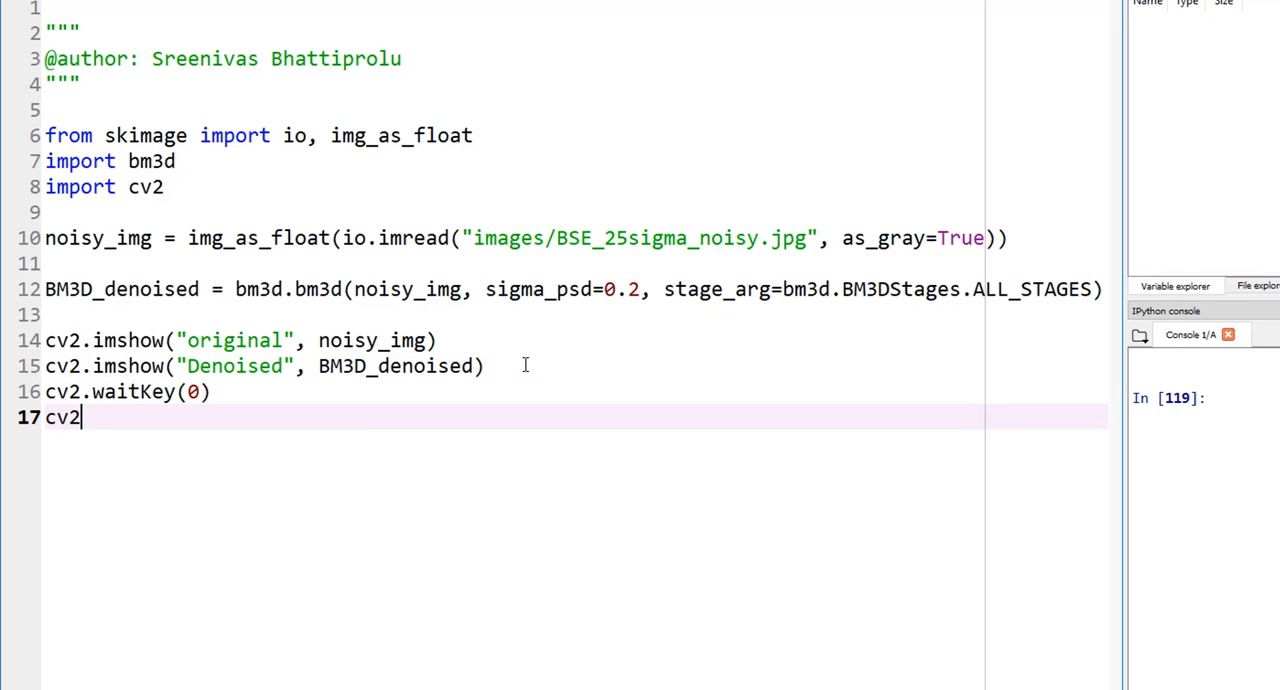
pyautogui.write('.destroy')
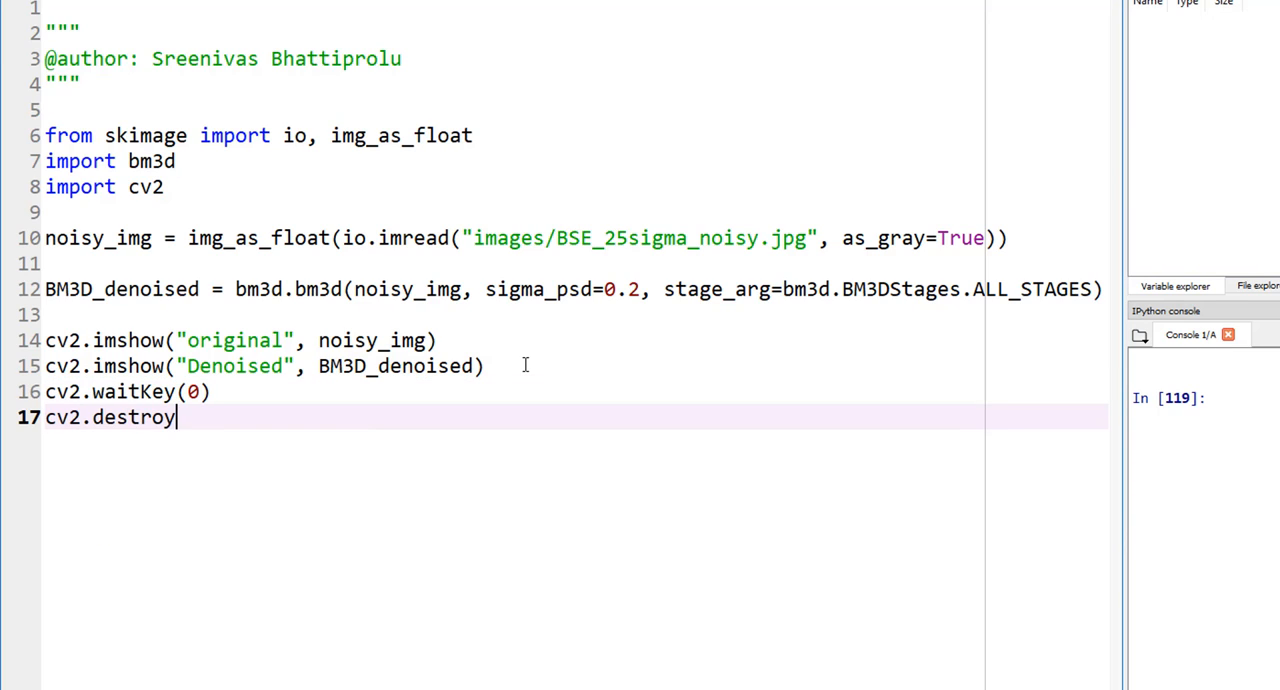
pyautogui.write('AllWindo')
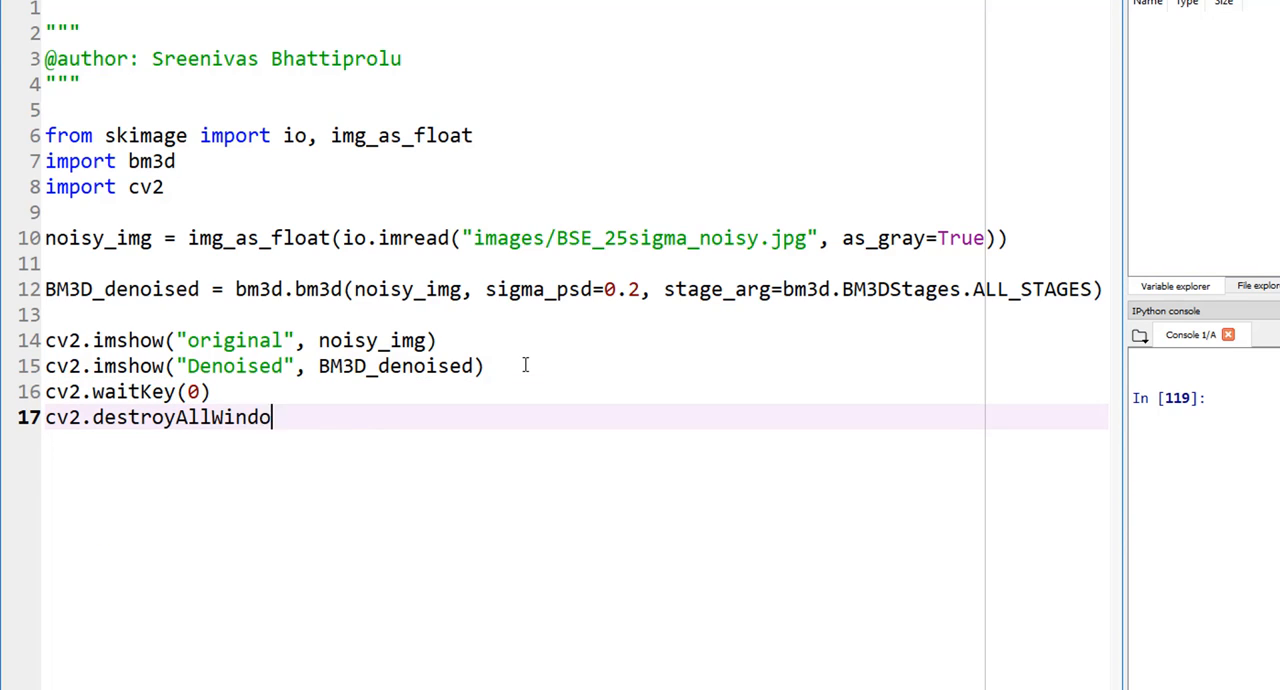
pyautogui.write('ws()')
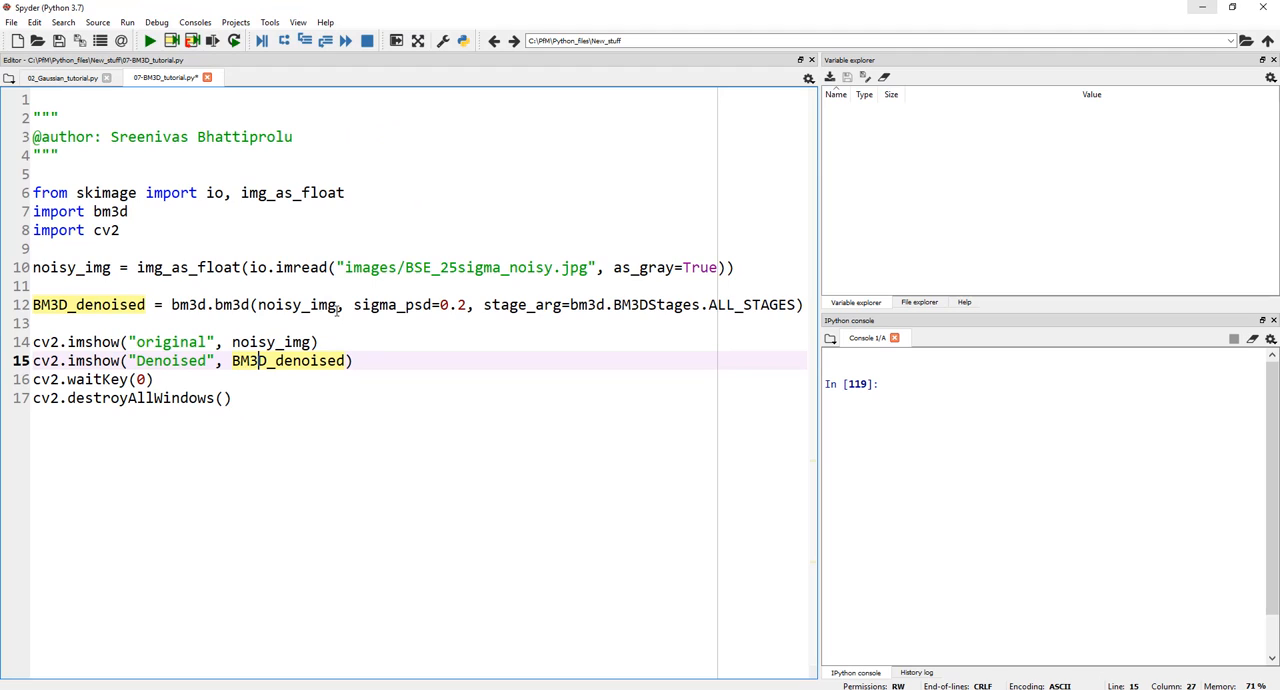
# Step: Run the 07-BM3D_tutorial.py script from the Spyder toolbar
pyautogui.click(148, 40)
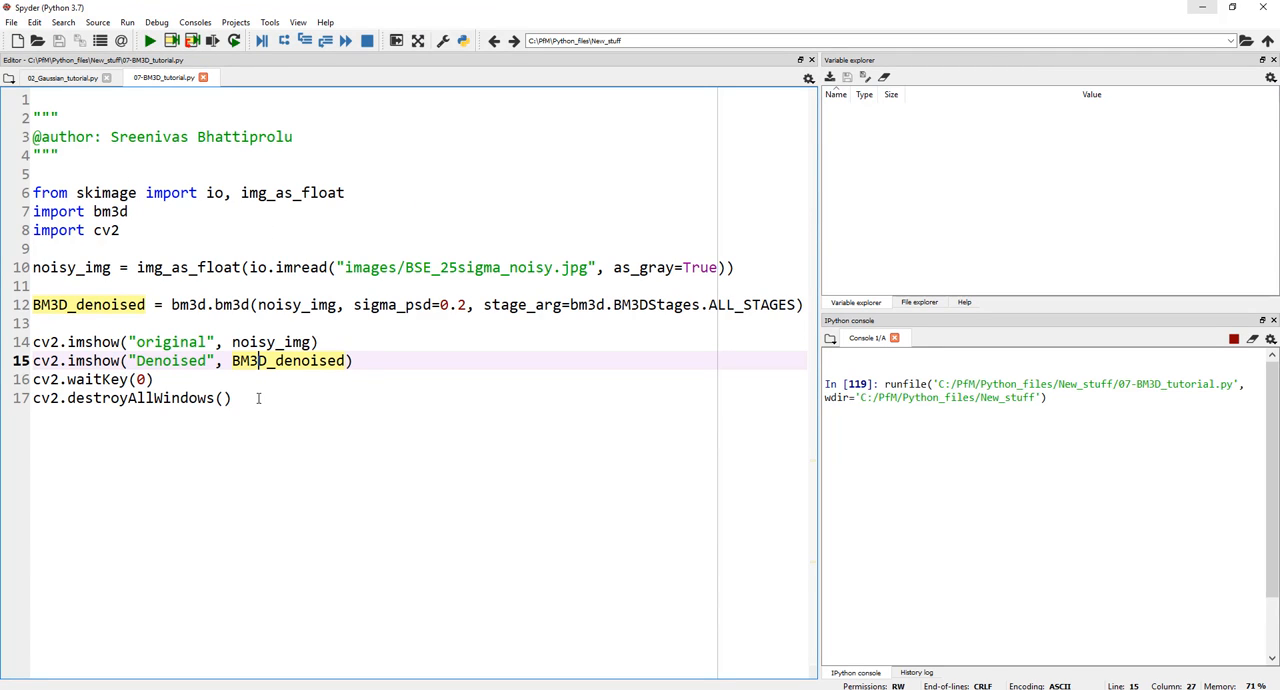
pyautogui.click(148, 40)
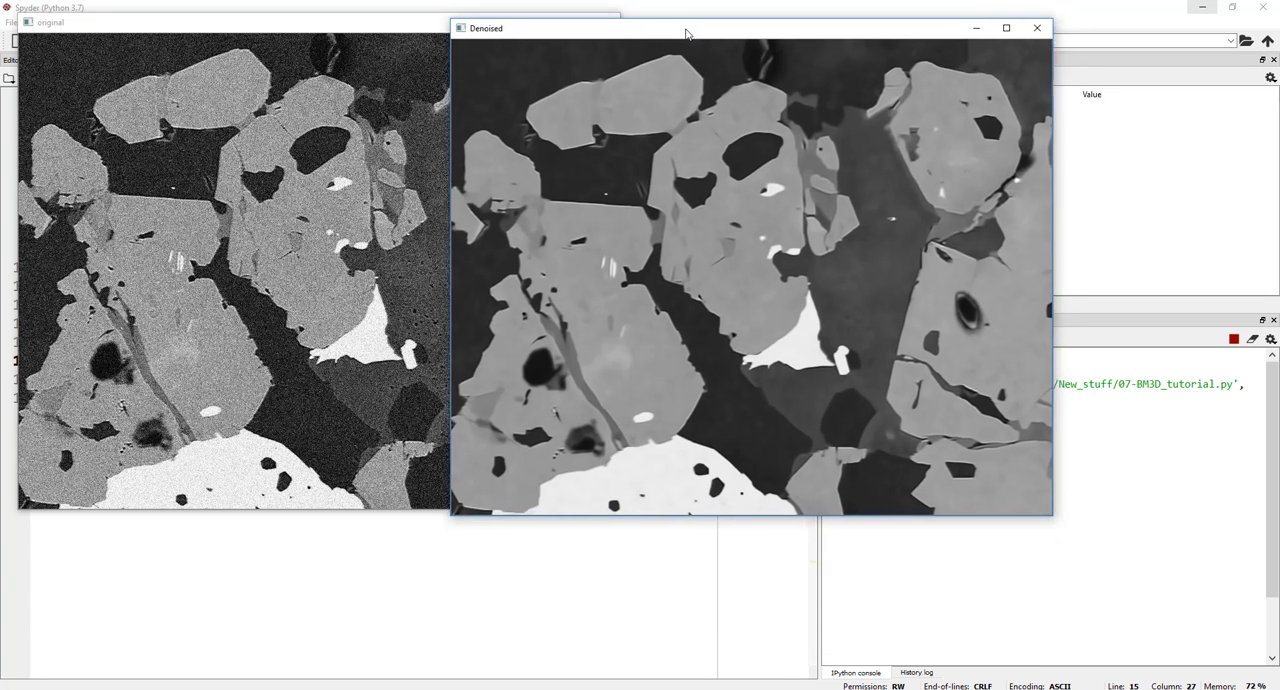
# Step: Drag the Denoised window beside, then over, the original image to compare them
pyautogui.moveTo(685, 28); pyautogui.dragTo(850, 27)
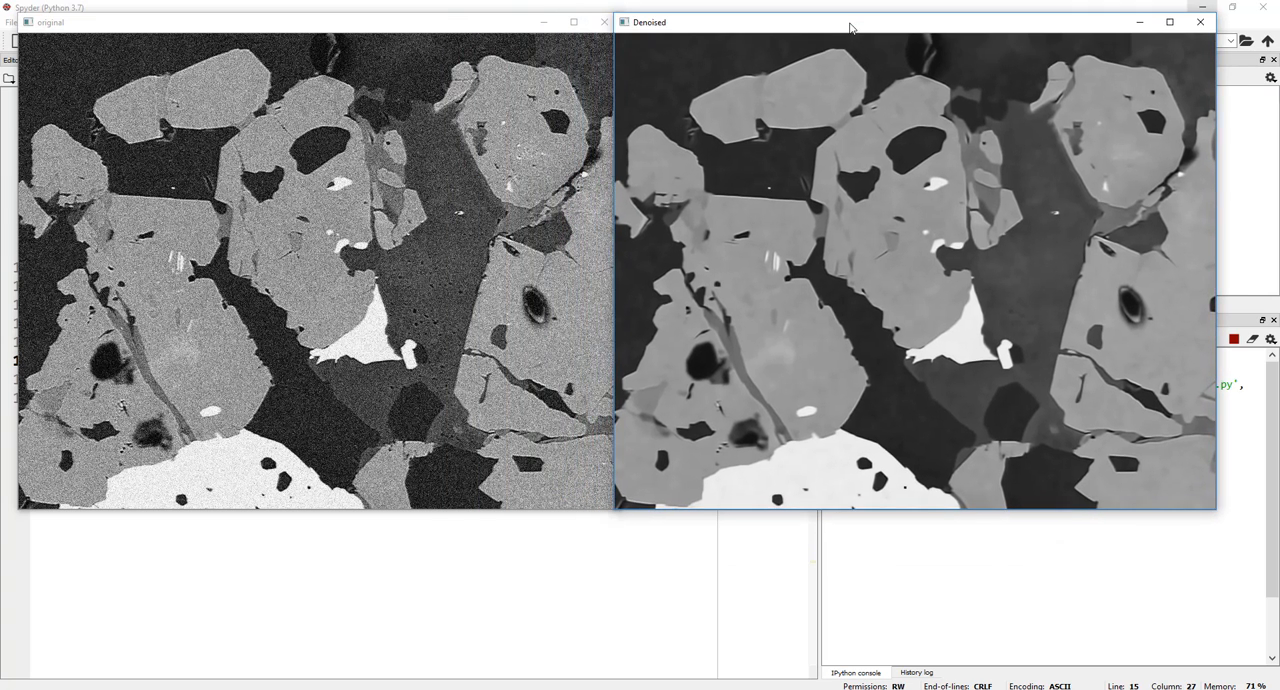
pyautogui.moveTo(850, 22); pyautogui.dragTo(655, 27)
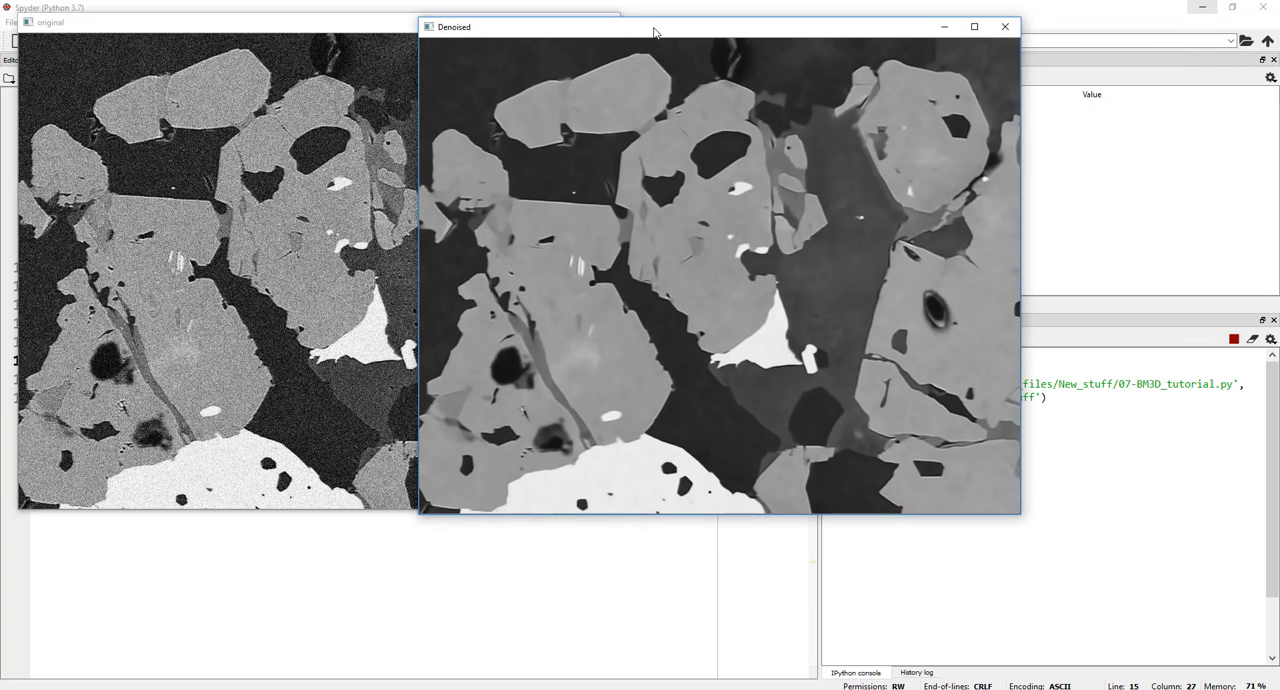
pyautogui.moveTo(582, 361)
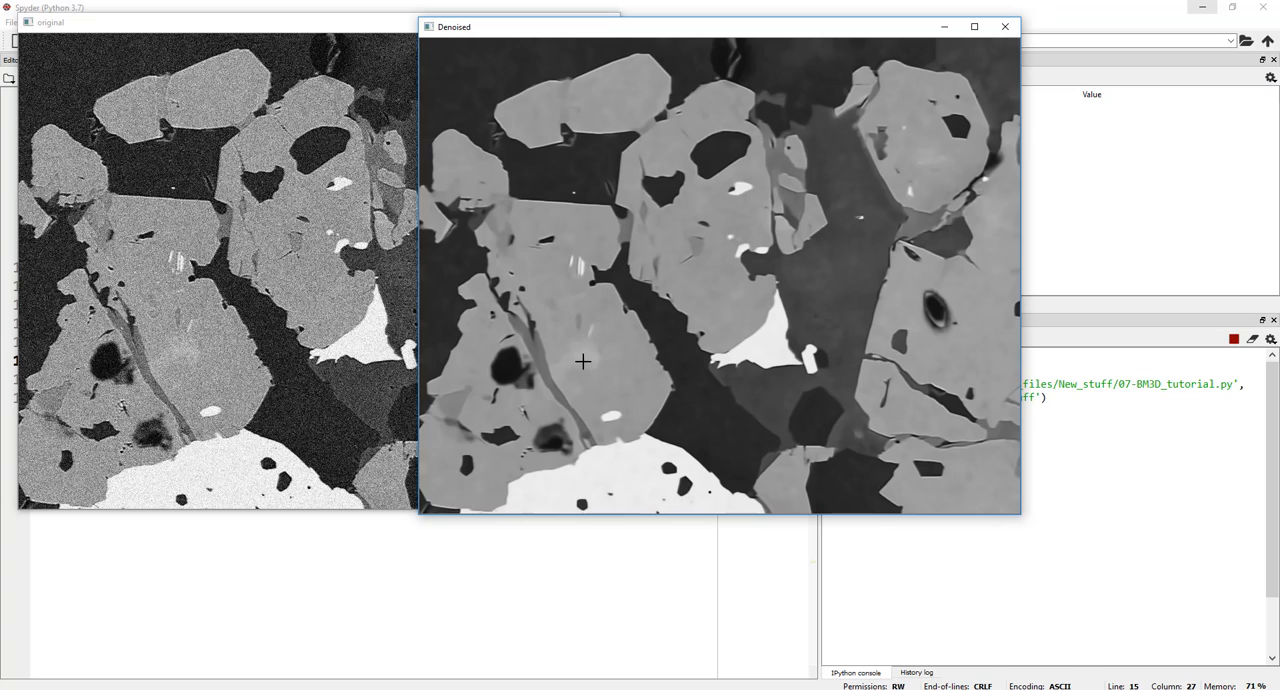
pyautogui.moveTo(587, 357)
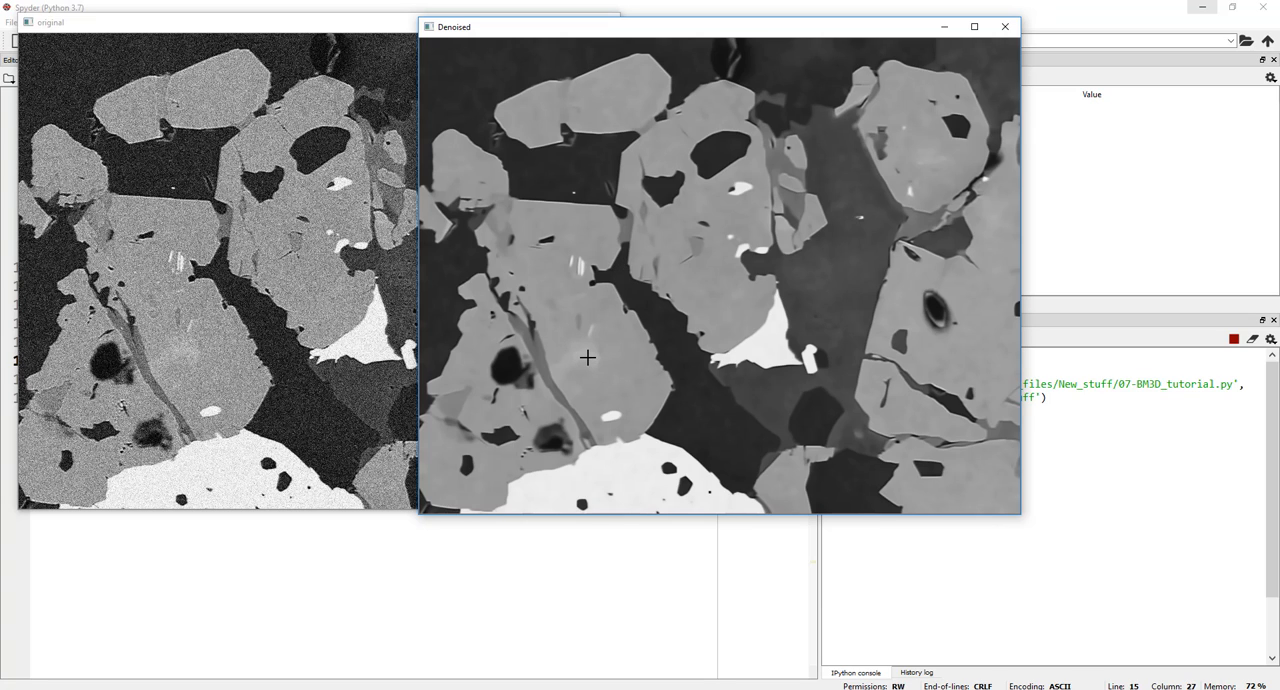
pyautogui.moveTo(355, 30)
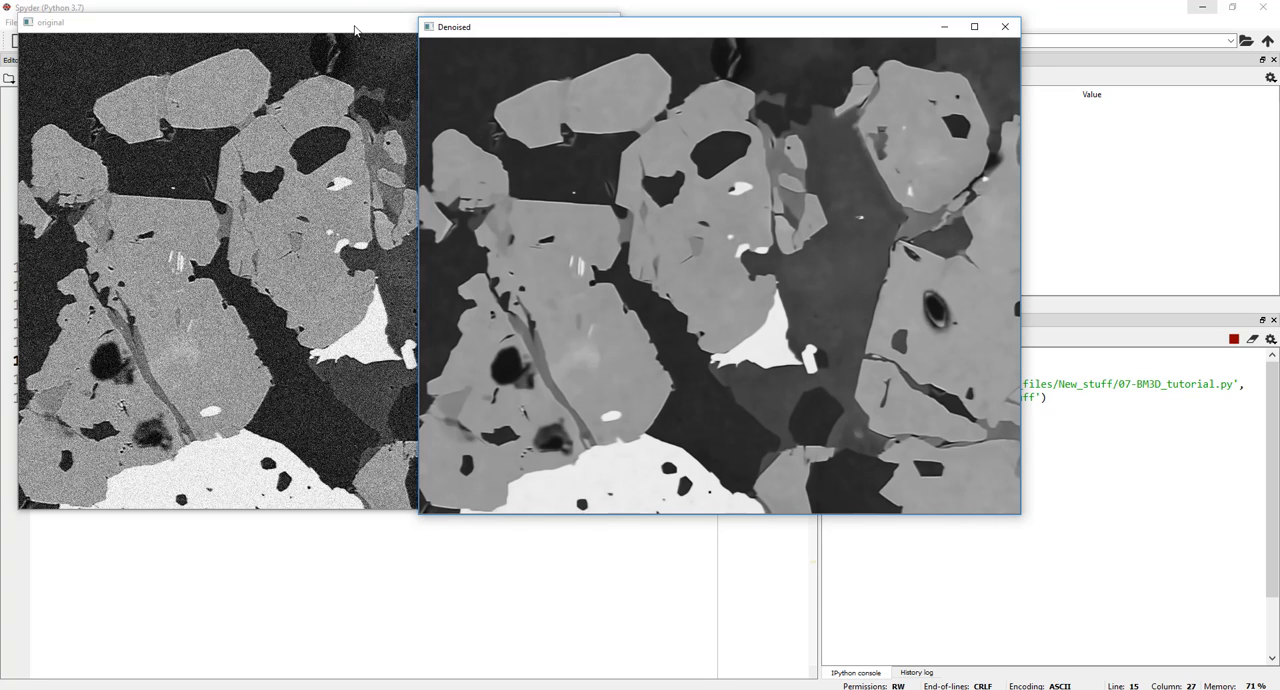
pyautogui.moveTo(522, 214)
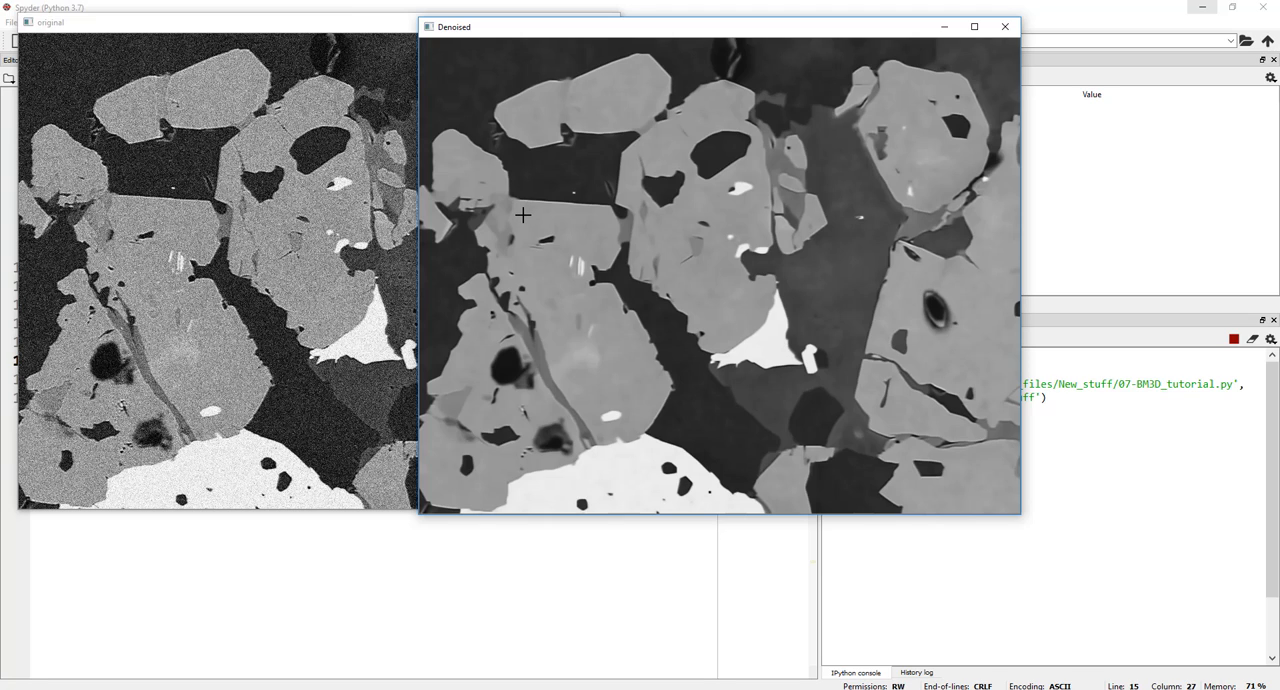
pyautogui.moveTo(524, 217)
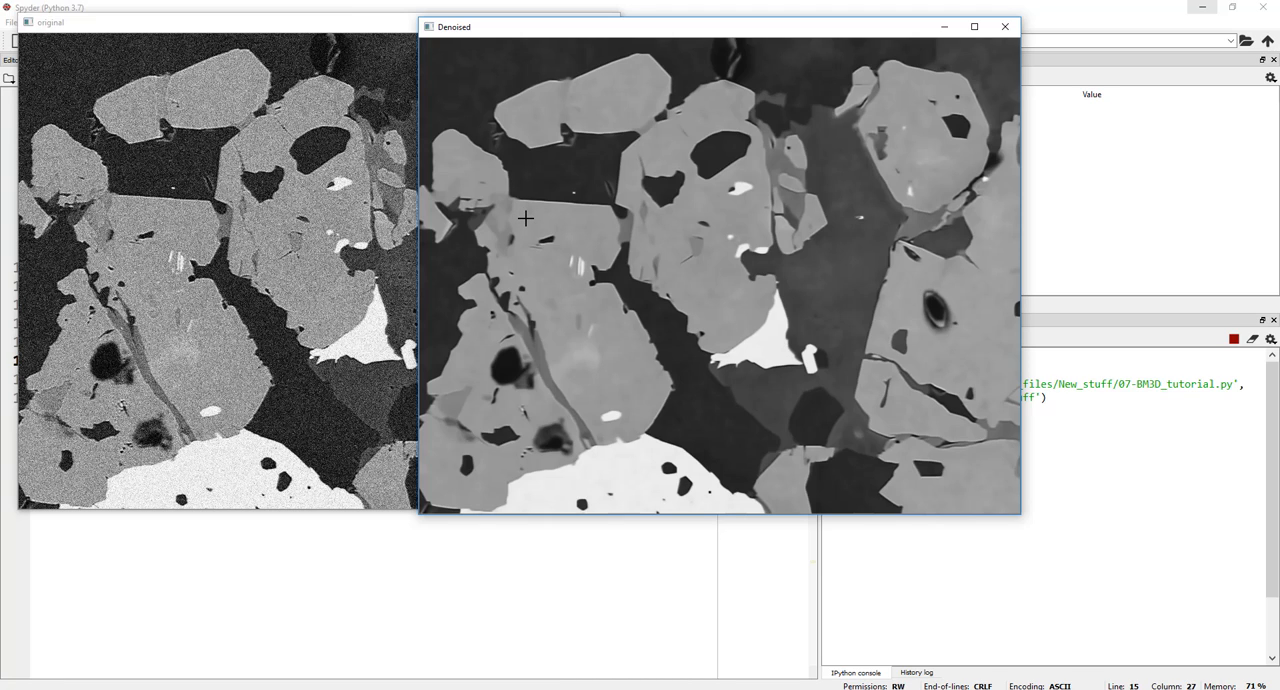